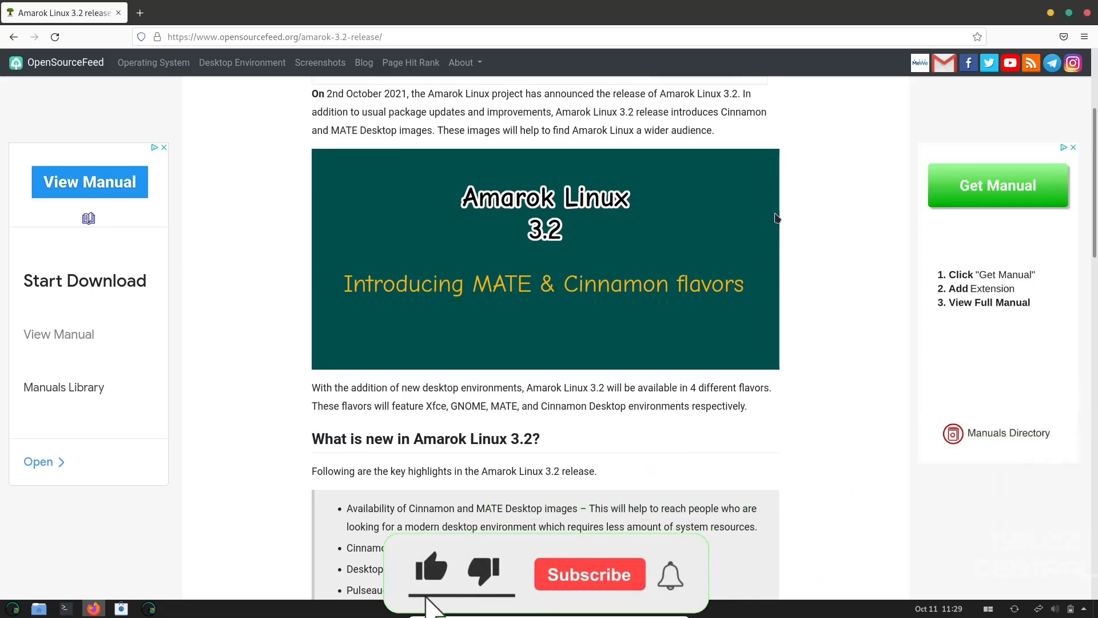
- Scroll the OpenSourceFeed article down to the 'What is new in Amarok Linux 3.2' list
click(589, 575)
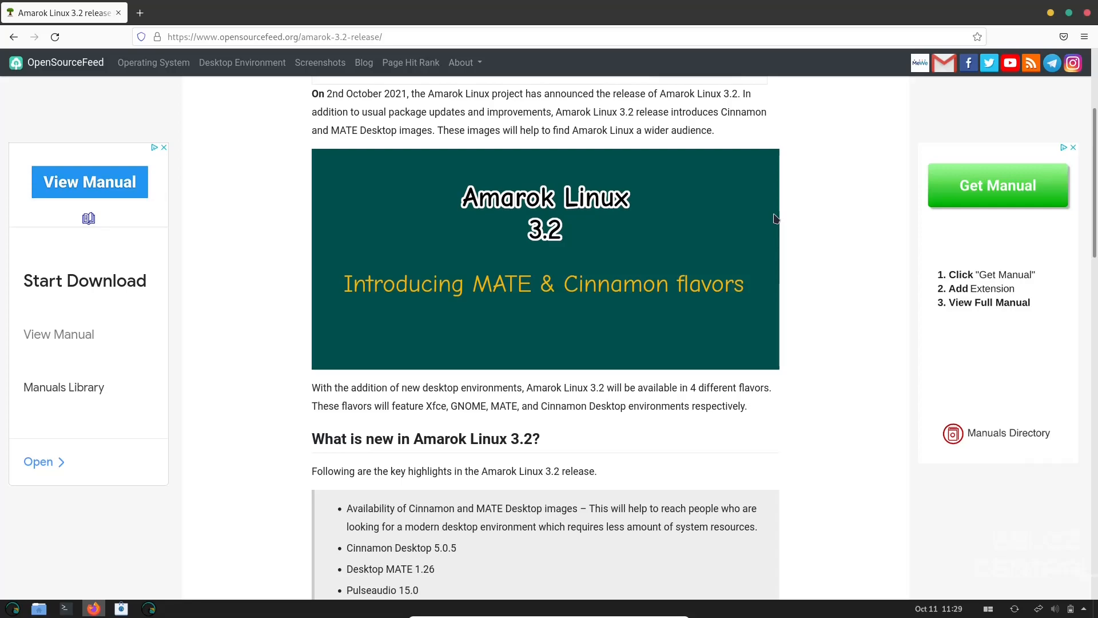
scroll(down, 3)
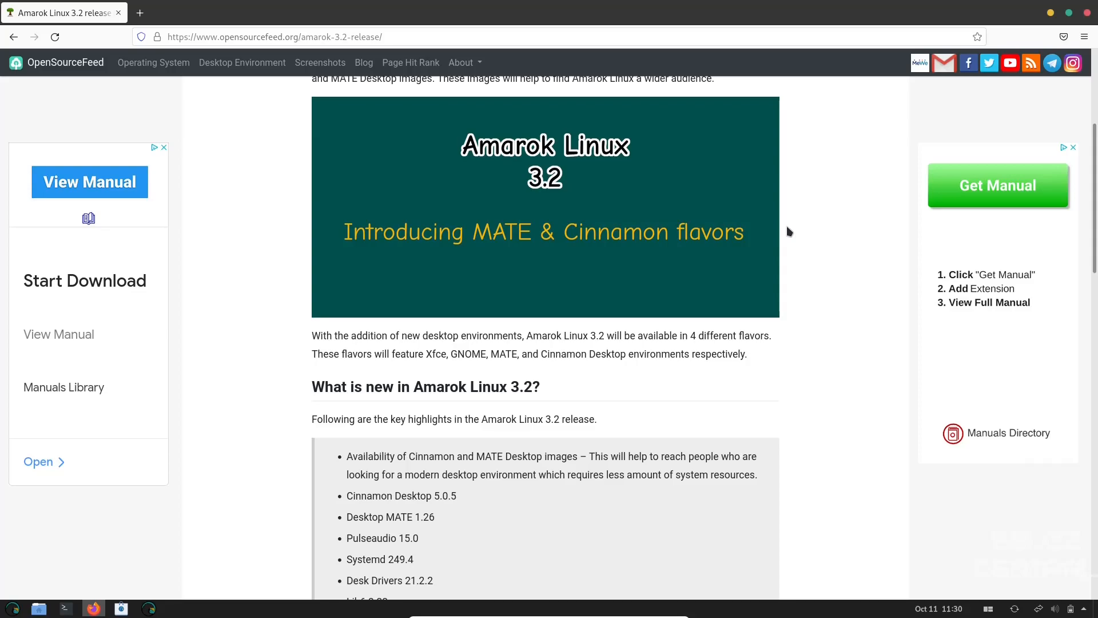
mouse_move(904, 281)
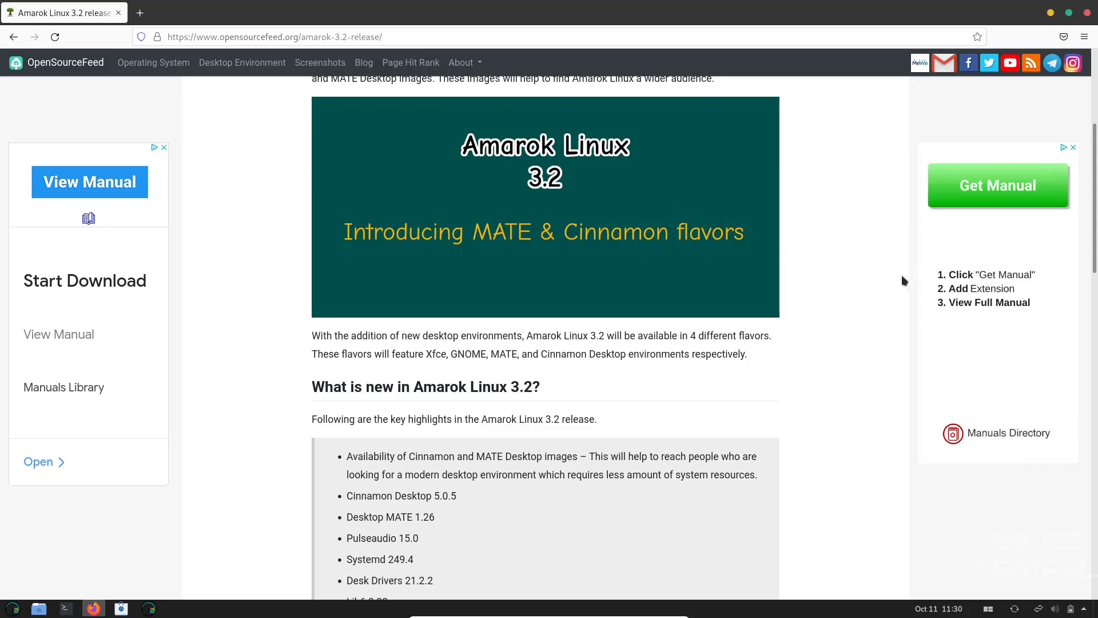
scroll(down, 3)
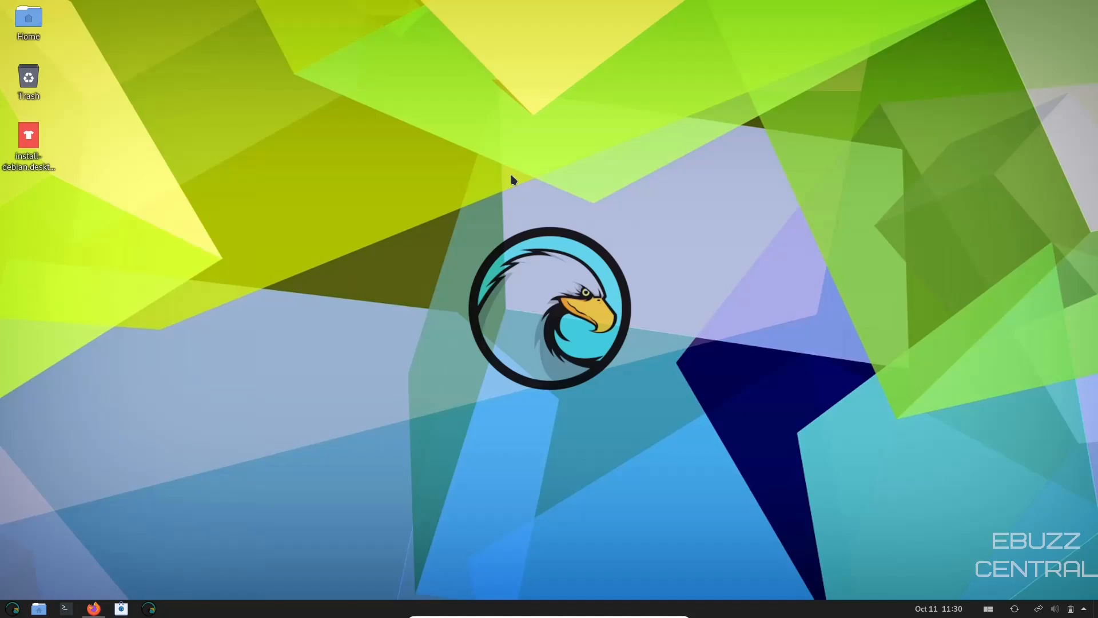
mouse_move(364, 229)
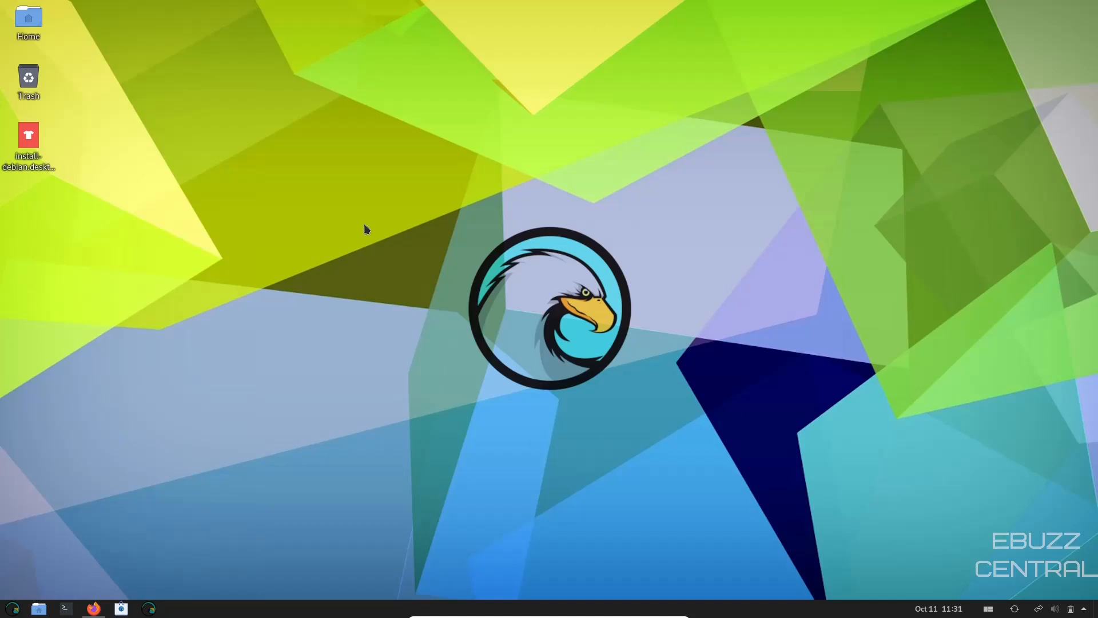
mouse_move(1062, 581)
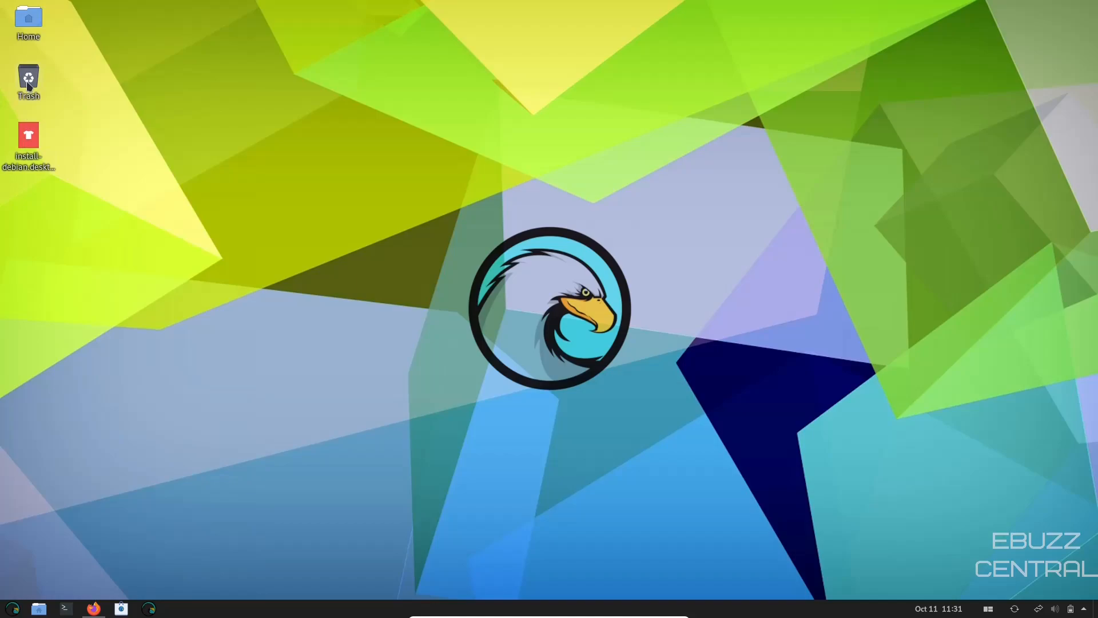
mouse_move(336, 280)
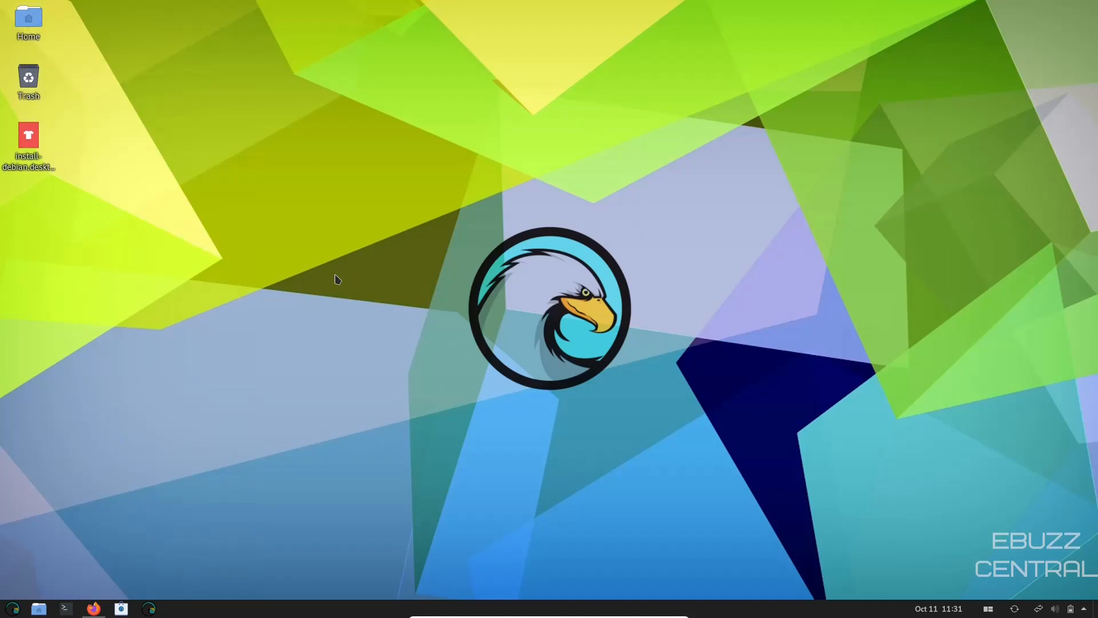
mouse_move(448, 257)
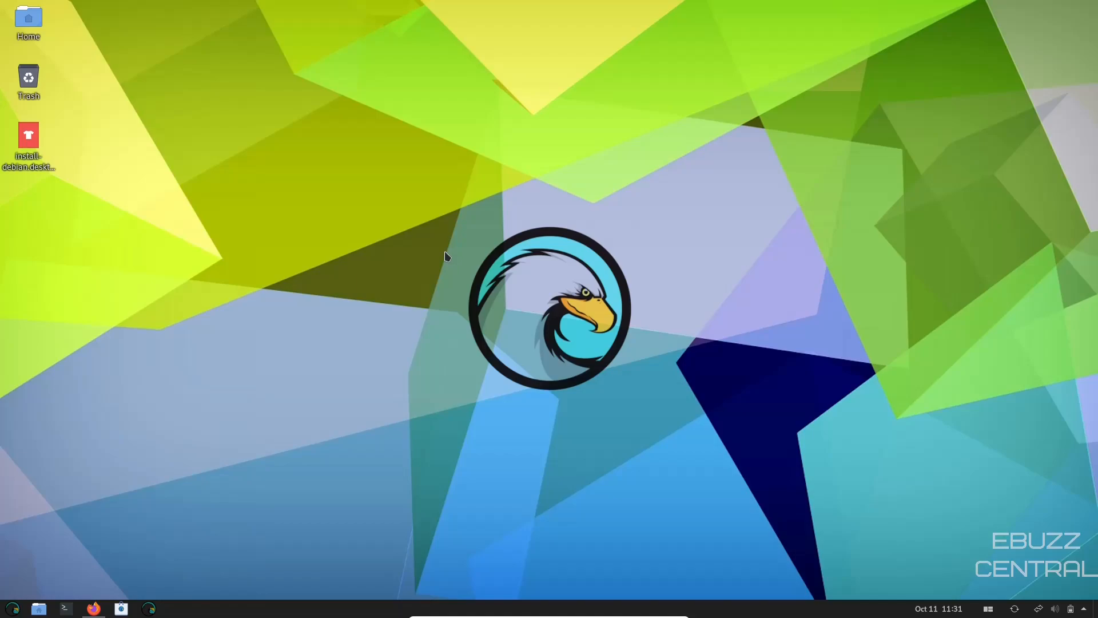
mouse_move(492, 254)
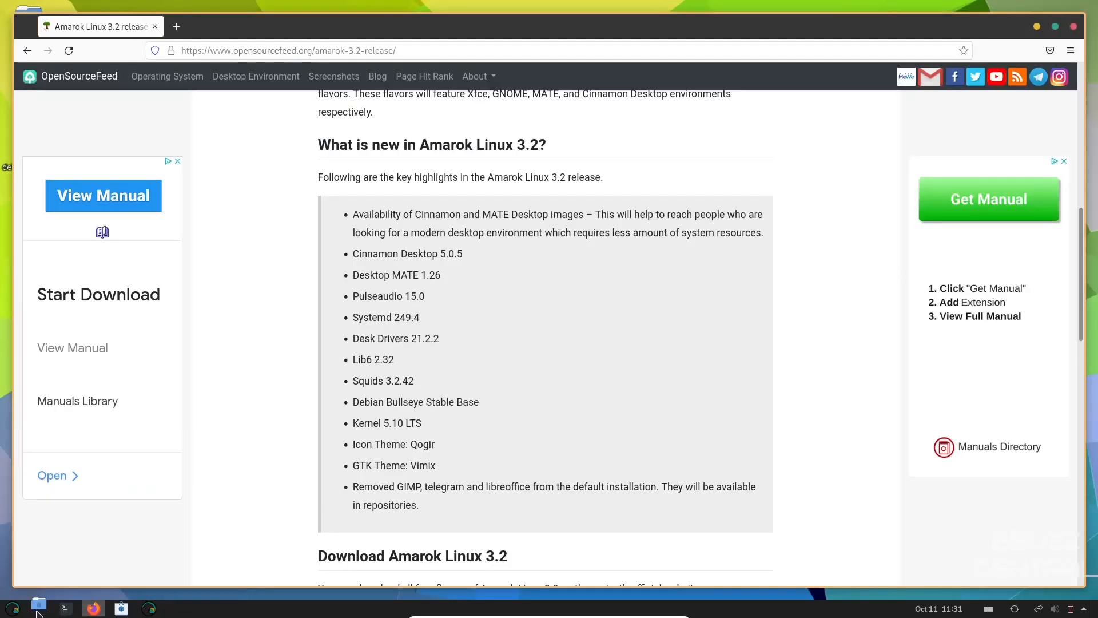
mouse_move(13, 606)
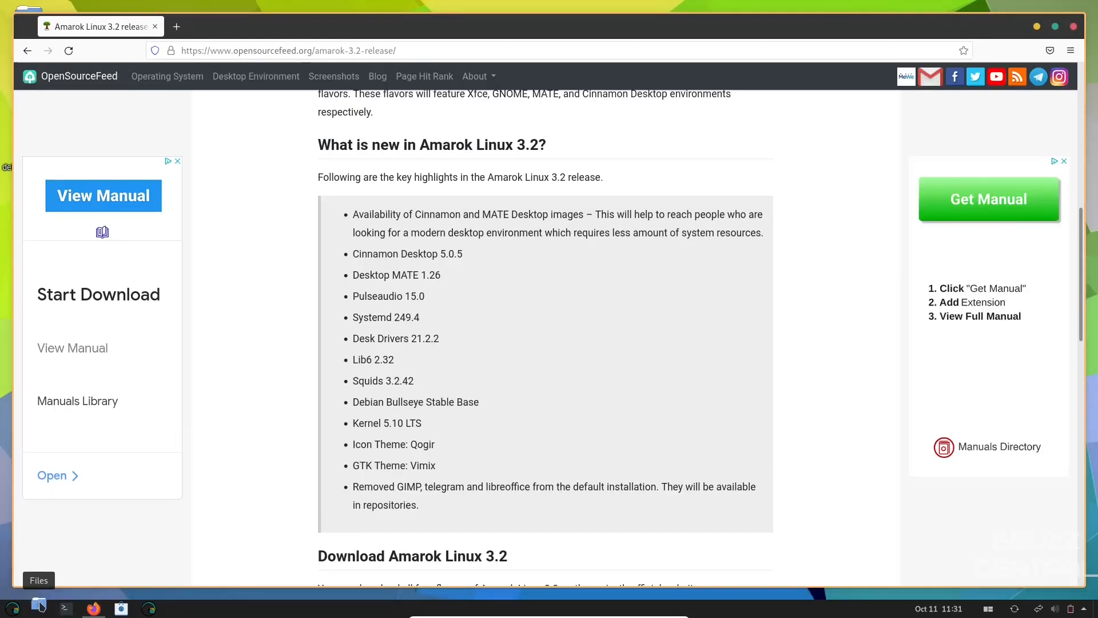
- Launch Files and Terminal from the dock, then flip the Tile Windows switch in the top-bar tiling menu
click(39, 604)
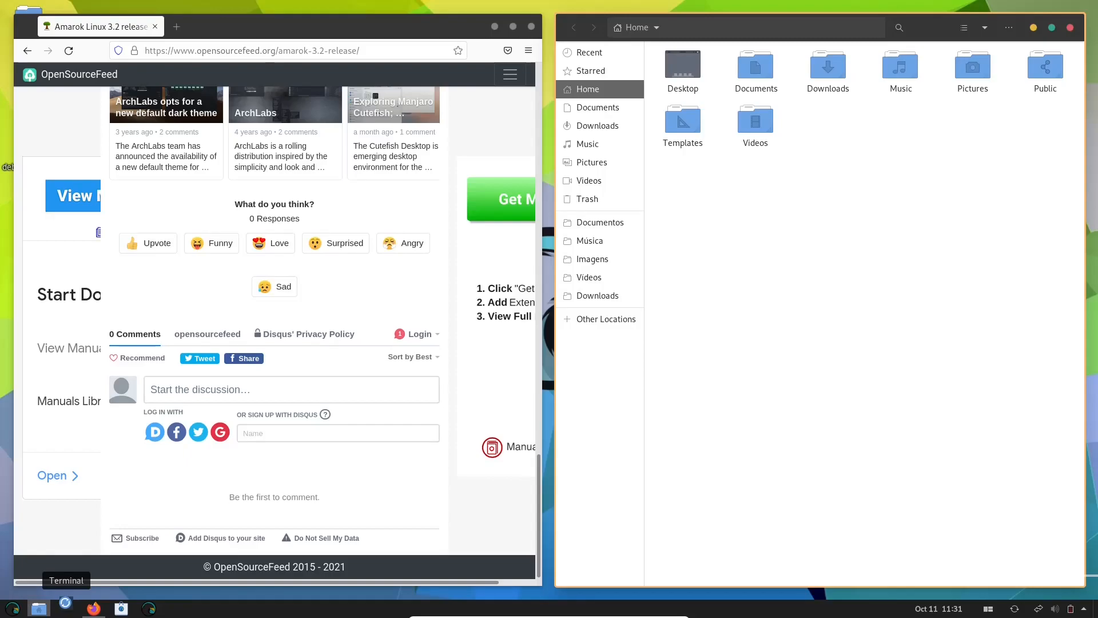
click(67, 608)
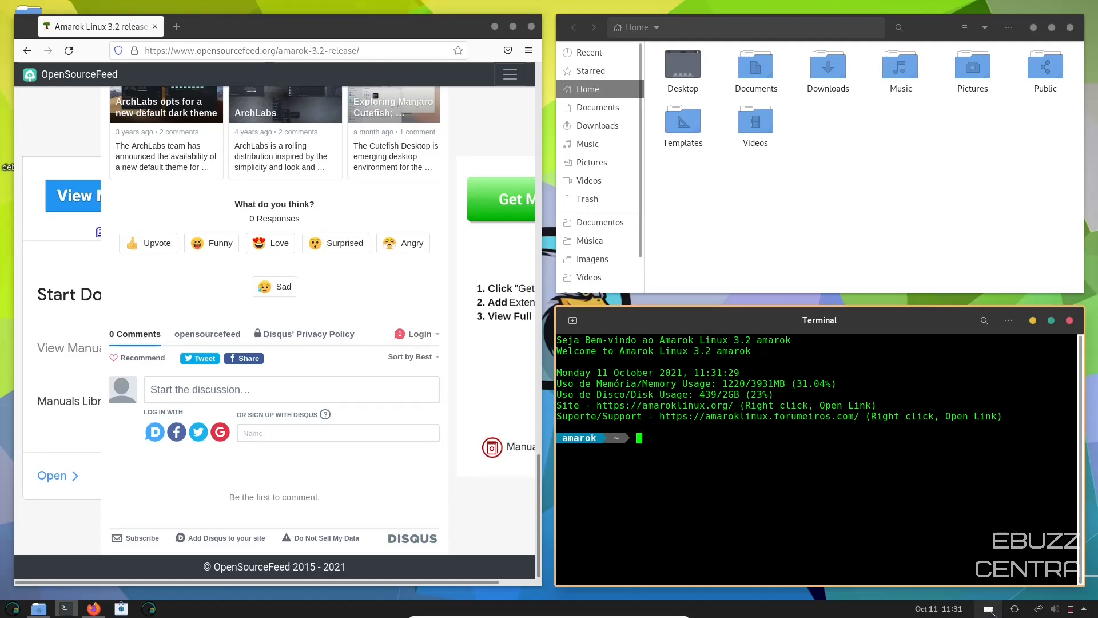
click(989, 607)
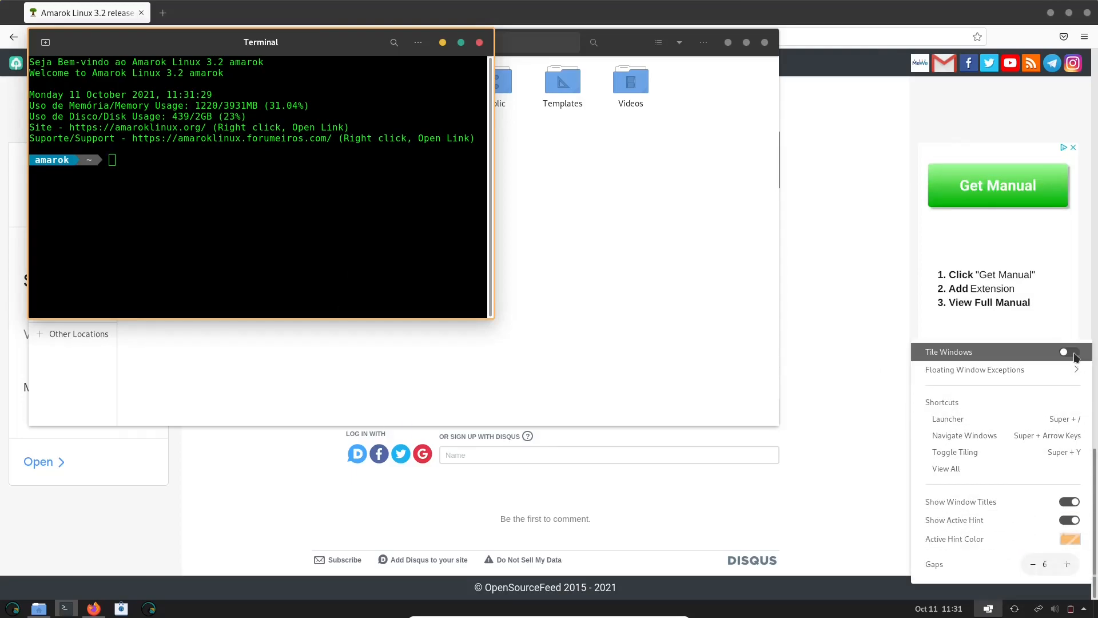
click(1070, 351)
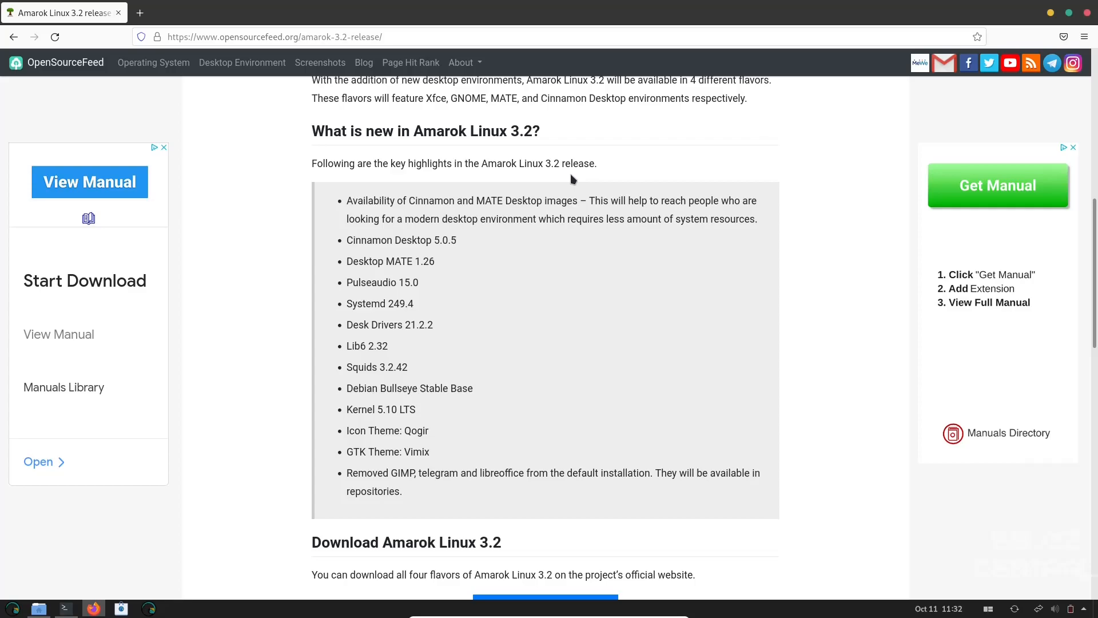
mouse_move(557, 166)
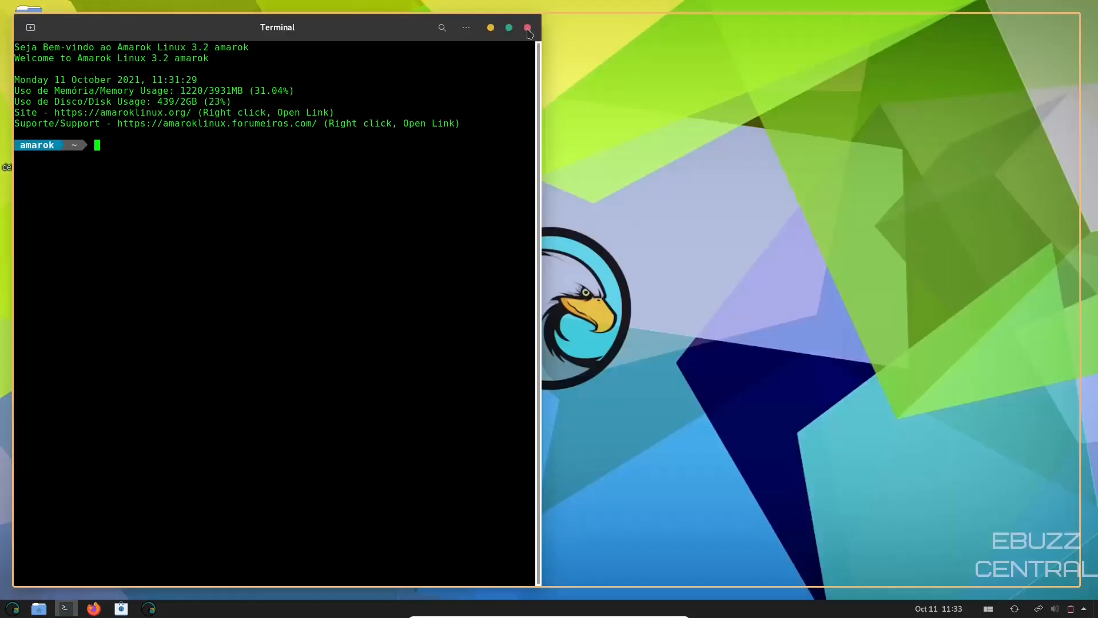
- Maximize the terminal, run top to watch processes, then close the terminal
click(508, 27)
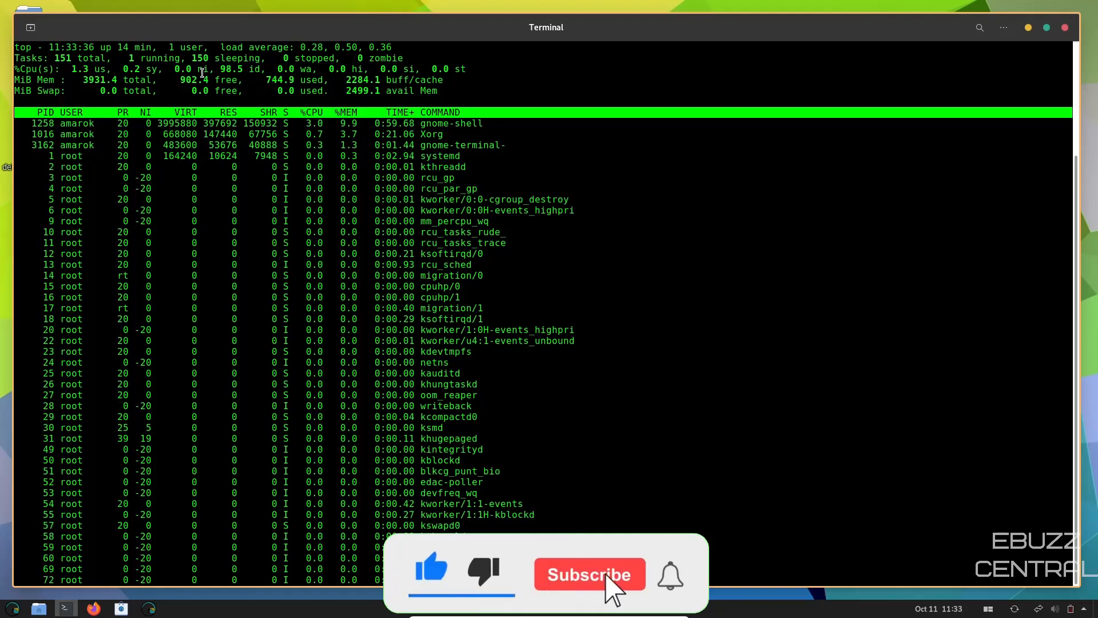
click(588, 574)
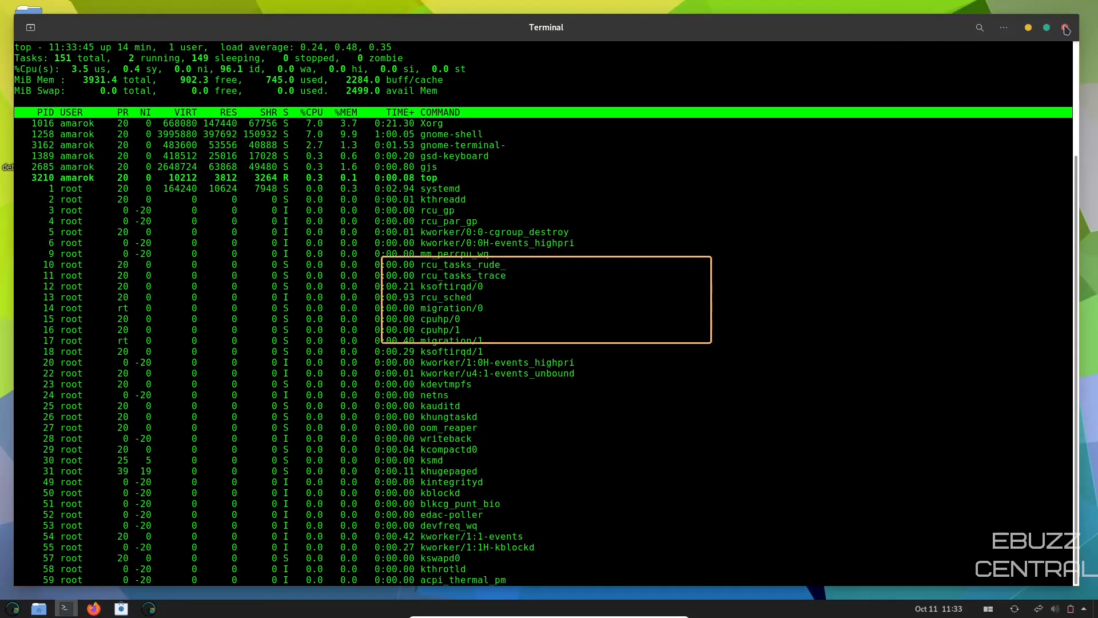
click(1065, 27)
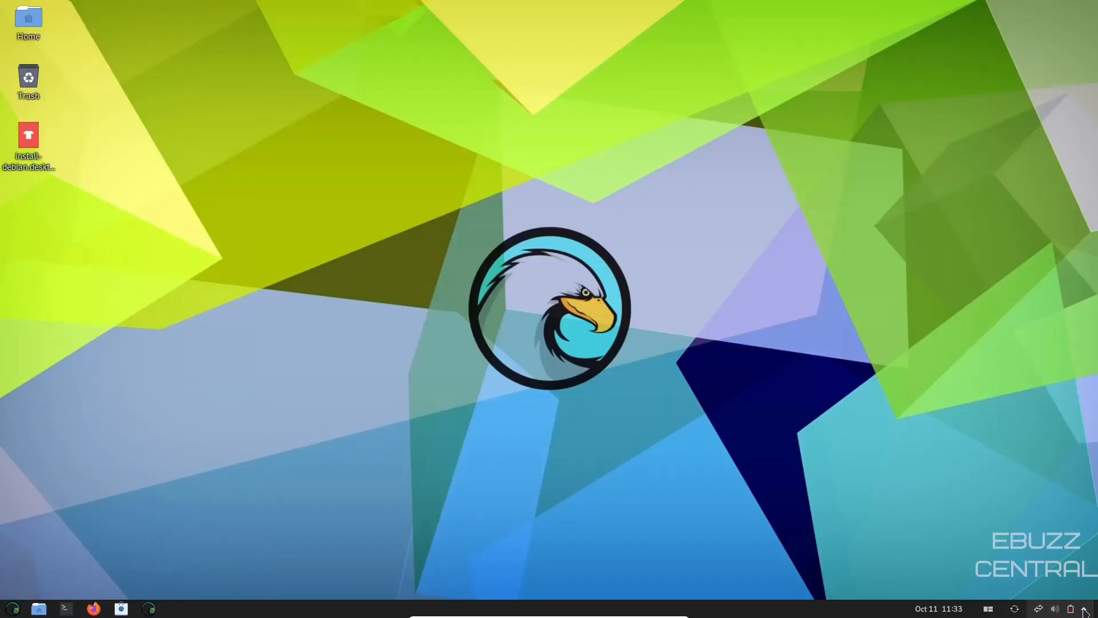
- Launch a Files window at the Home folder from the dock
click(1071, 607)
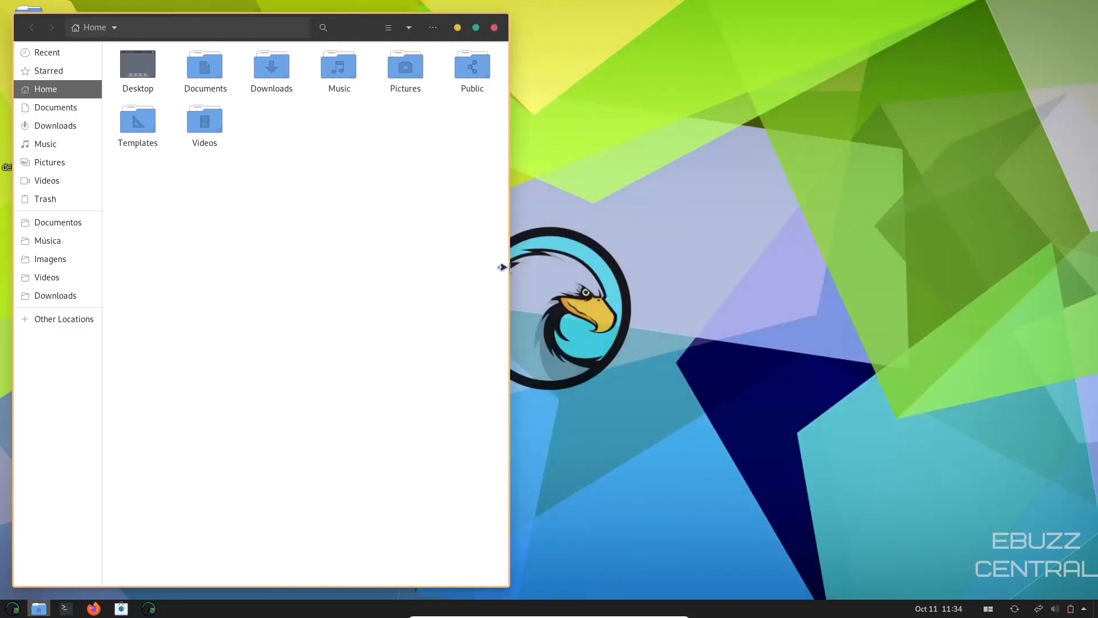
- Reposition the Files window and view its About dialog (Files 3.38.2)
drag(503, 267, 1087, 284)
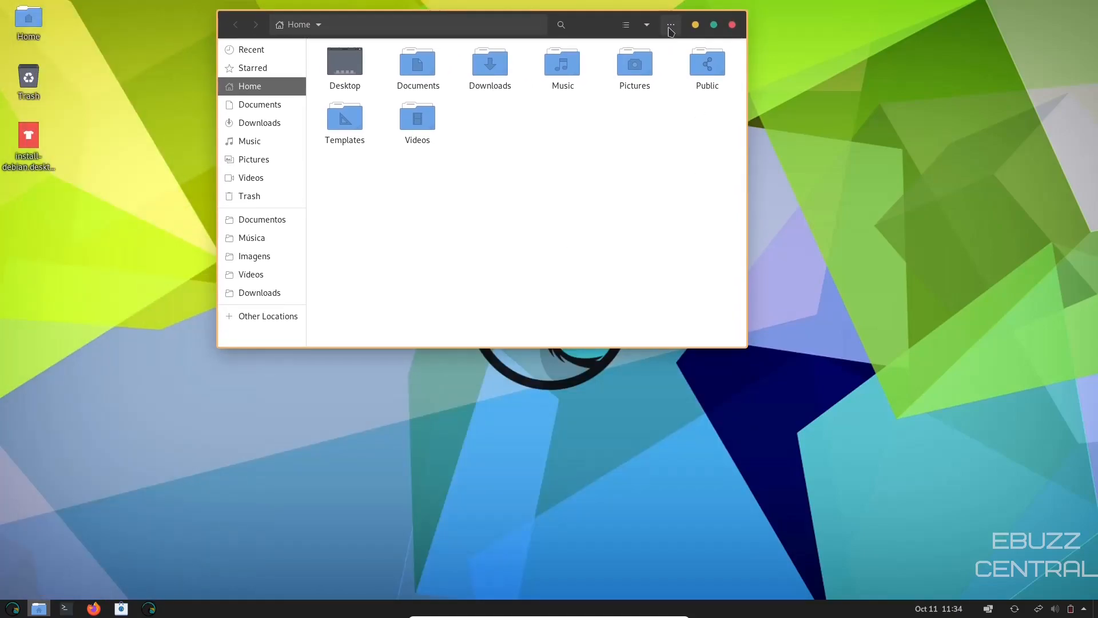
click(670, 25)
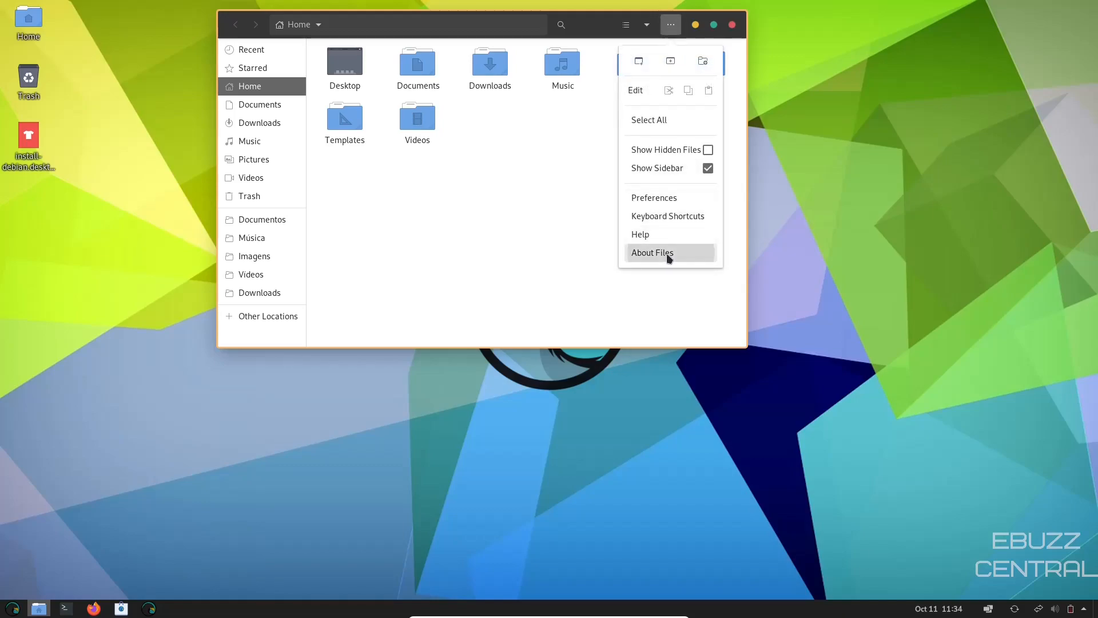
click(652, 252)
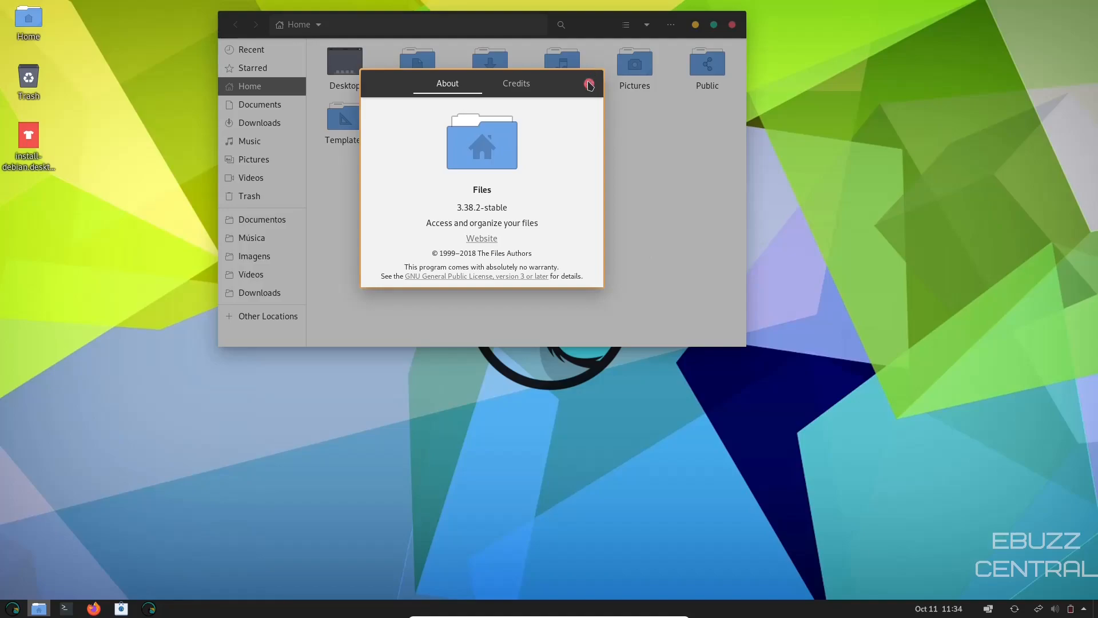
click(590, 83)
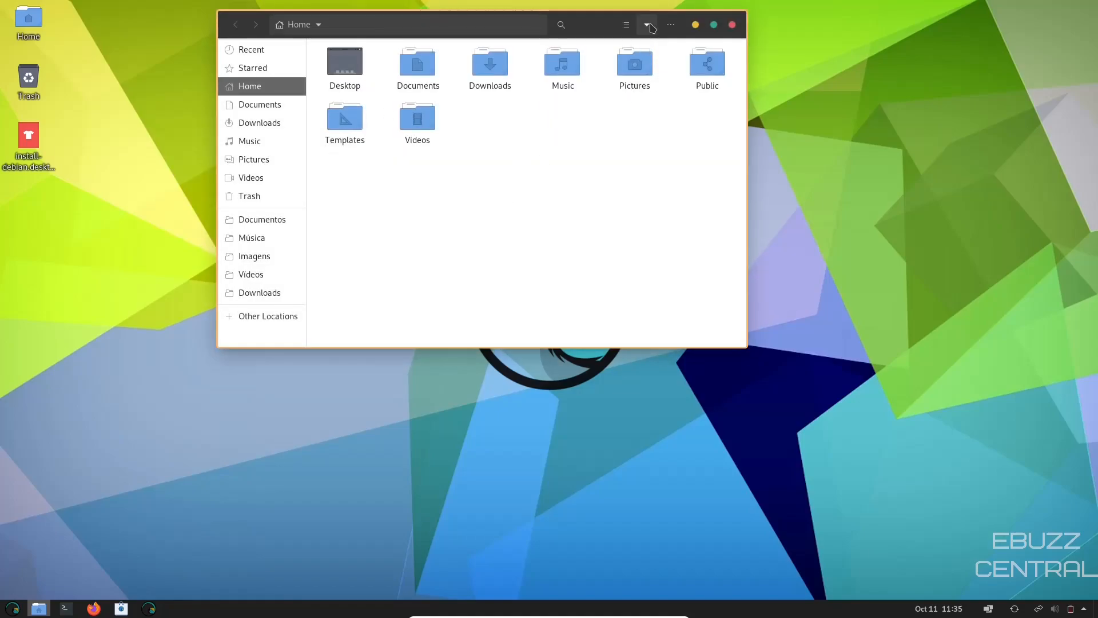
- Enlarge the folder icons, then close the Home folder window
click(646, 24)
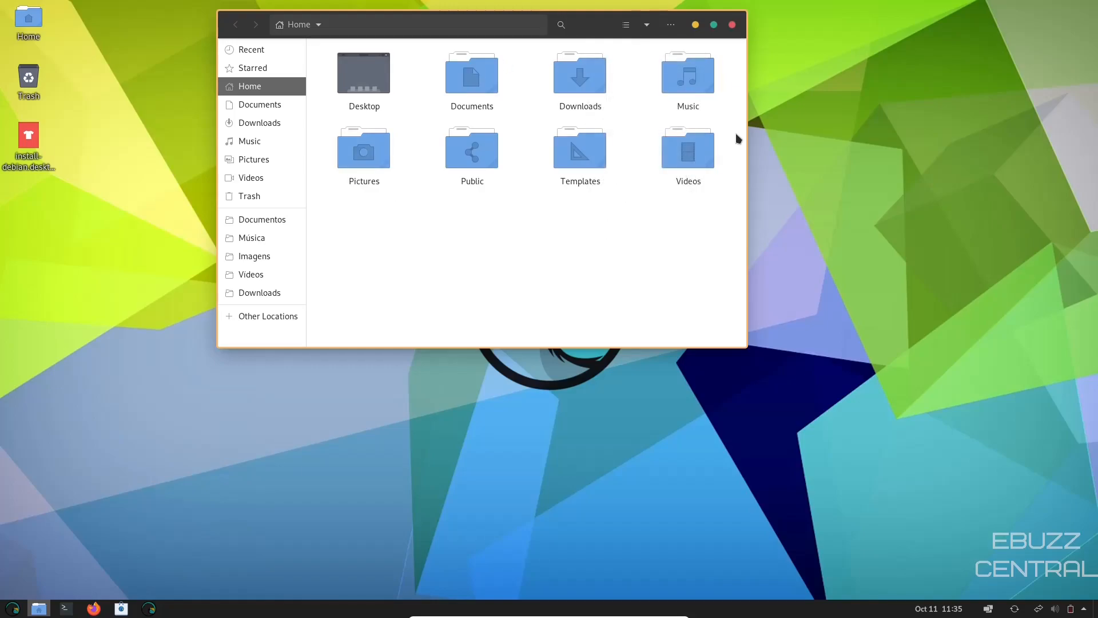
mouse_move(238, 105)
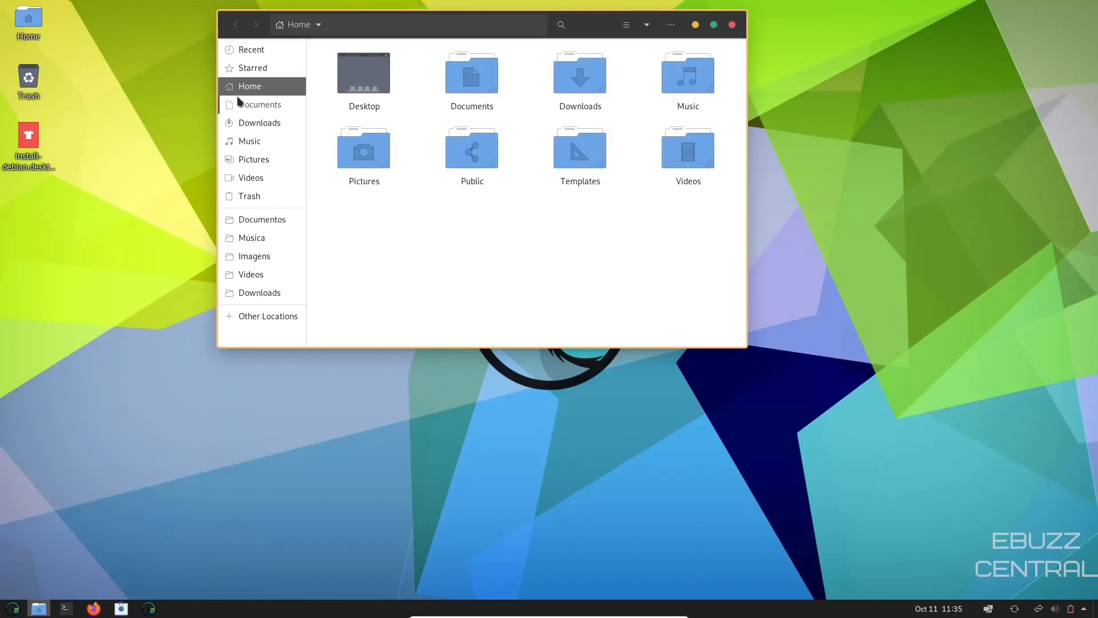
mouse_move(274, 237)
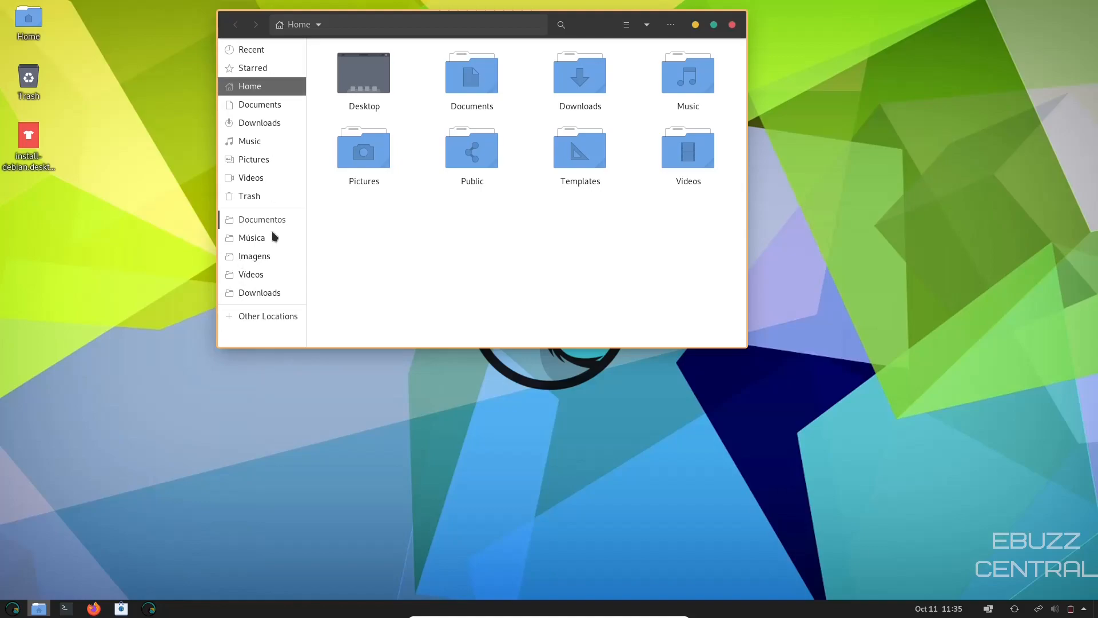
mouse_move(732, 24)
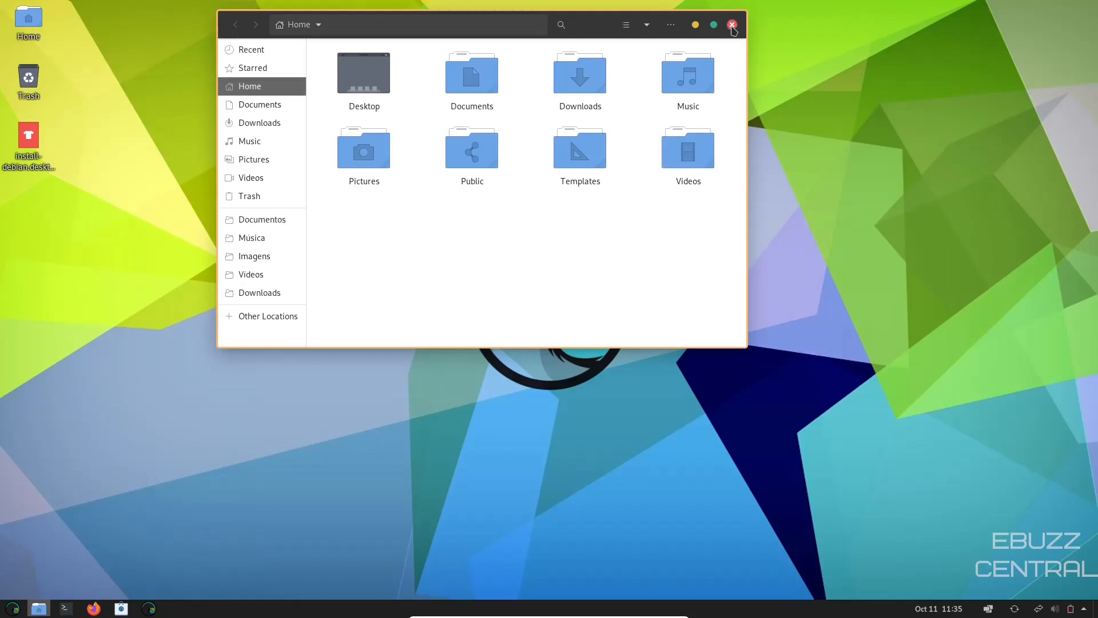
click(732, 24)
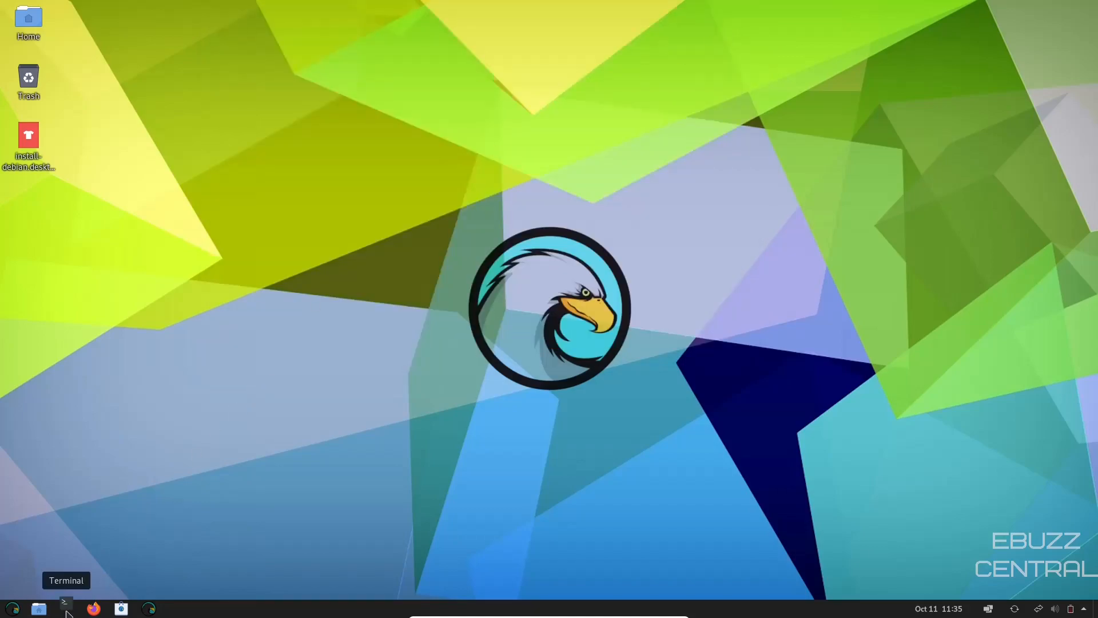
mouse_move(92, 607)
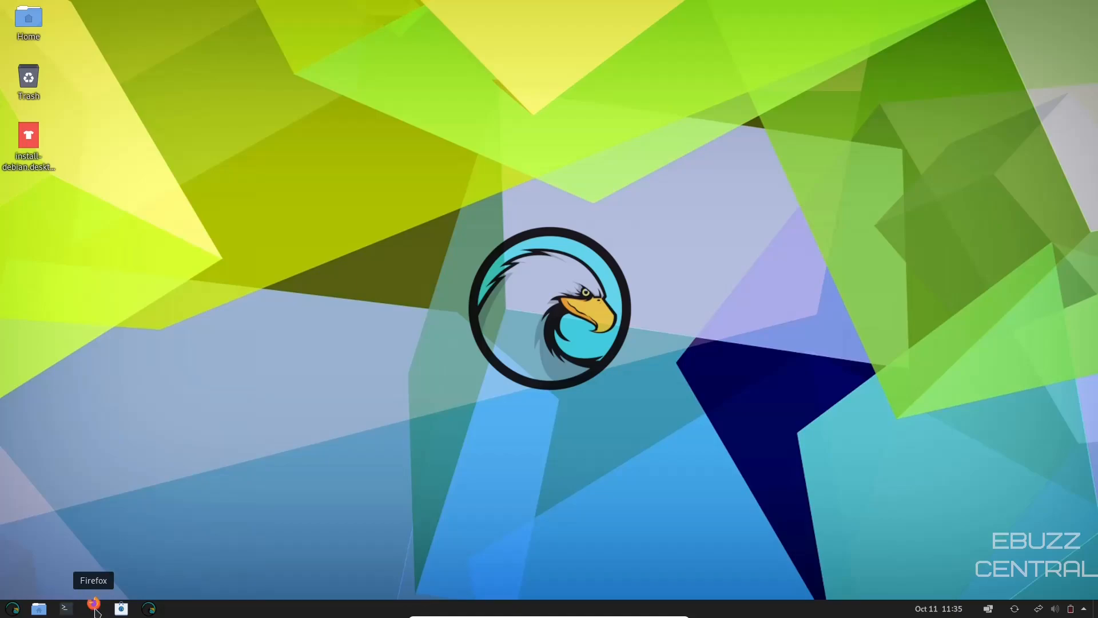
mouse_move(120, 606)
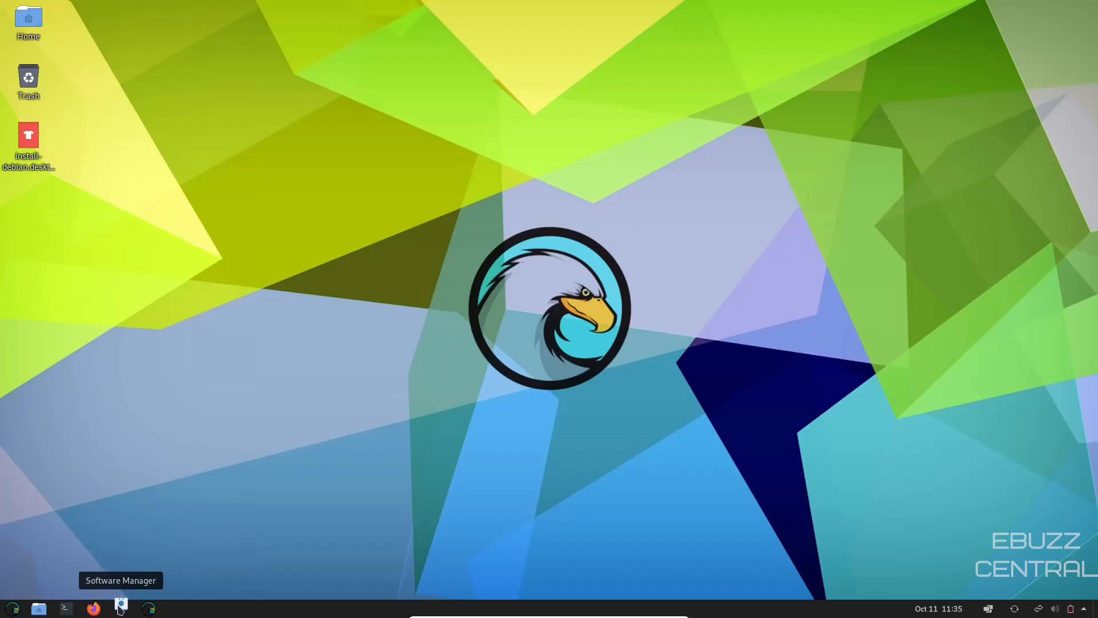
click(122, 608)
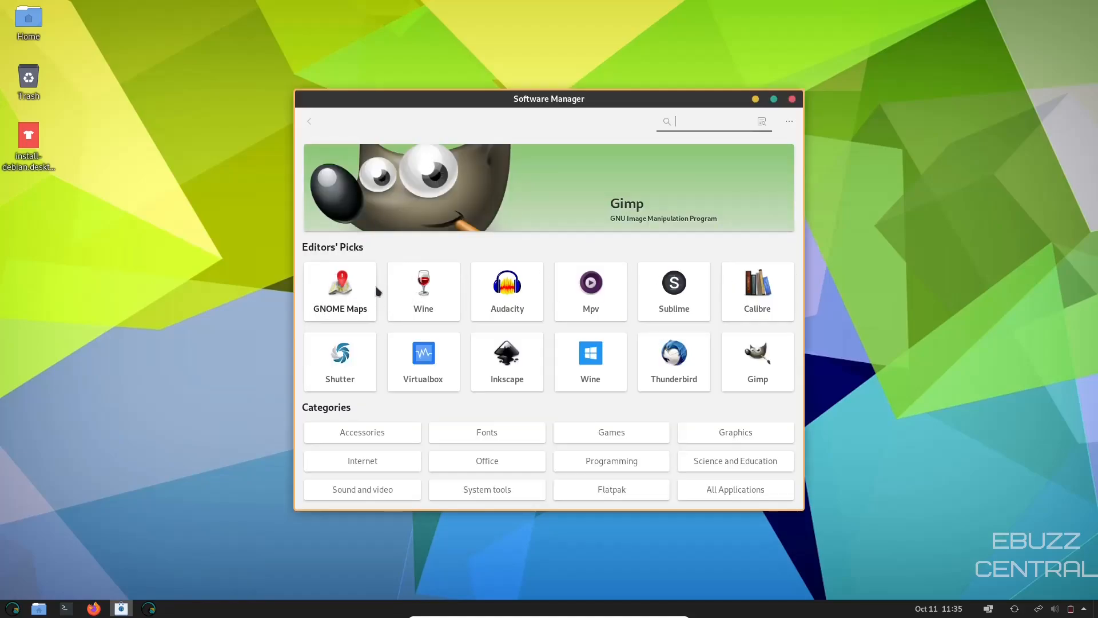
mouse_move(452, 357)
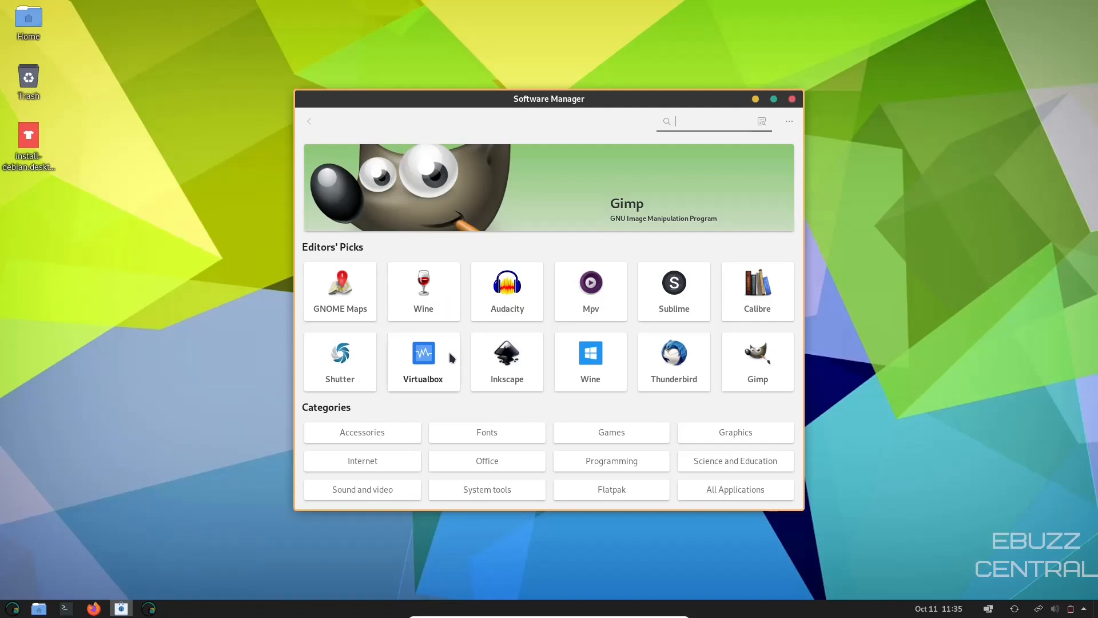
mouse_move(758, 367)
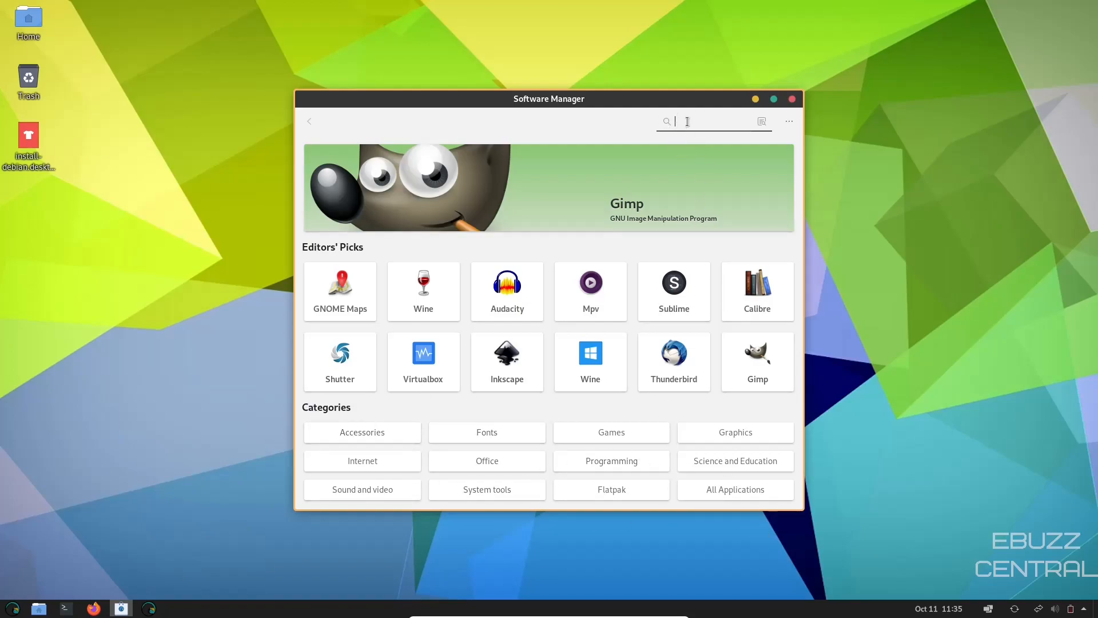
text(kdenlive)
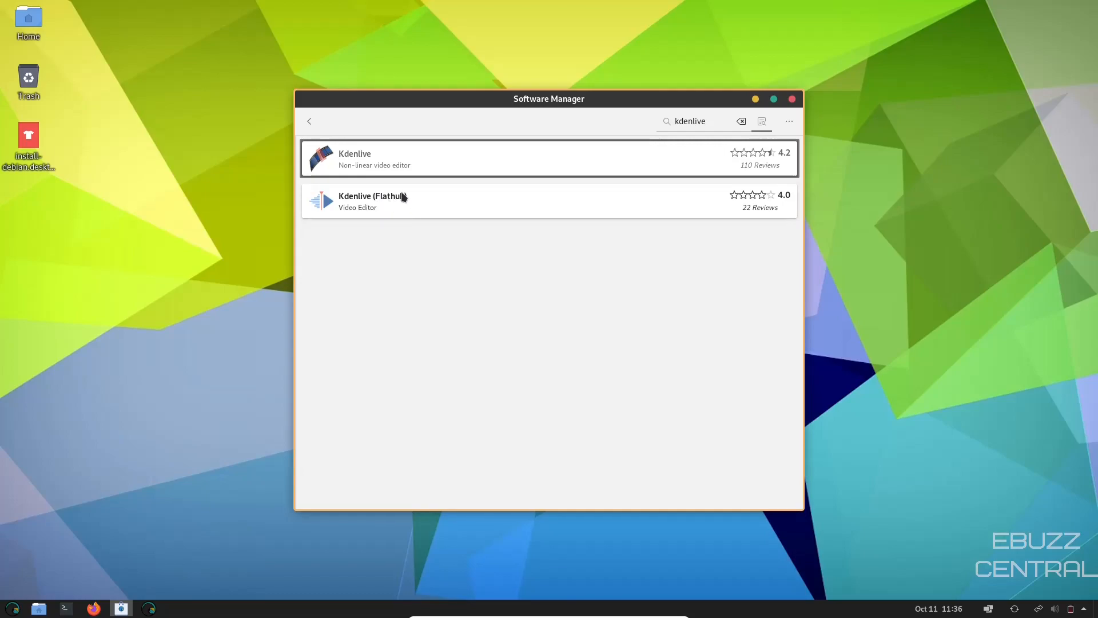
click(309, 122)
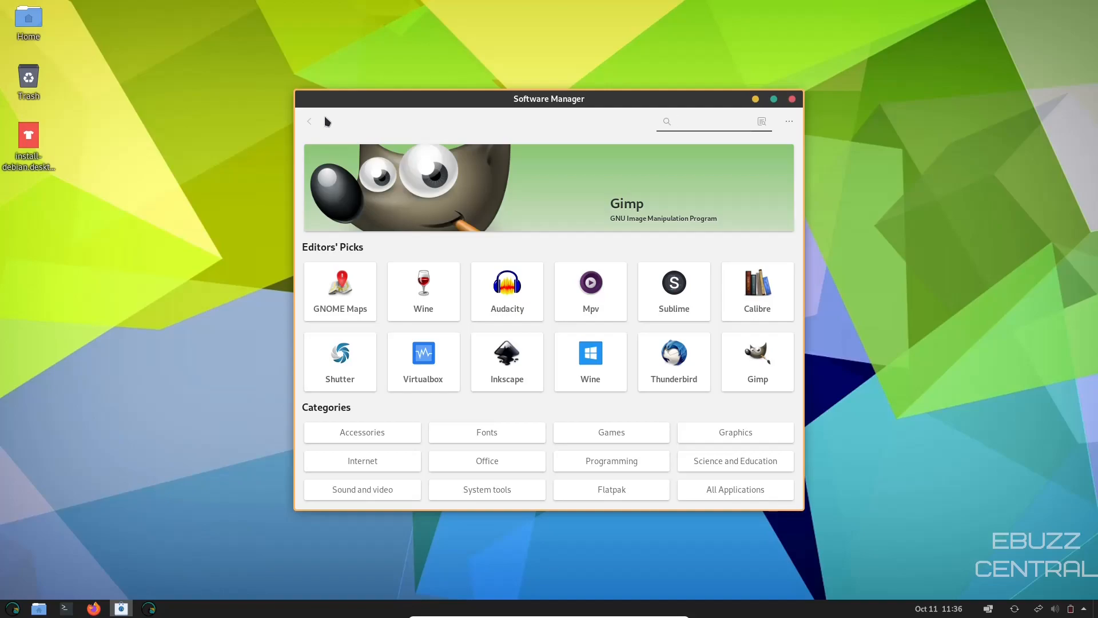
click(710, 121)
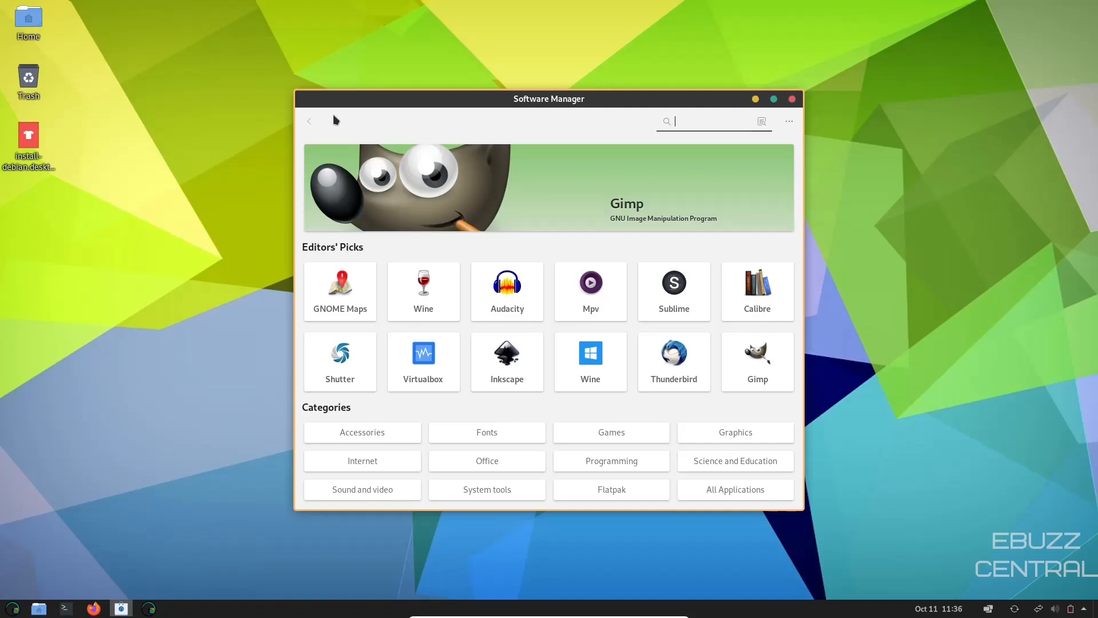
click(792, 99)
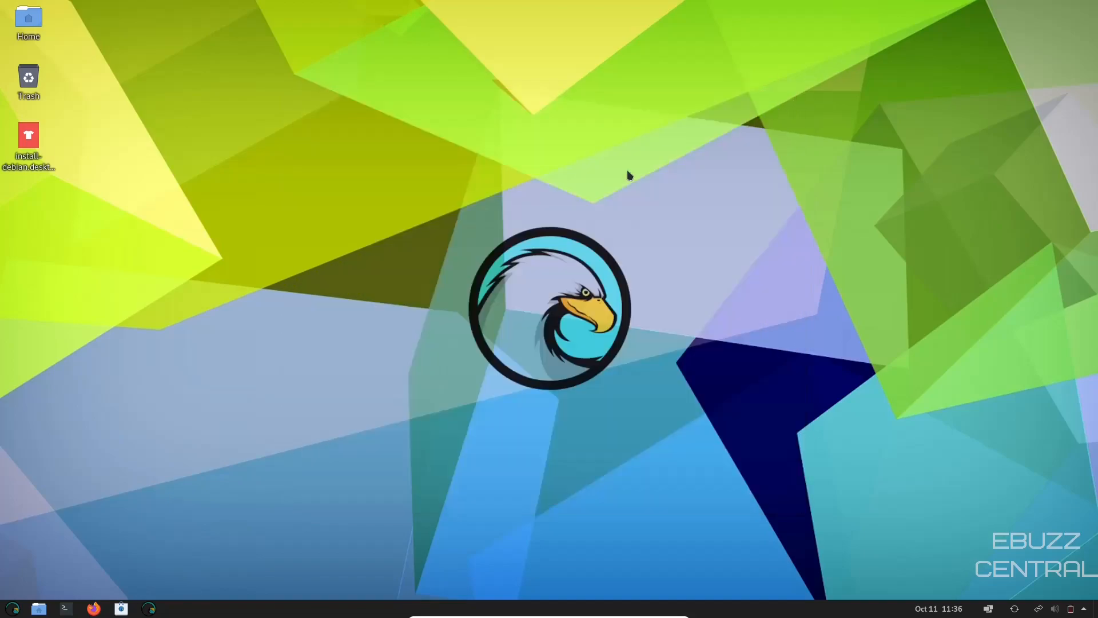
mouse_move(148, 606)
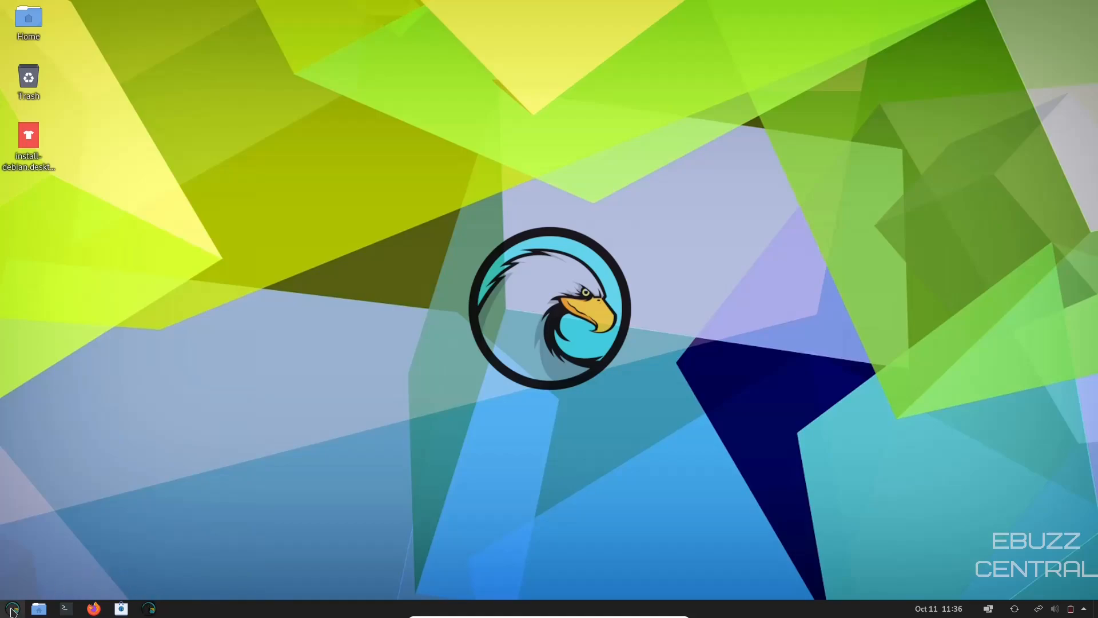
- Show the Accessories category in the application menu, listing Clocks, Files, Stacer and Text Editor
click(11, 607)
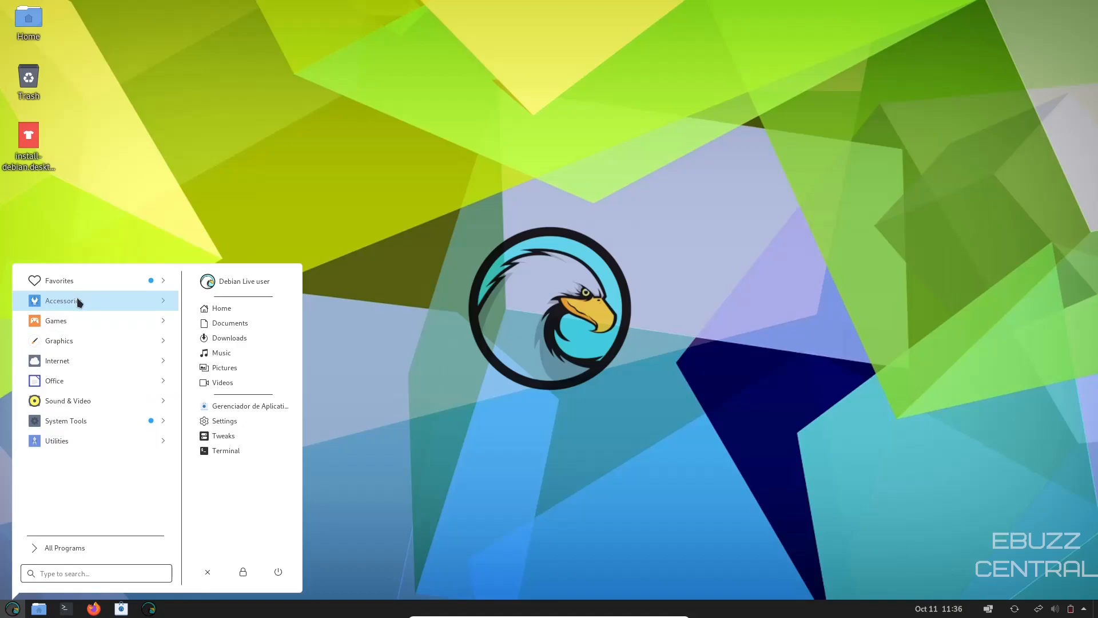
click(62, 301)
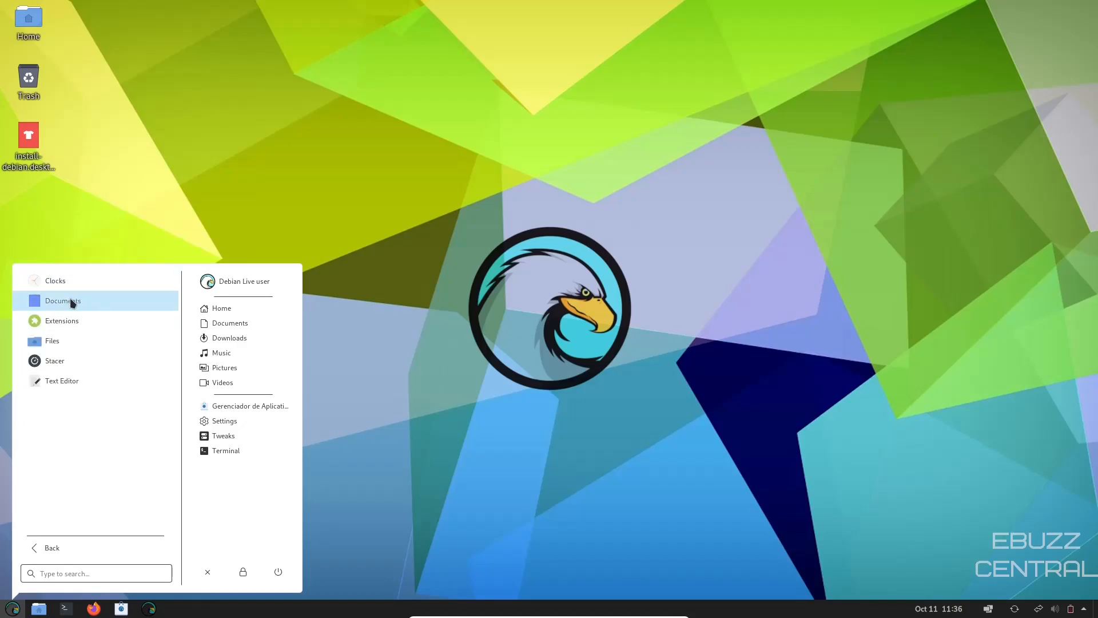
mouse_move(55, 360)
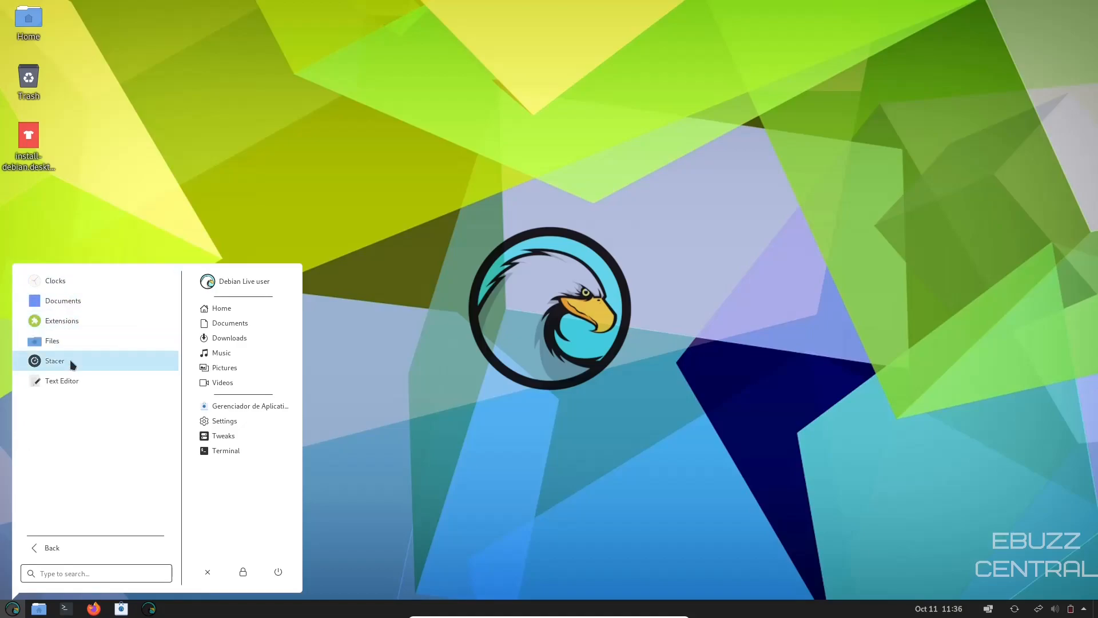
mouse_move(55, 360)
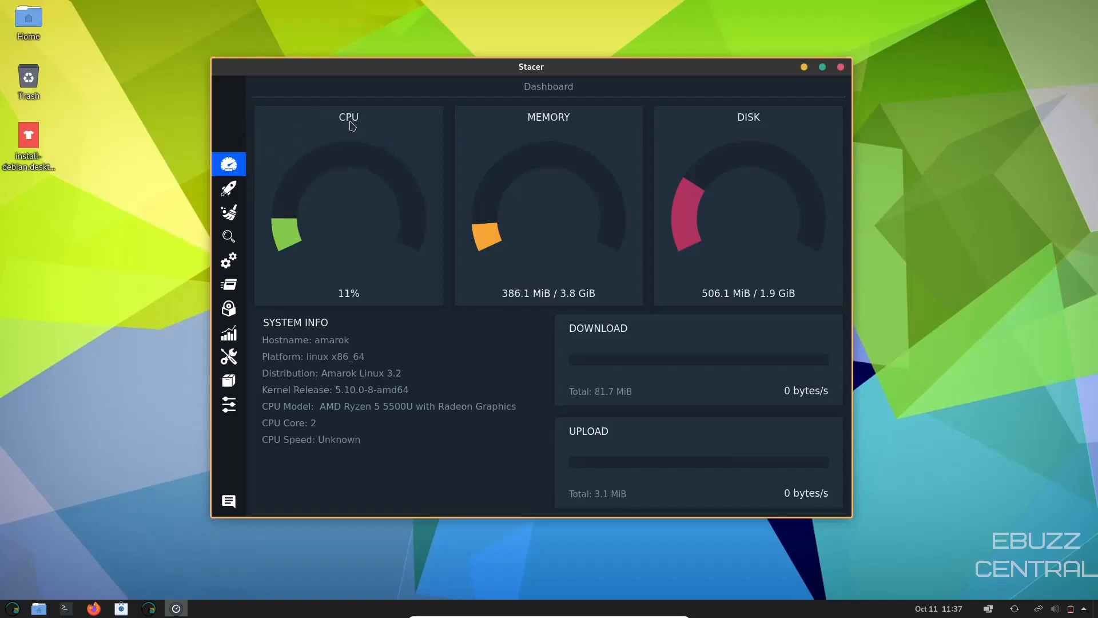
mouse_move(562, 144)
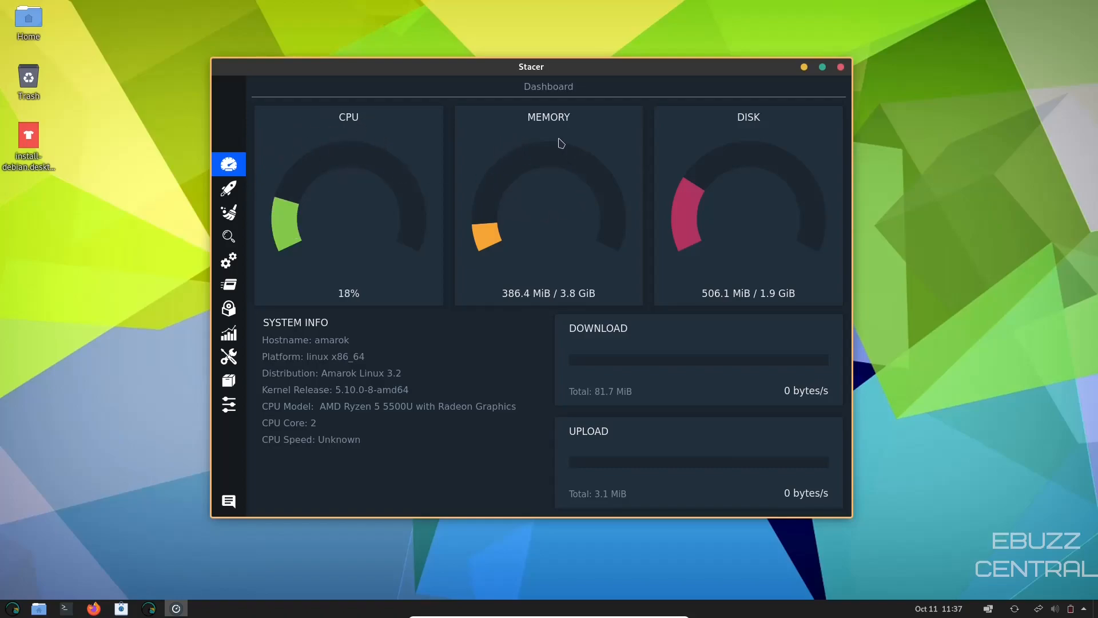
mouse_move(556, 312)
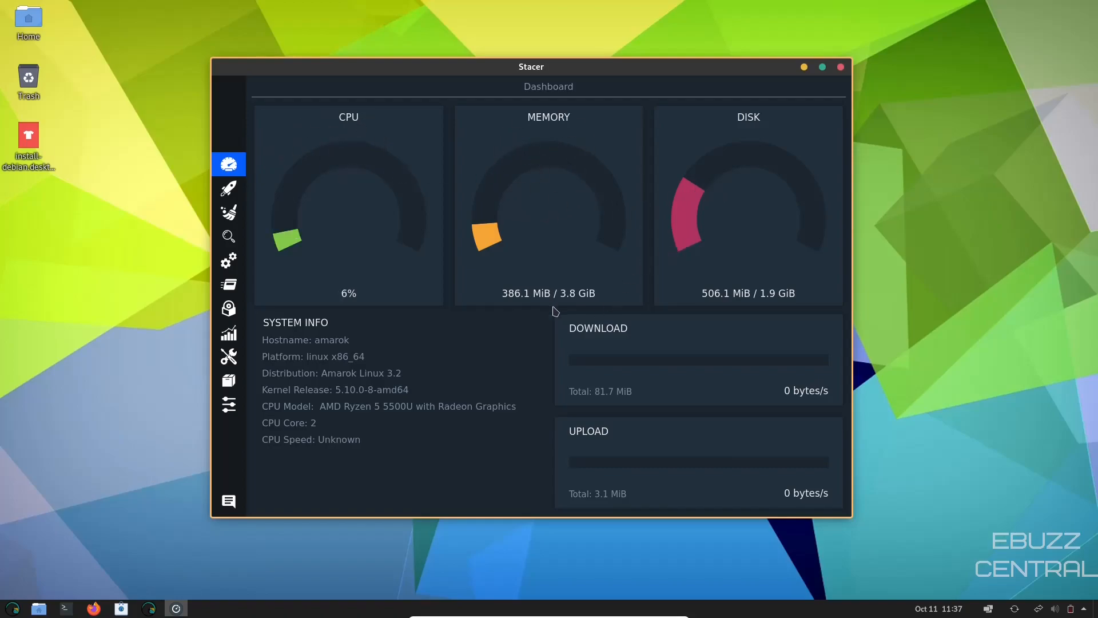
mouse_move(503, 67)
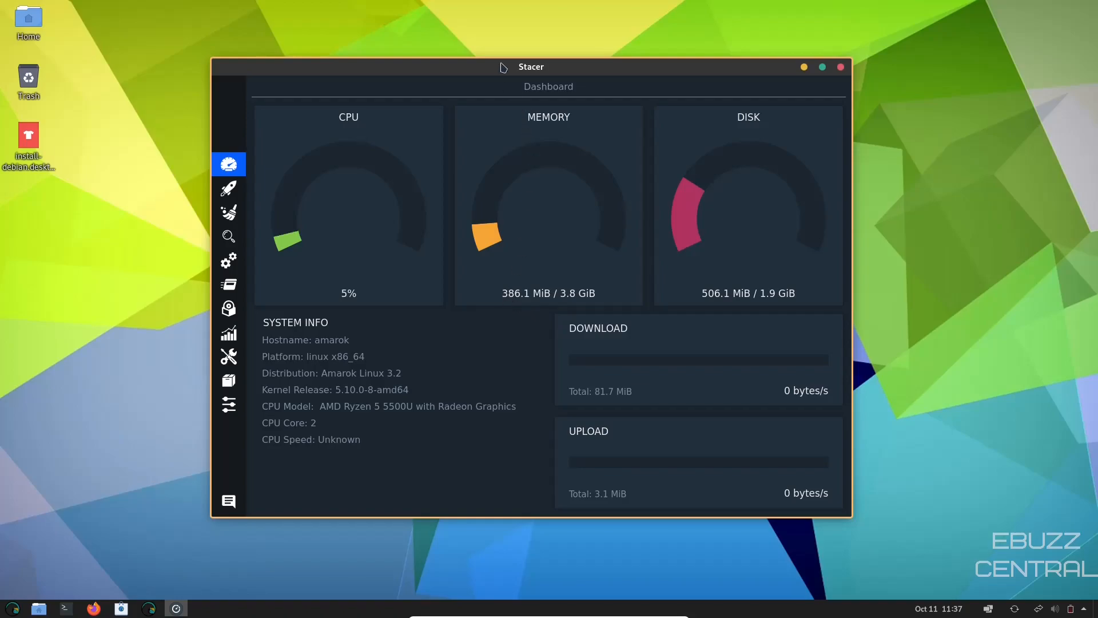
mouse_move(516, 298)
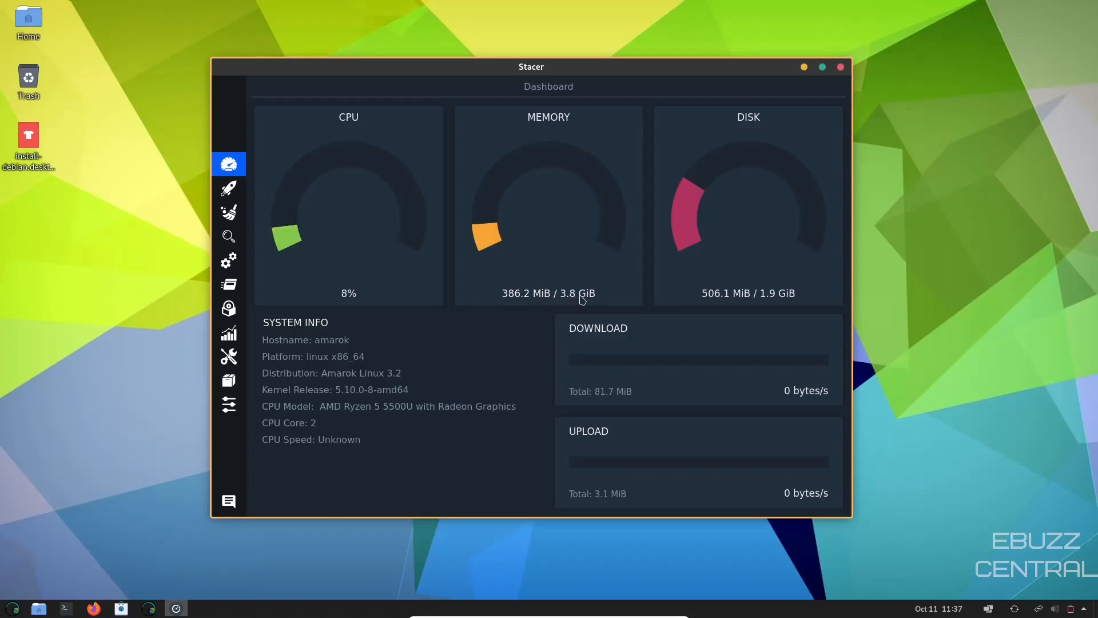
mouse_move(548, 261)
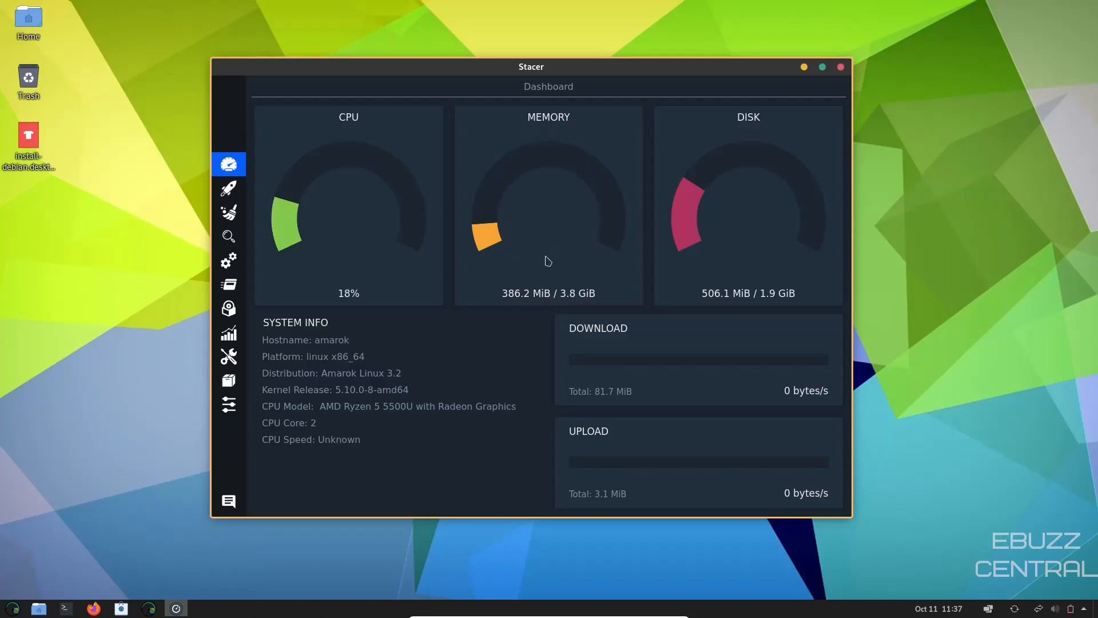
mouse_move(601, 208)
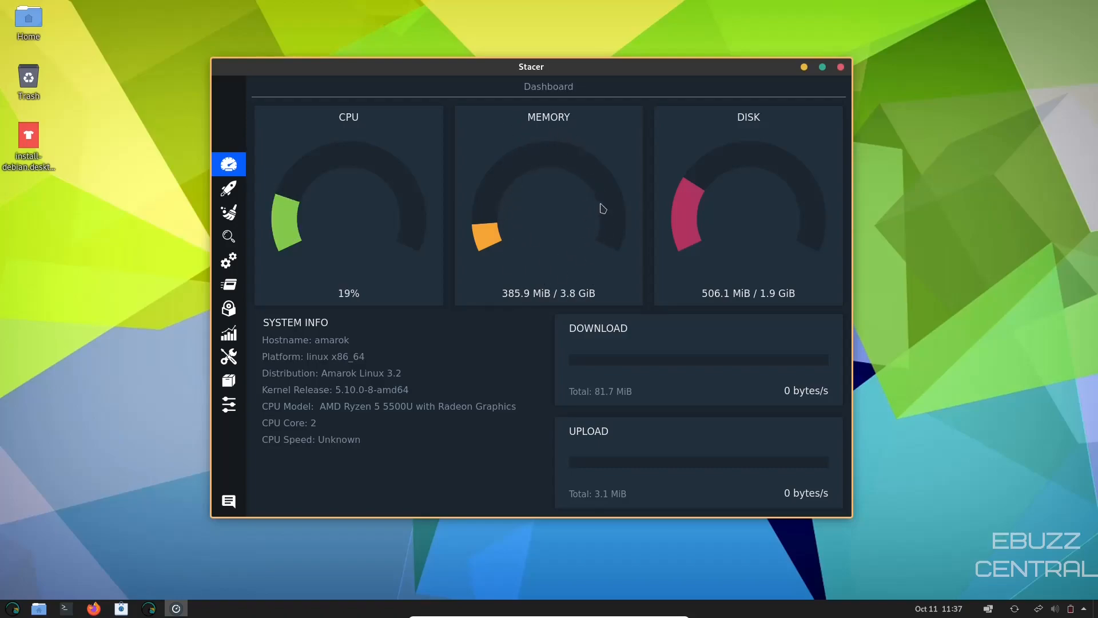
mouse_move(556, 230)
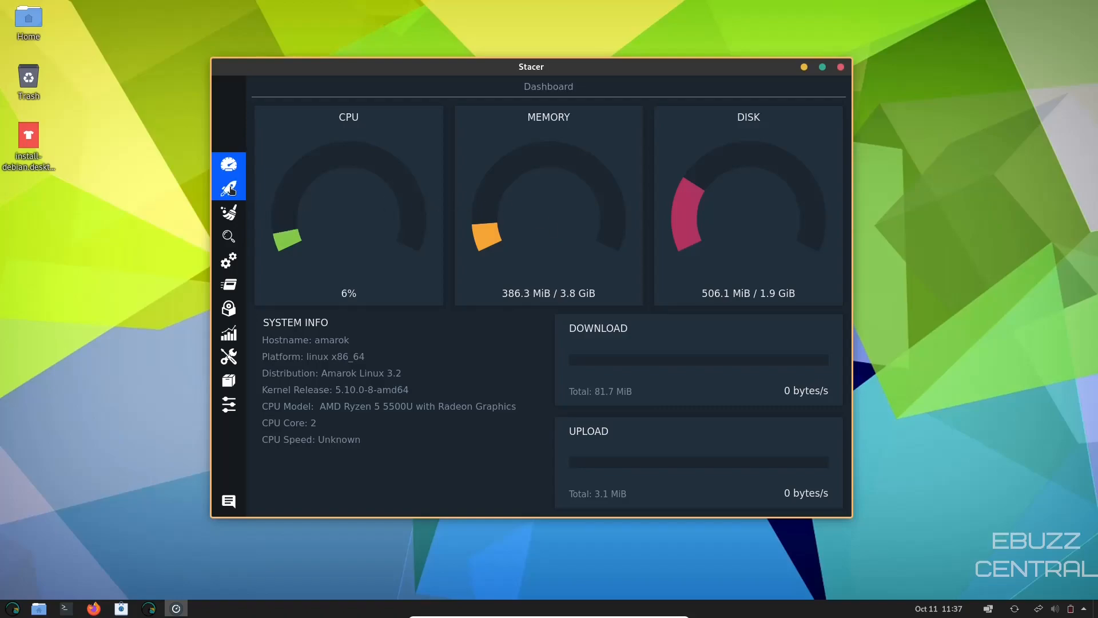
- View Stacer's Startup Apps page with its single Update entry
click(229, 188)
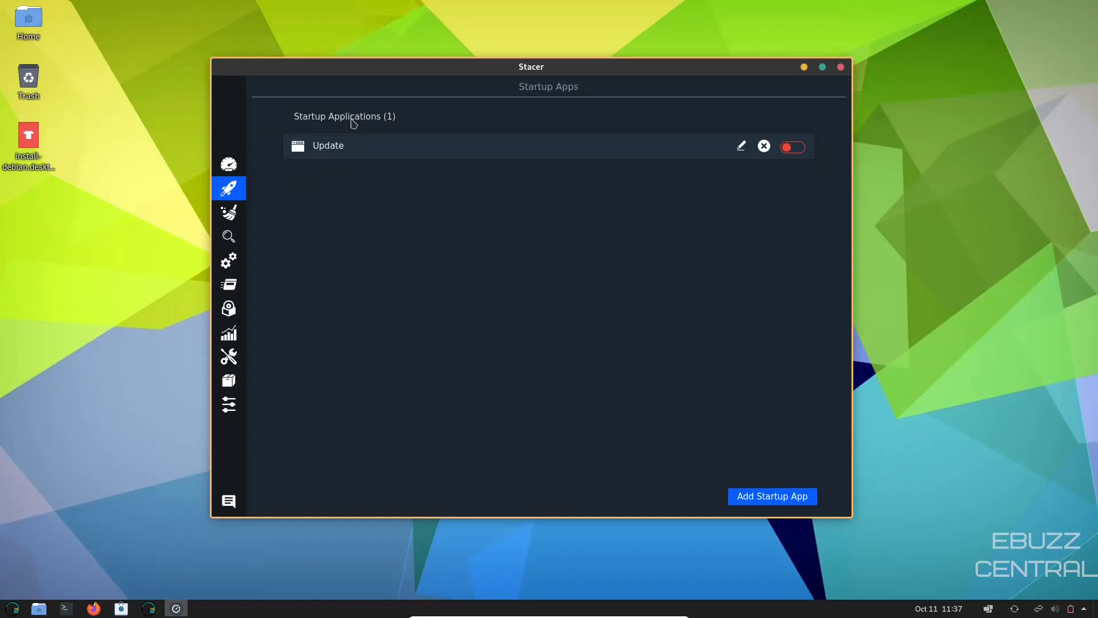
mouse_move(397, 148)
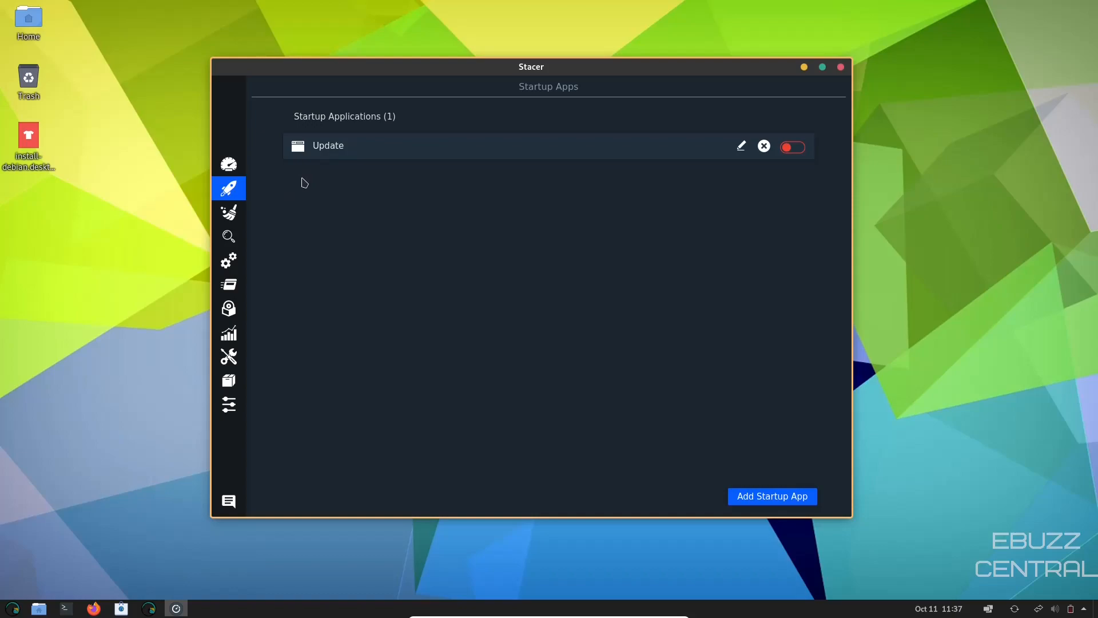
click(793, 148)
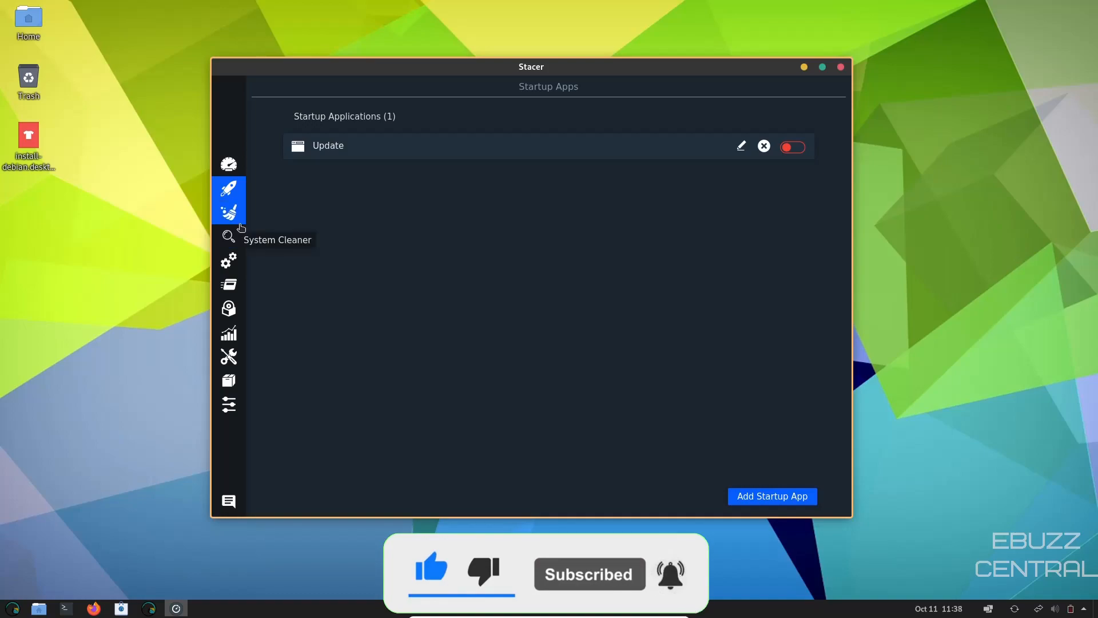
- In Stacer's System Cleaner, mark Trash and then Select All cleanup categories
click(227, 213)
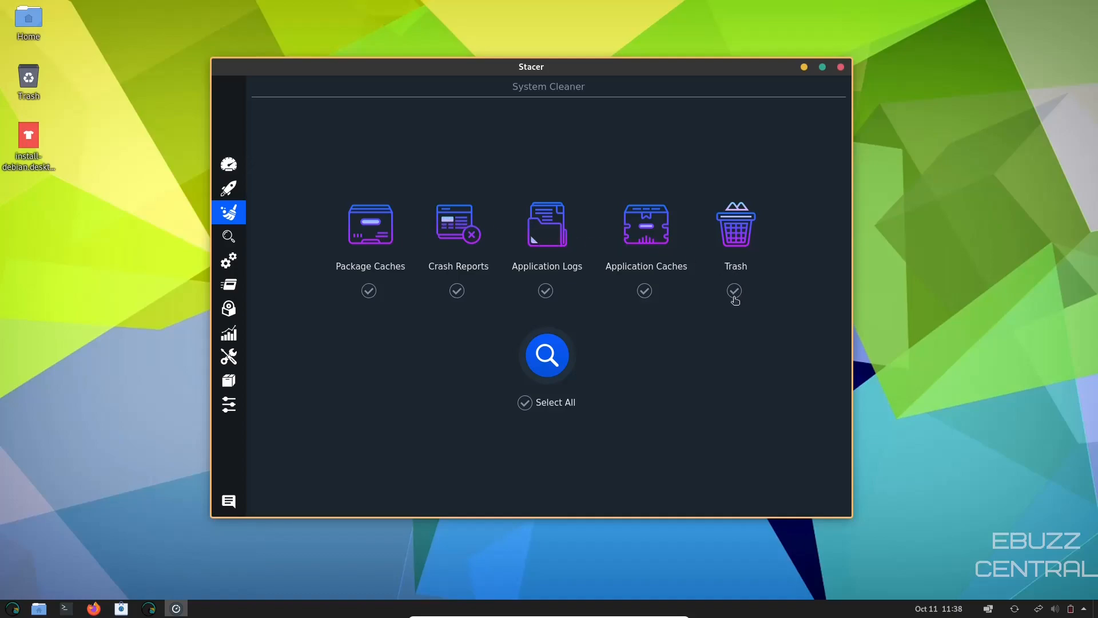
click(735, 290)
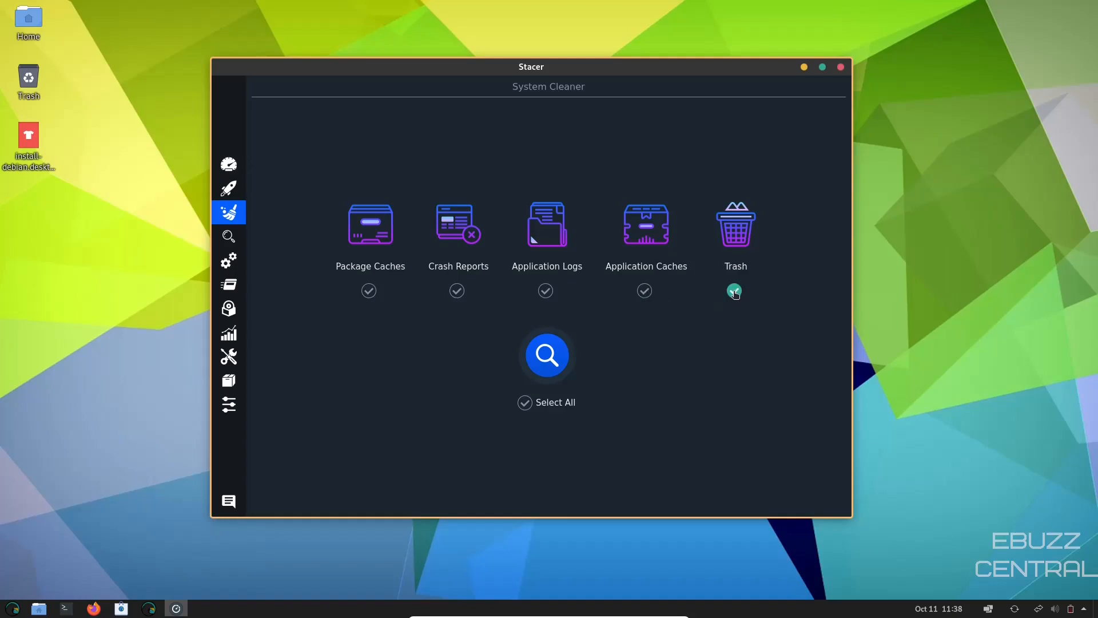
click(734, 291)
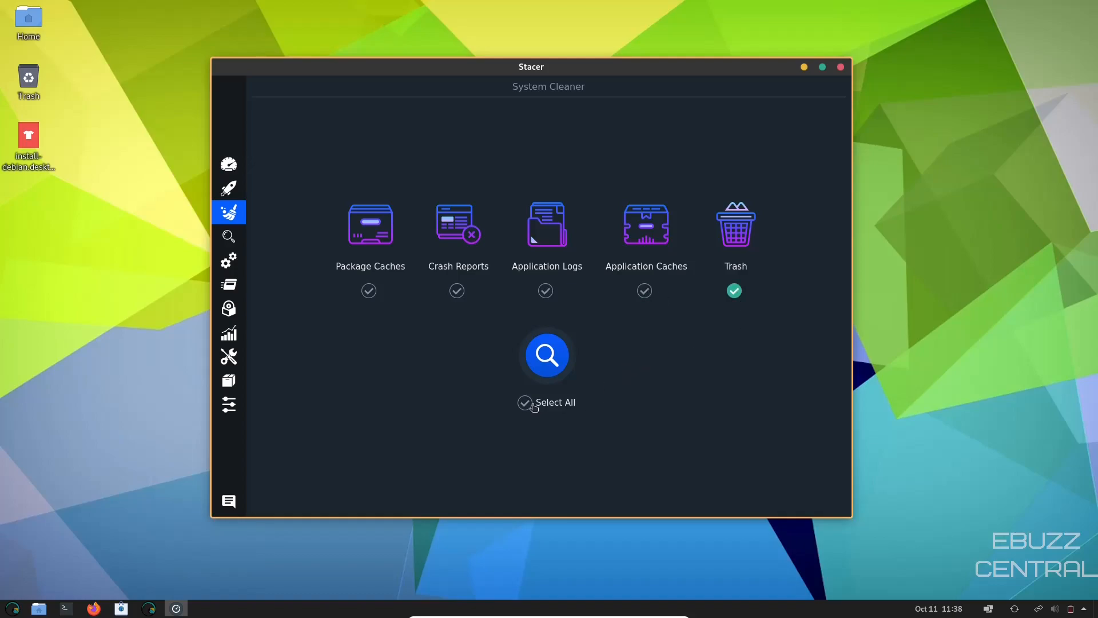
click(525, 402)
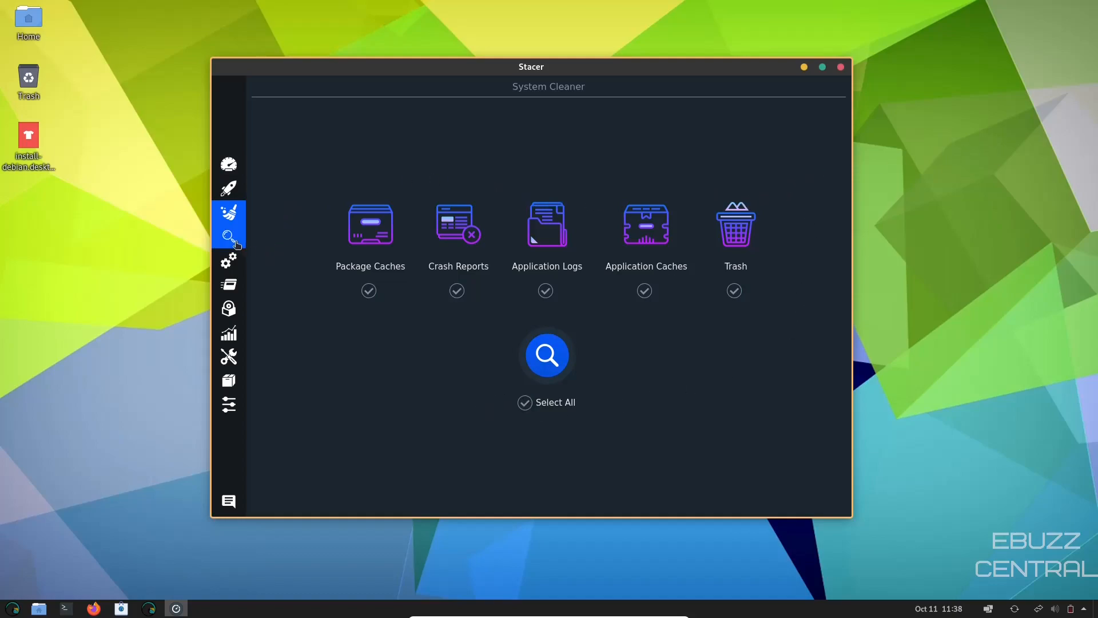
- Review Stacer's 39 system services, then show the 65 running processes
click(229, 261)
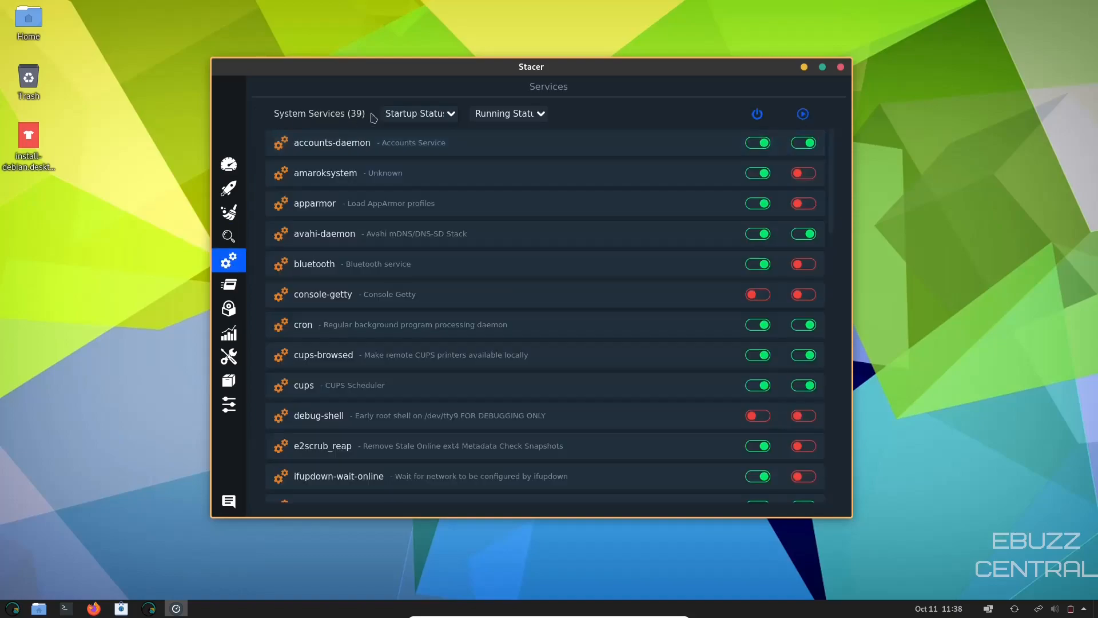
mouse_move(579, 228)
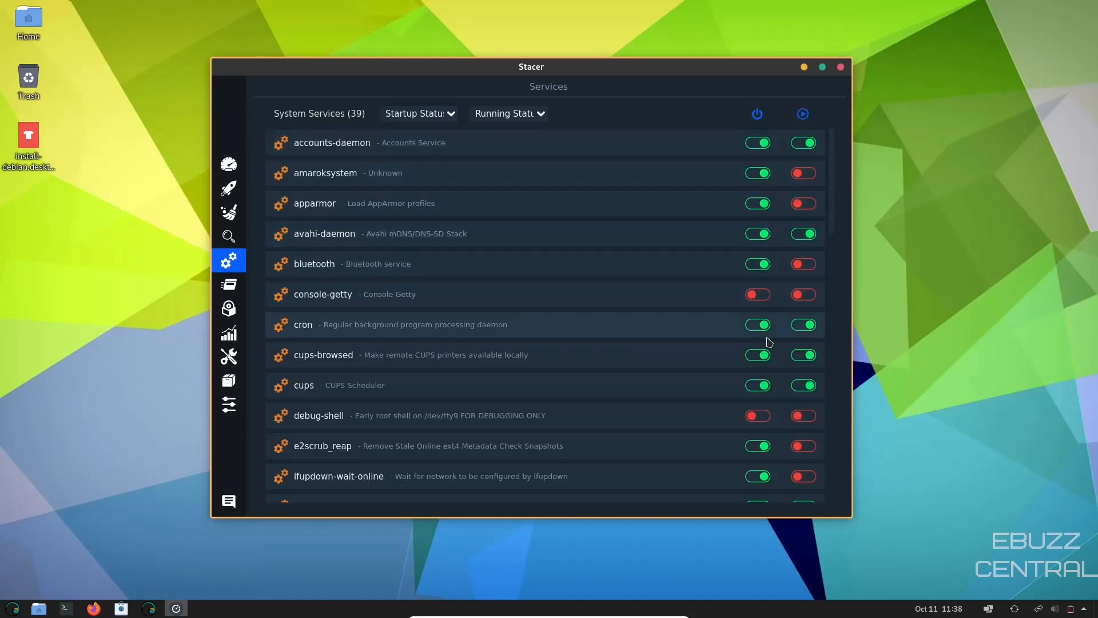
mouse_move(819, 363)
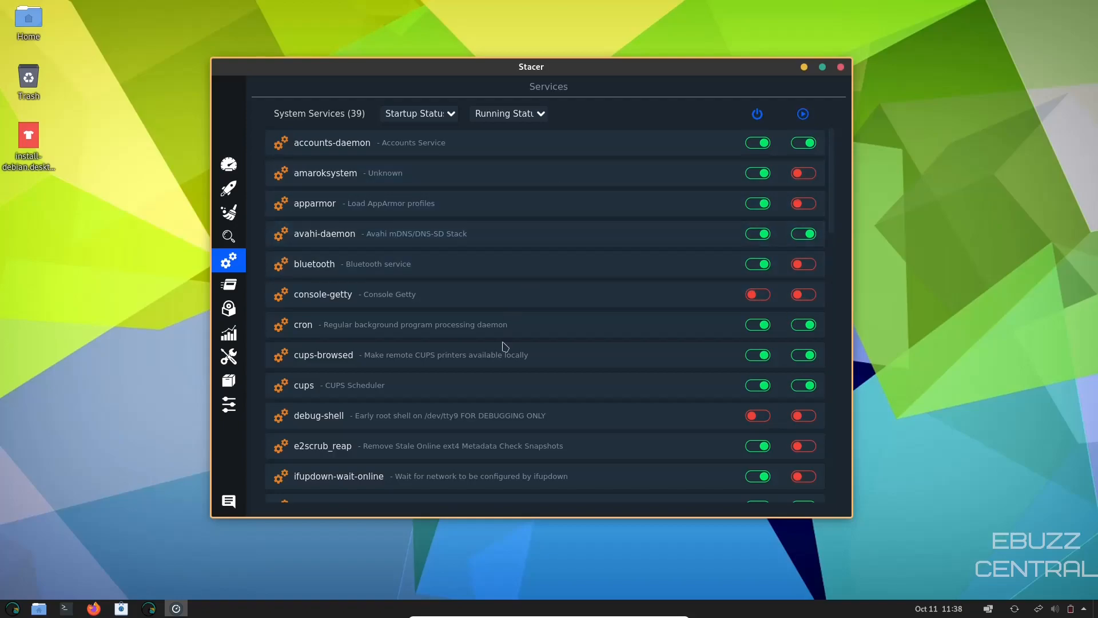
mouse_move(601, 311)
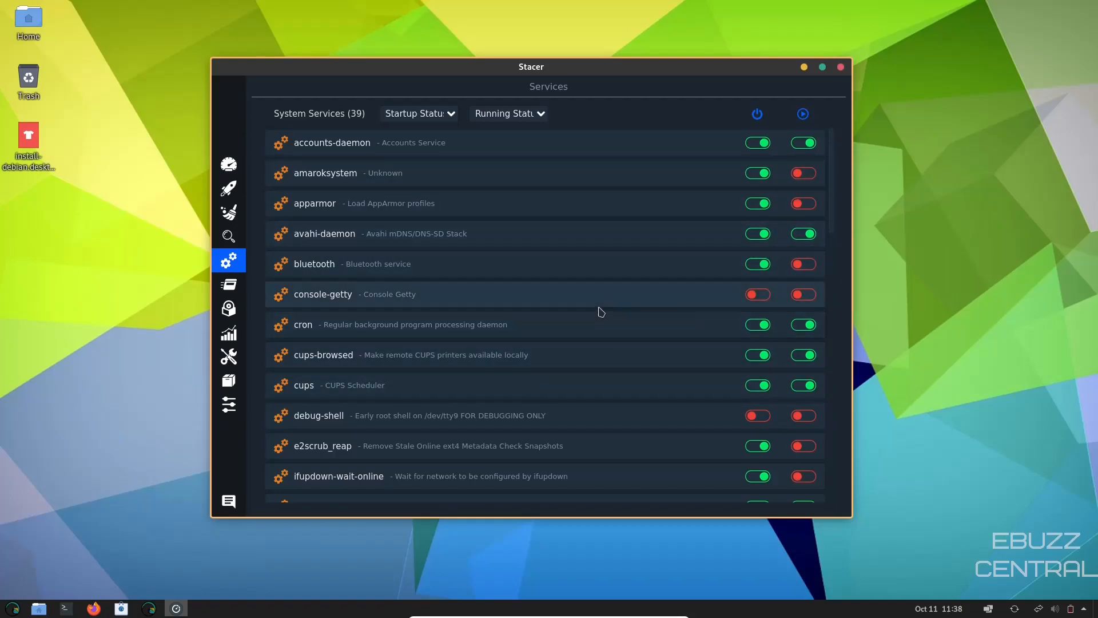
click(229, 284)
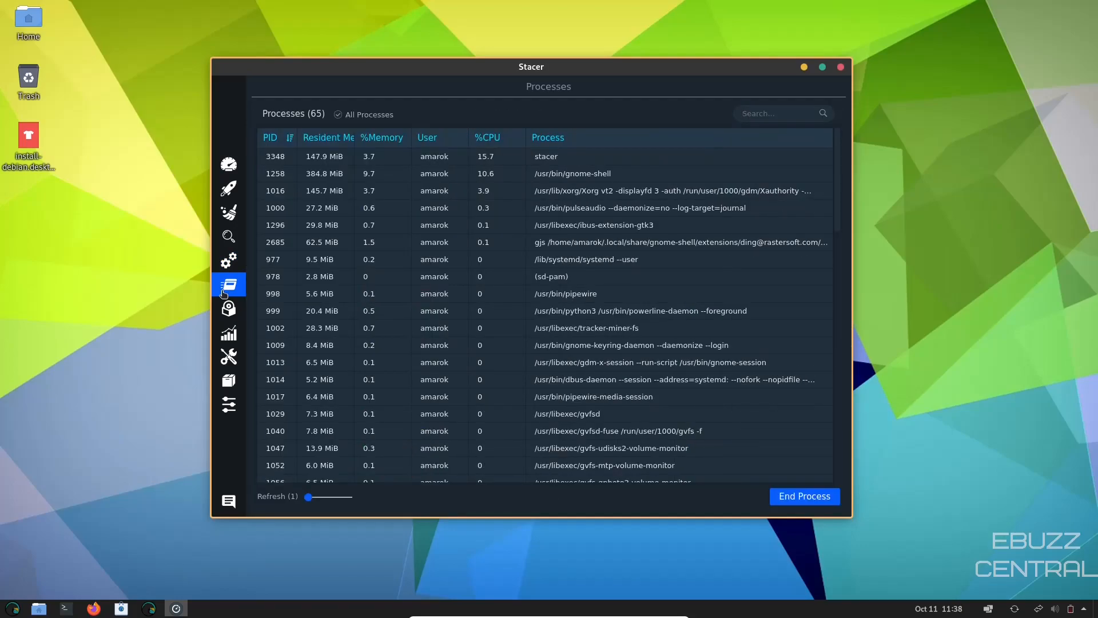
- Browse the Uninstaller's 1980 packages, then show the Helpers hosts table
click(229, 309)
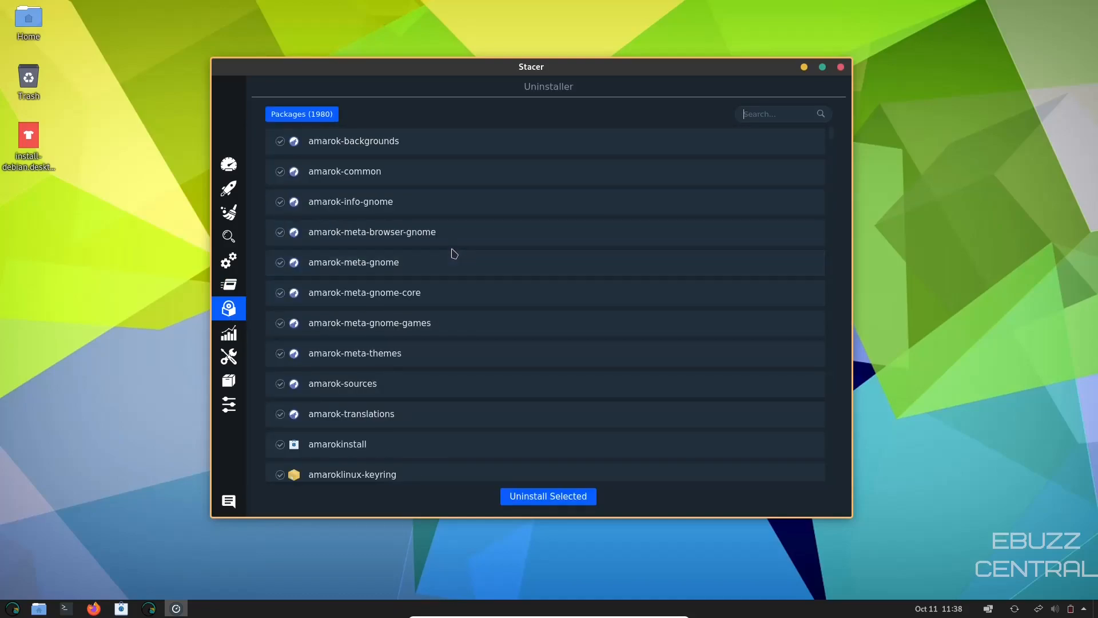
scroll(down, 3)
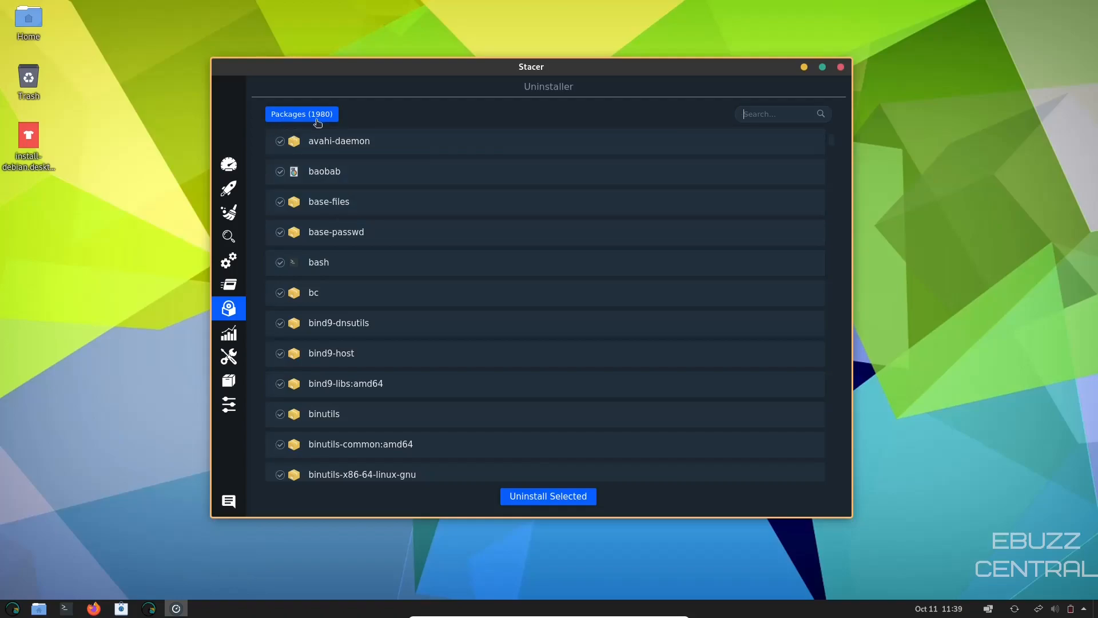
mouse_move(294, 137)
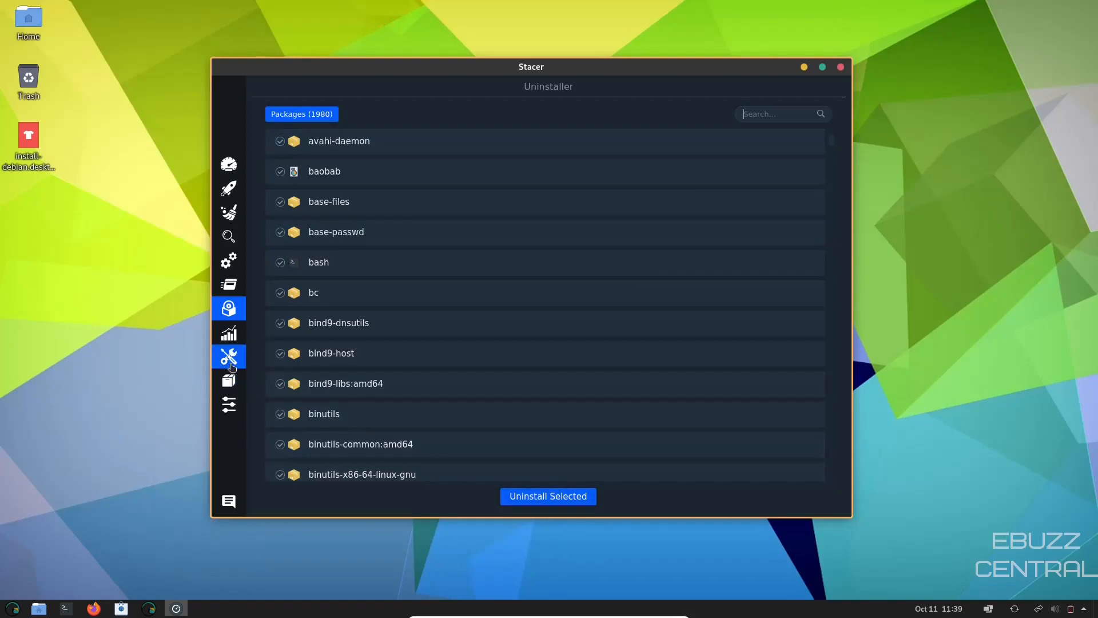
click(229, 333)
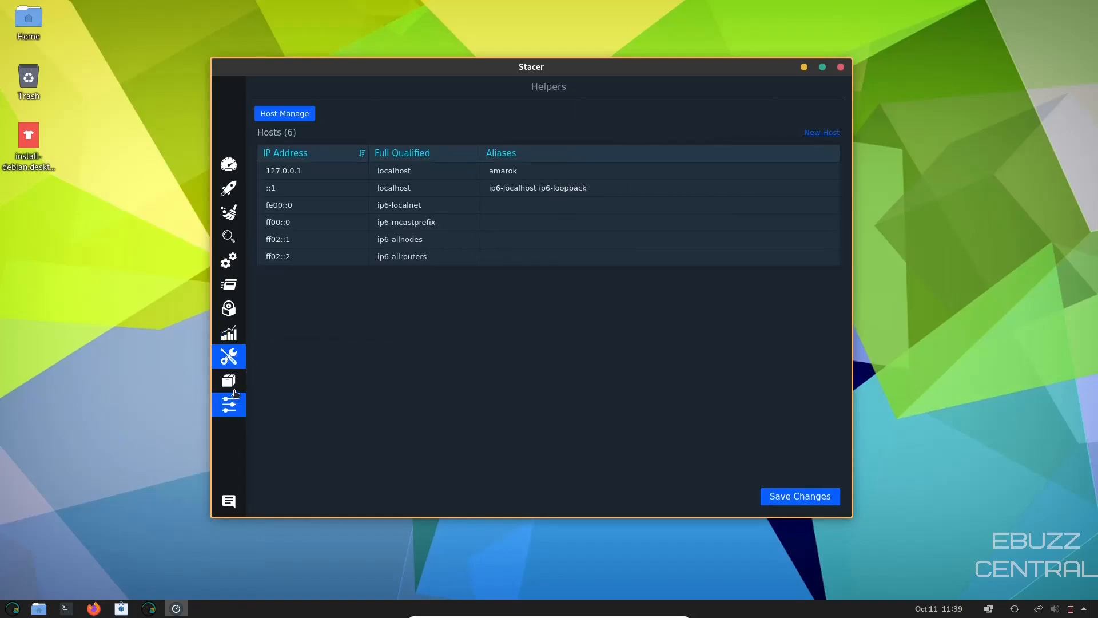
- Review Stacer's APT Repository Manager (28 repositories) and Settings, then return to the Dashboard
click(228, 379)
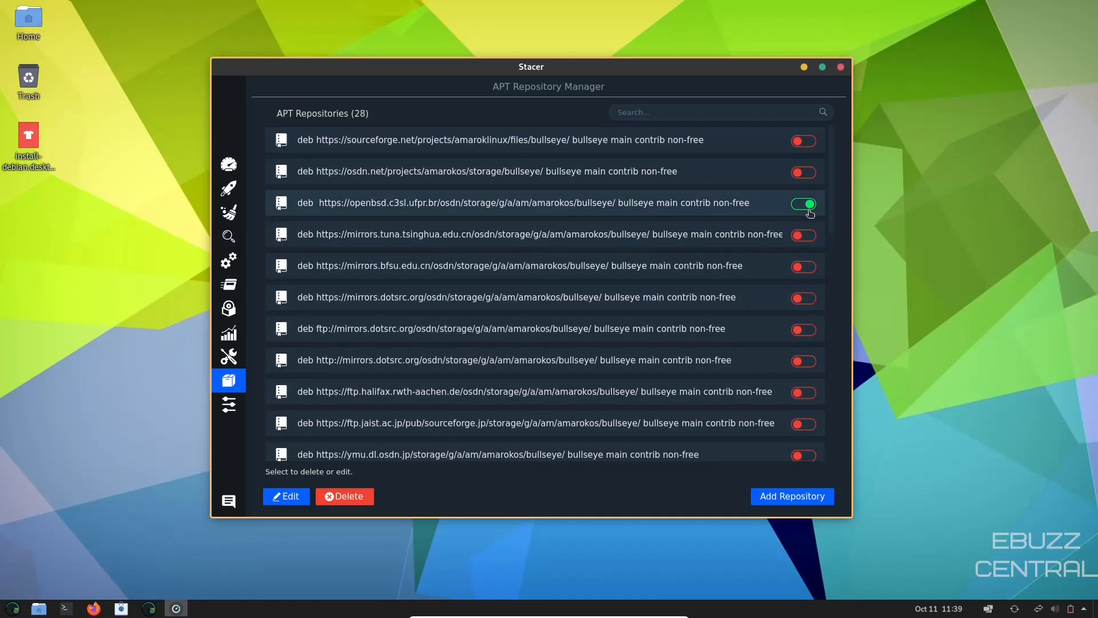
mouse_move(442, 153)
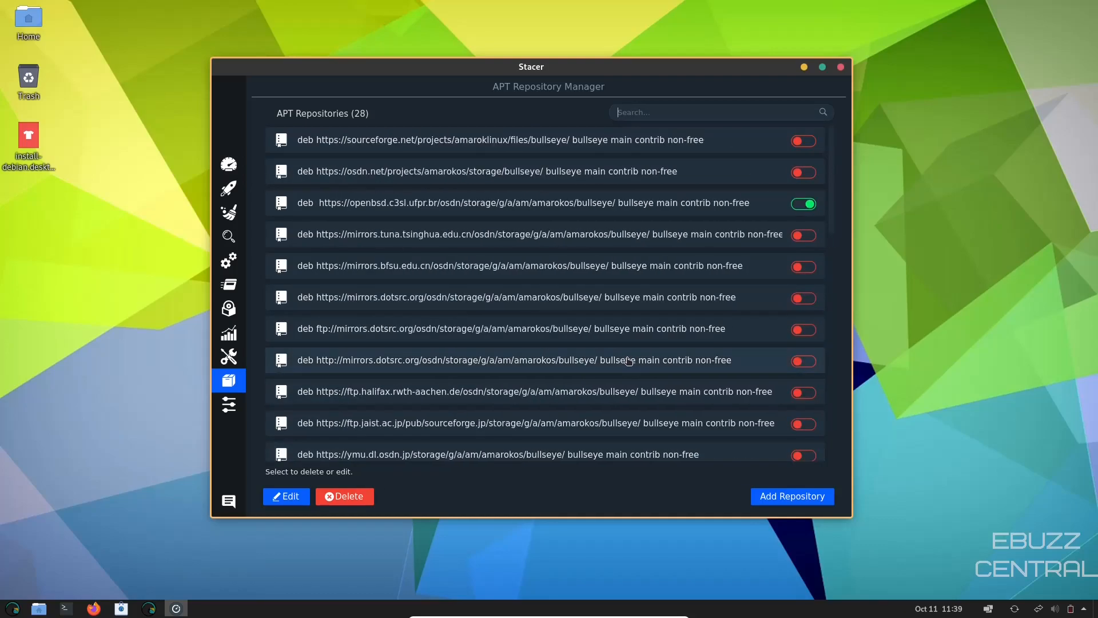
click(228, 404)
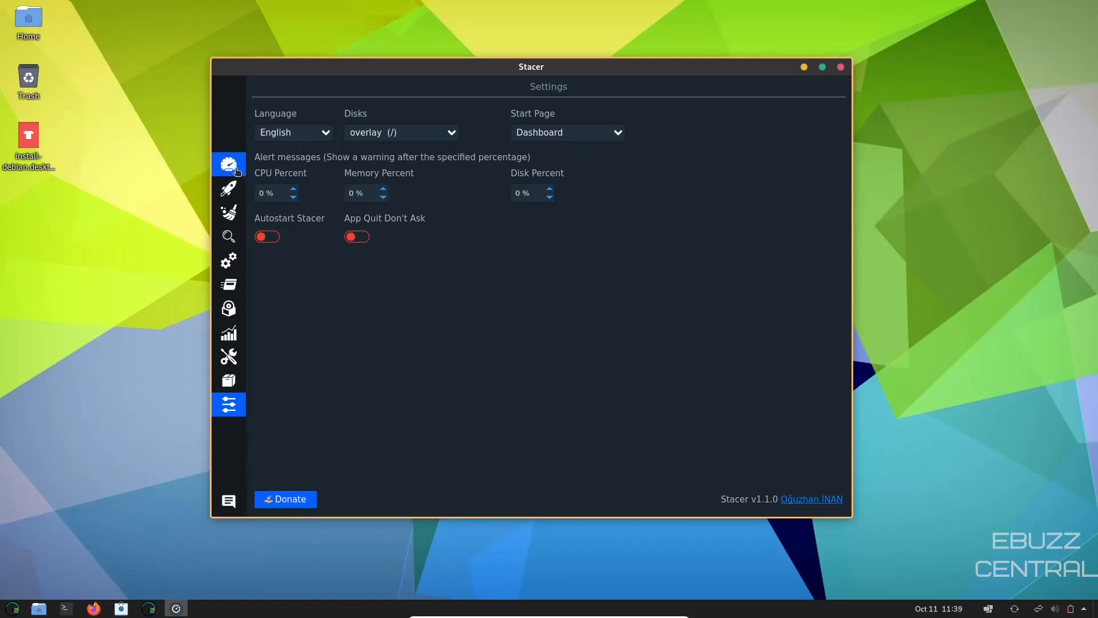
click(228, 163)
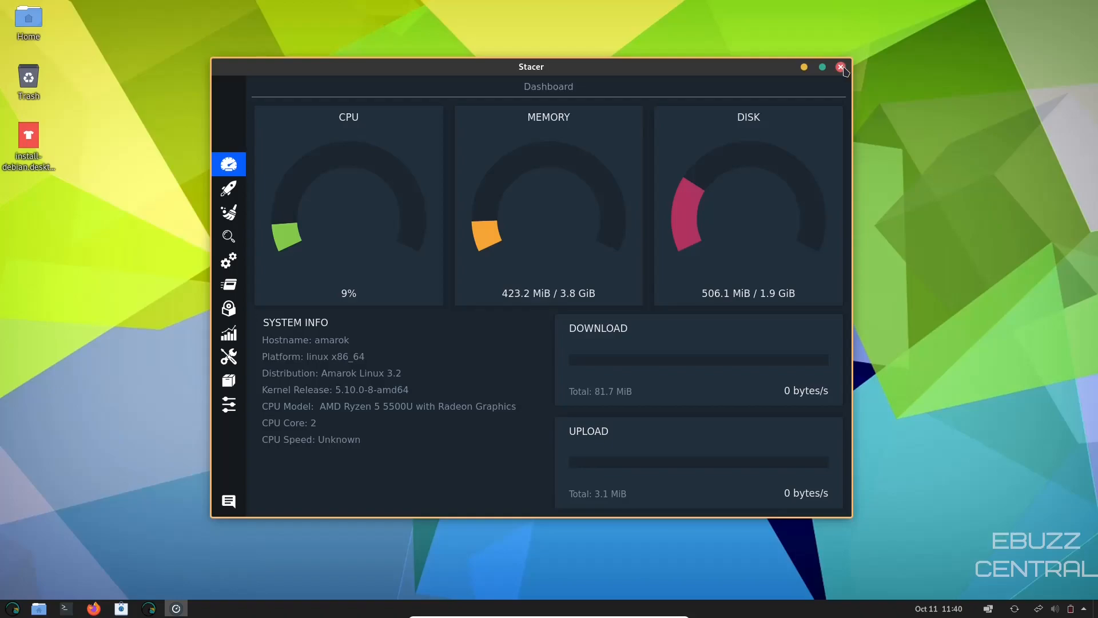
- Close Stacer and browse the application menu categories through the Internet apps
click(843, 68)
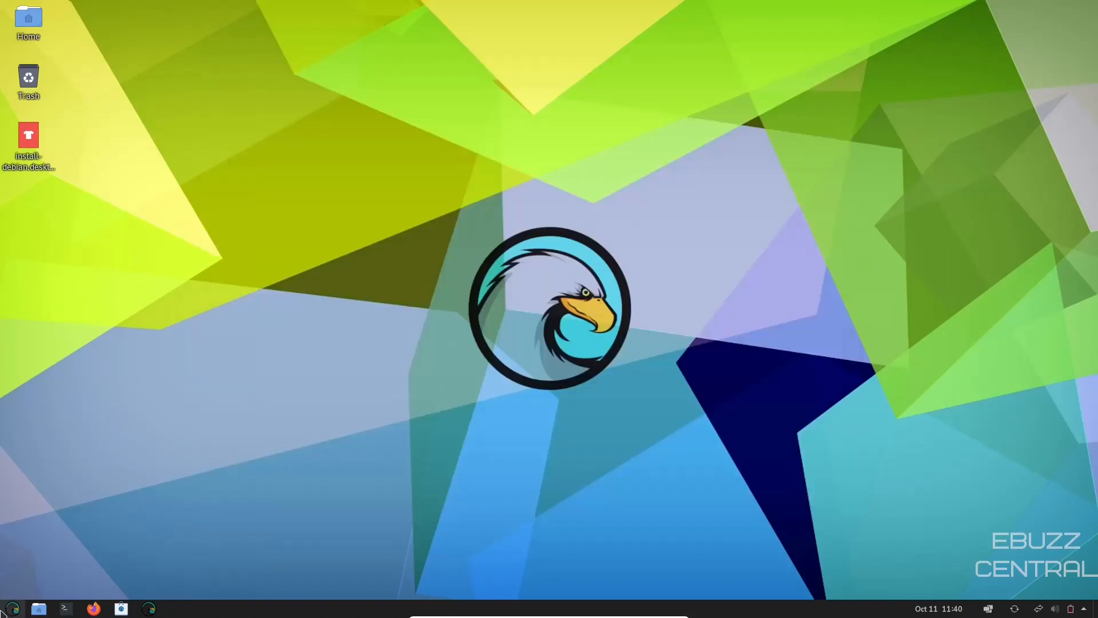
click(11, 608)
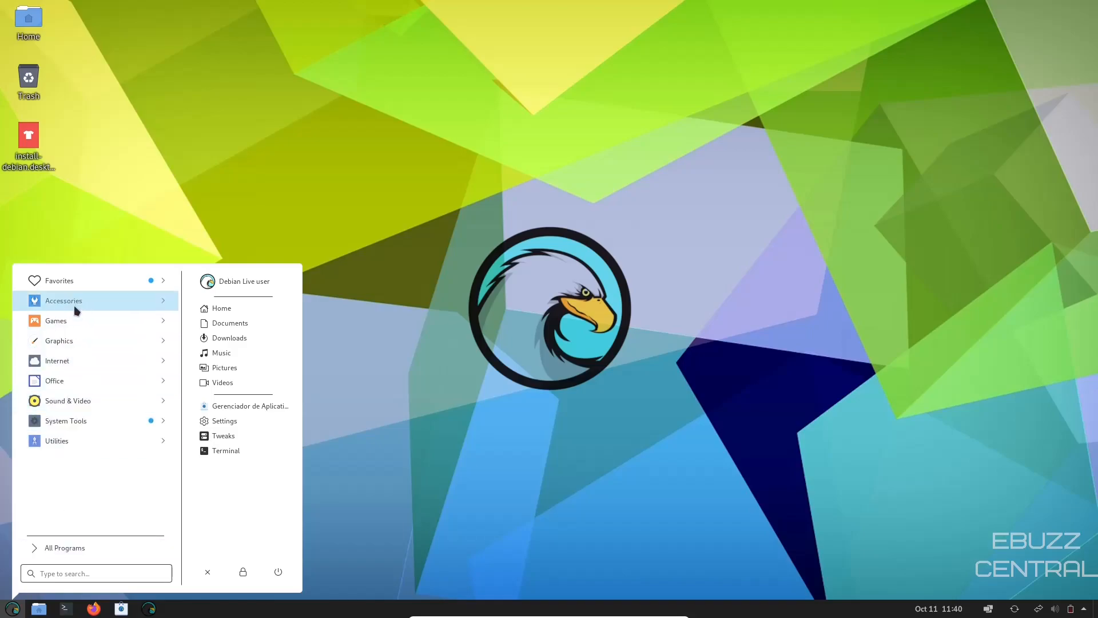
click(63, 301)
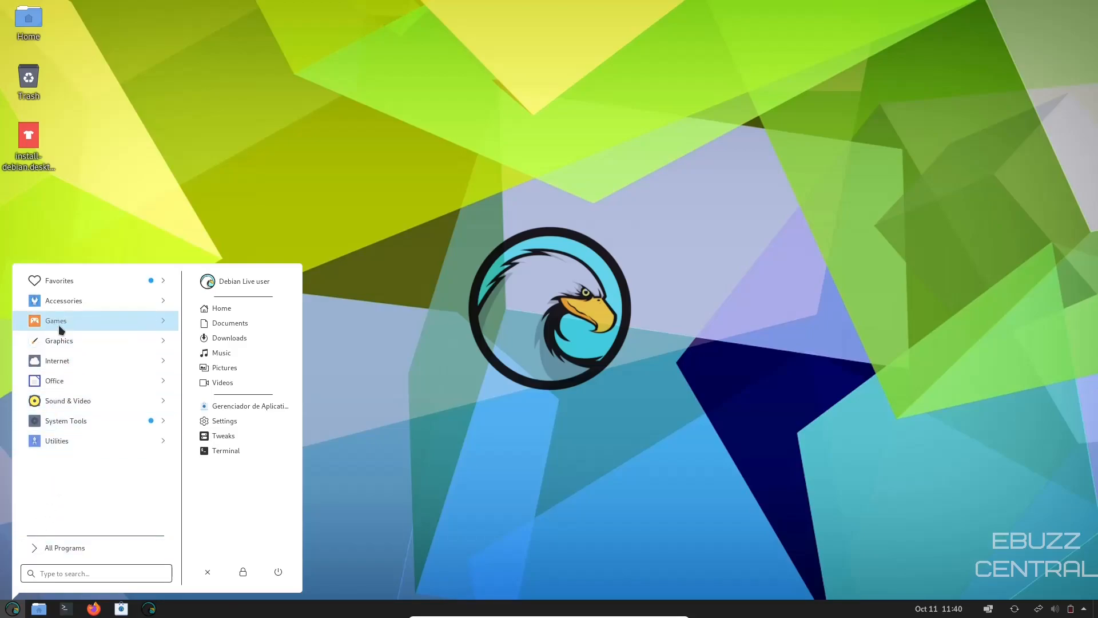
click(55, 320)
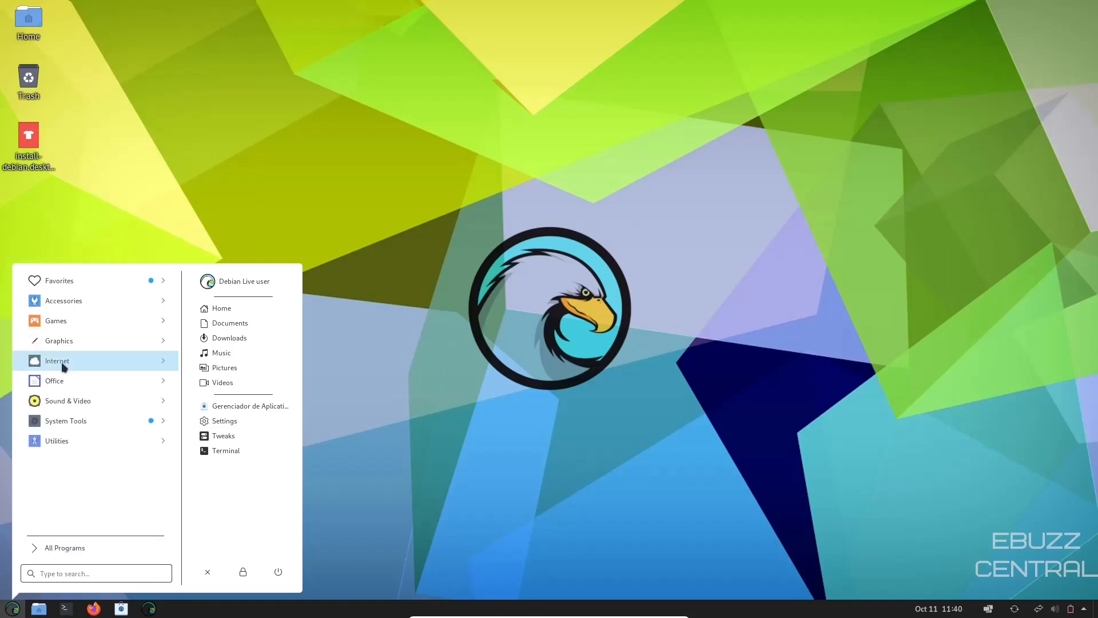
click(57, 361)
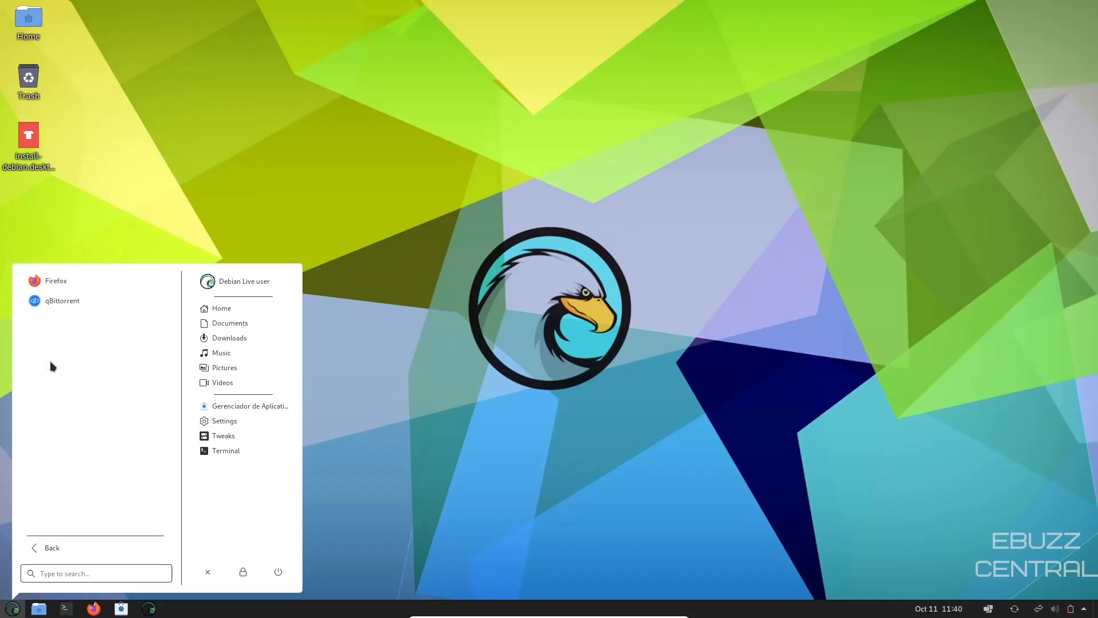
mouse_move(58, 487)
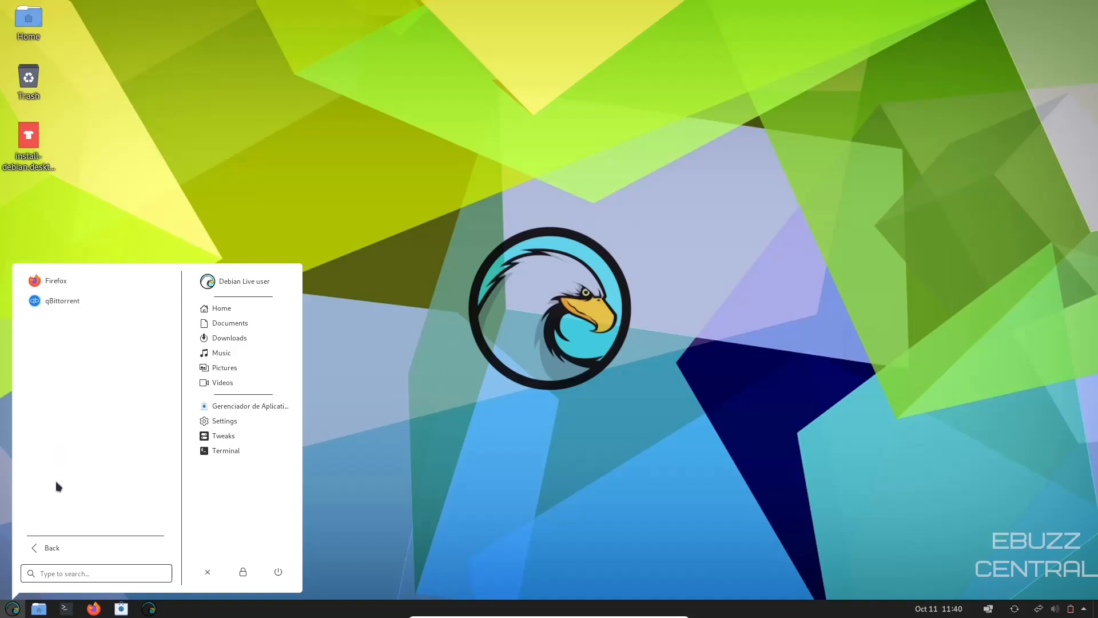
- Browse the Office and Sound & Video apps, then list the System Tools apps
click(45, 548)
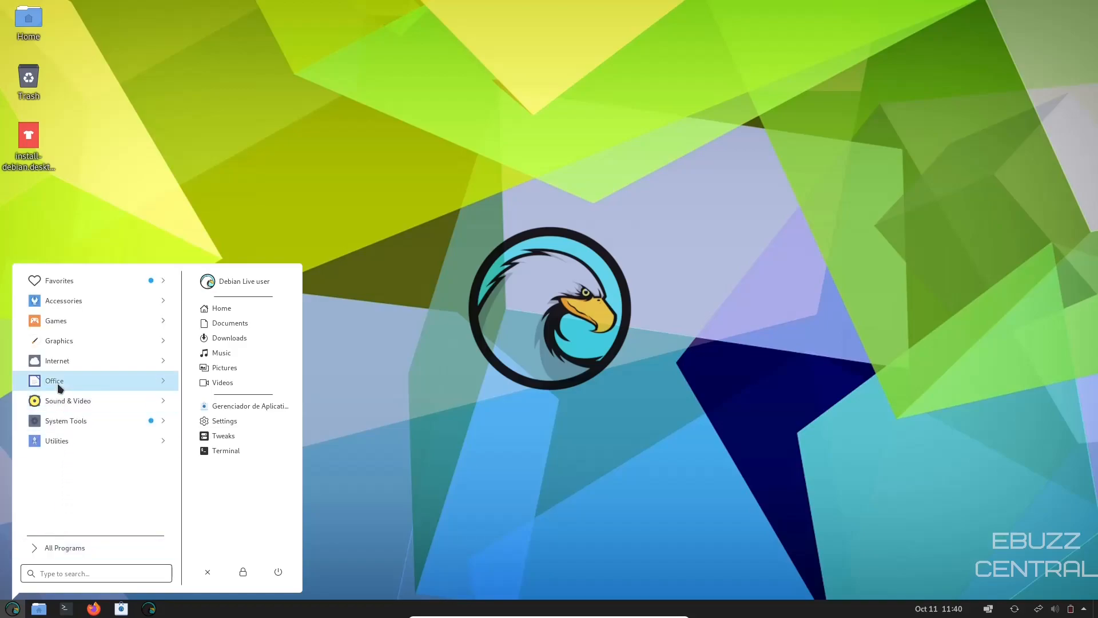
click(55, 380)
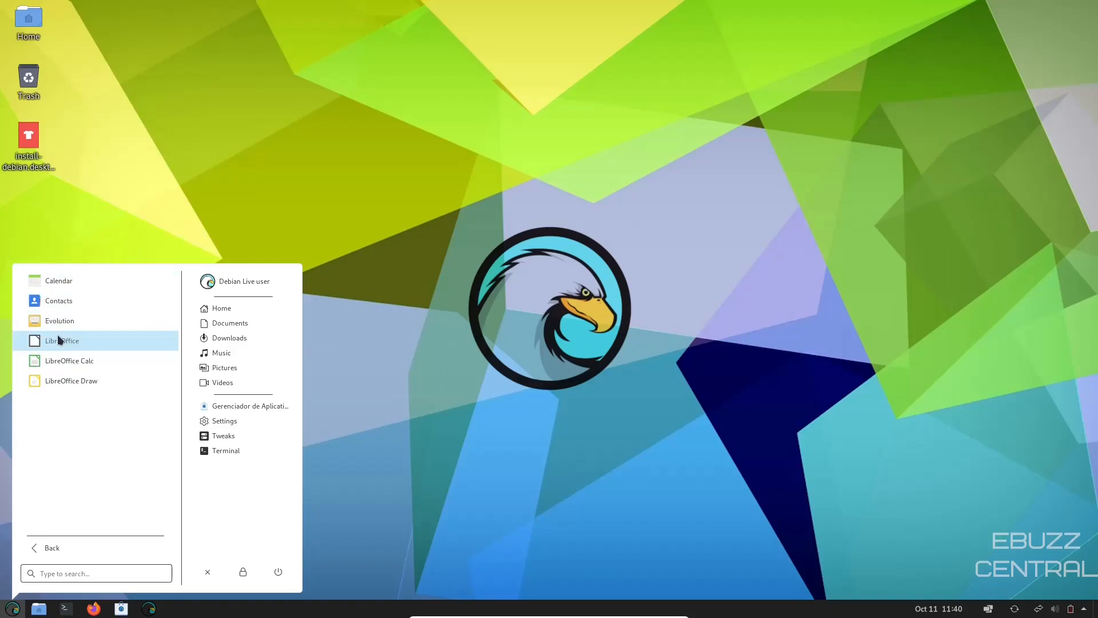
mouse_move(62, 341)
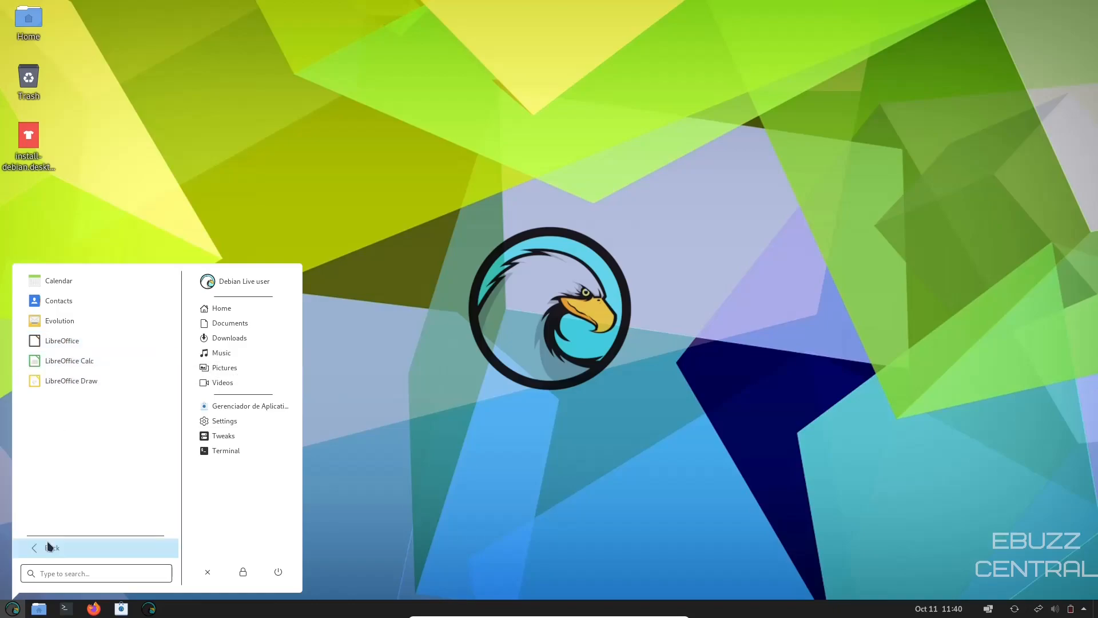
click(53, 547)
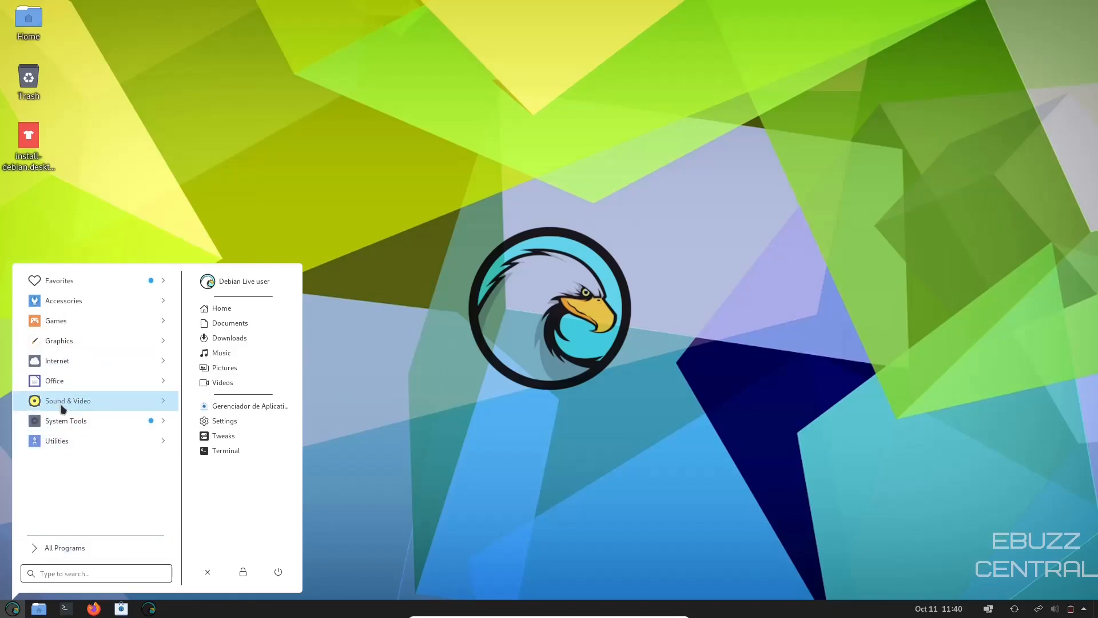
click(67, 400)
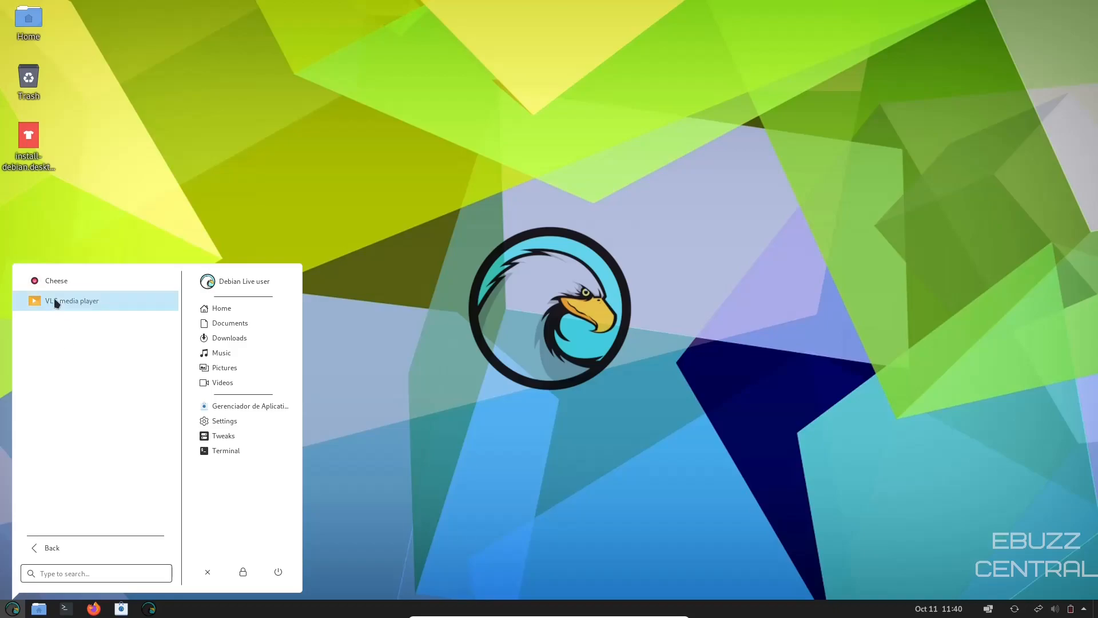
mouse_move(52, 548)
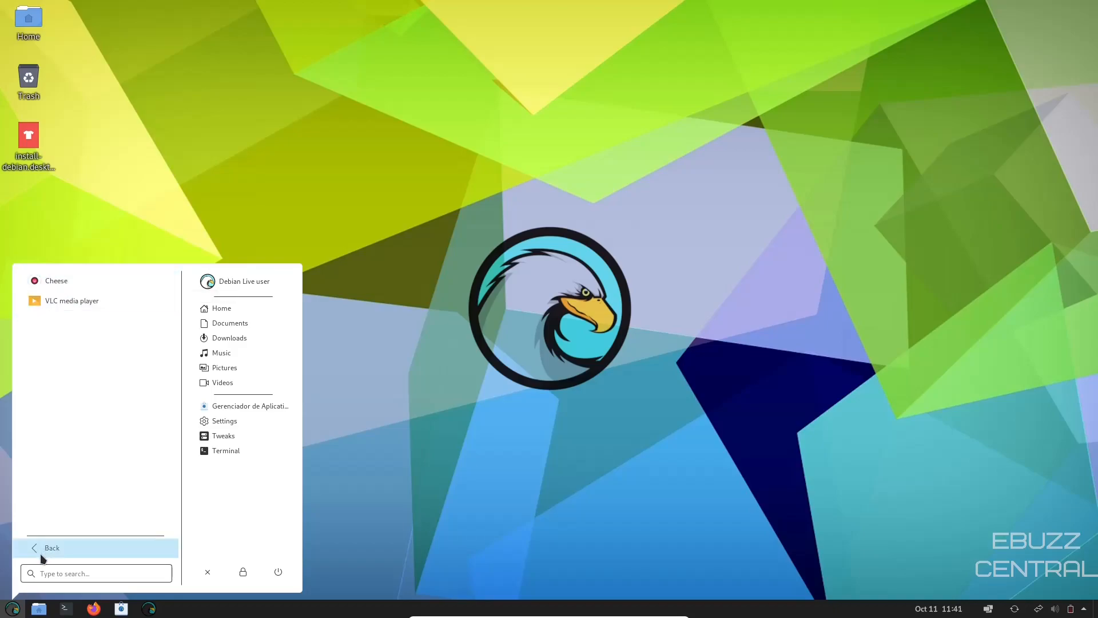
click(52, 547)
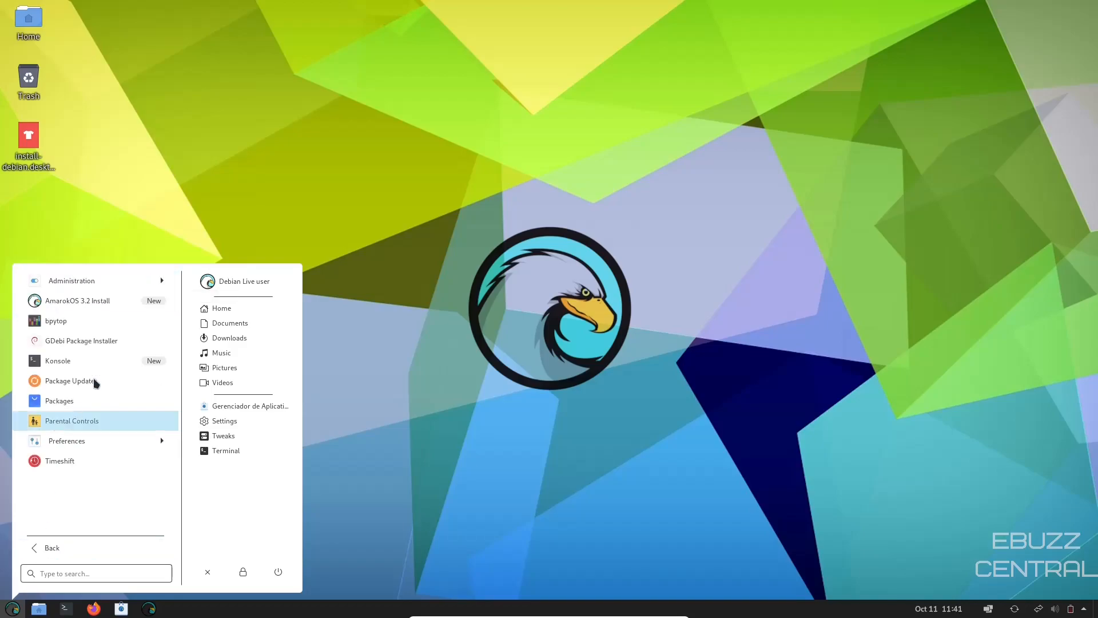
mouse_move(81, 341)
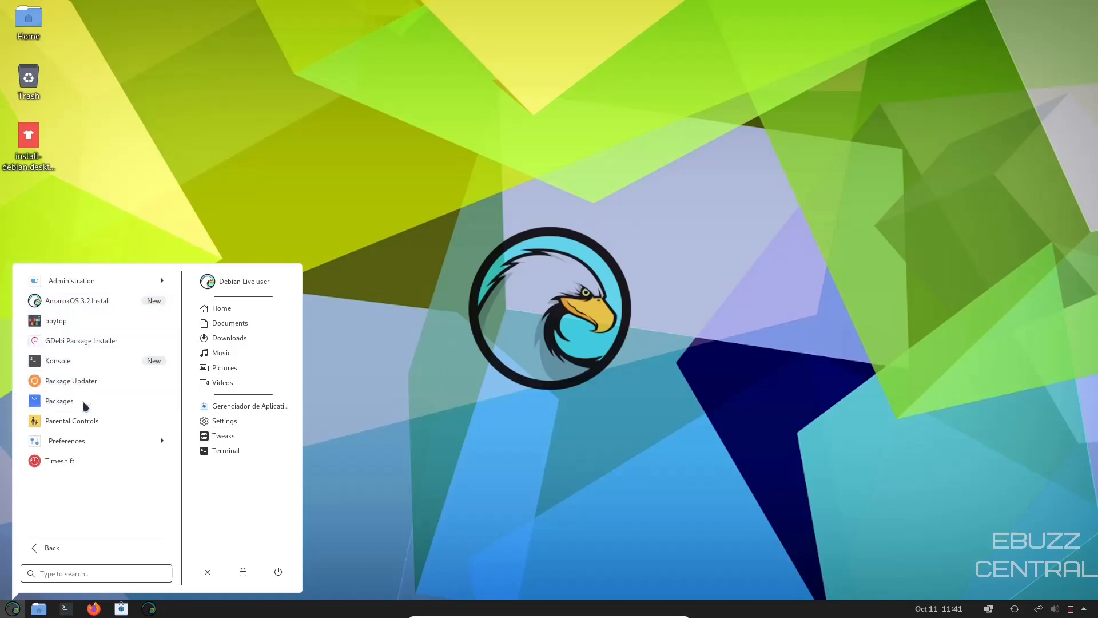
- Launch Packages and browse the Accessories and Graphics package categories
click(58, 401)
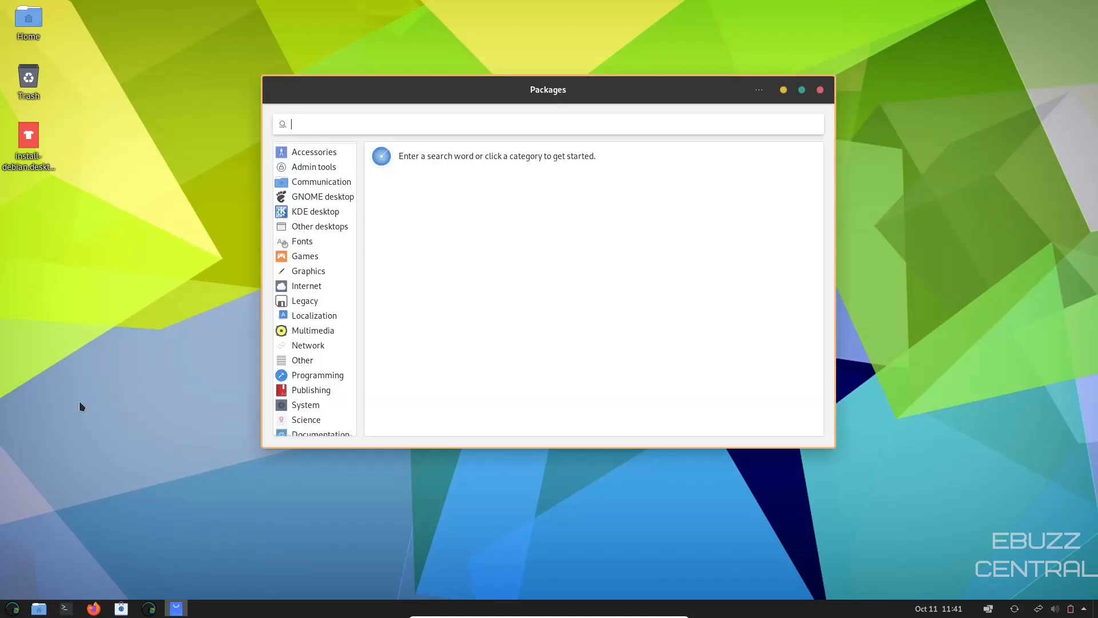
click(306, 151)
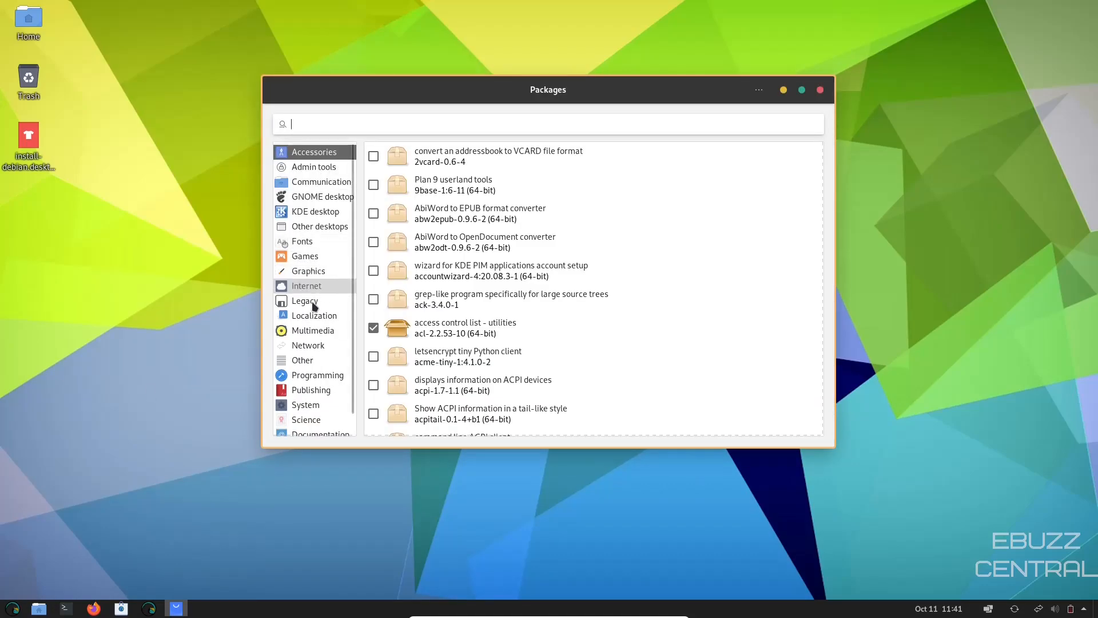
scroll(down, 3)
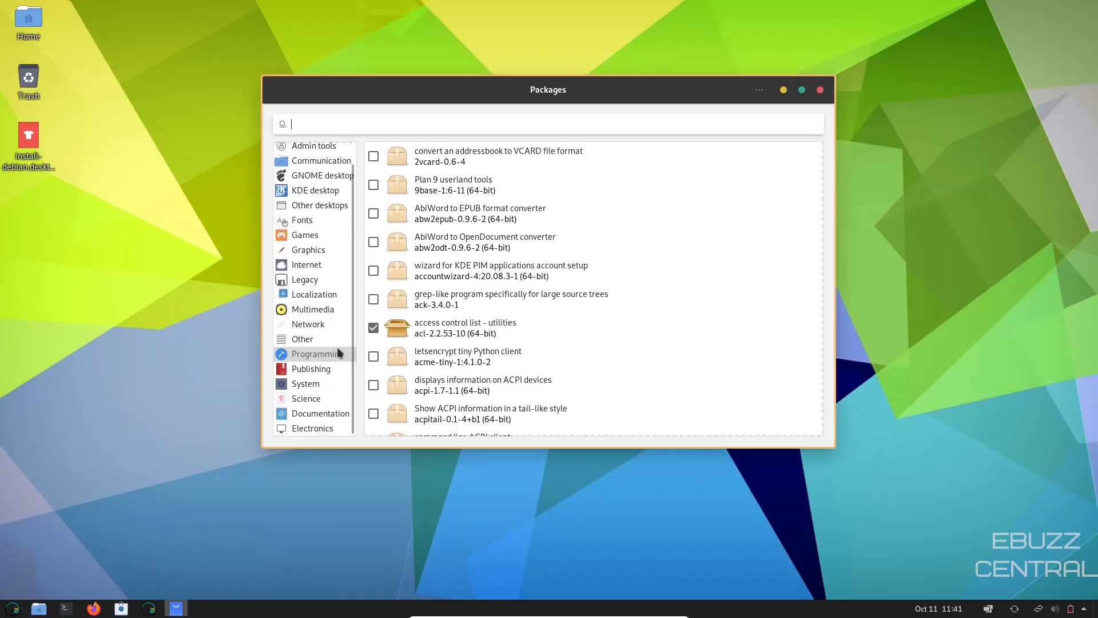
click(308, 250)
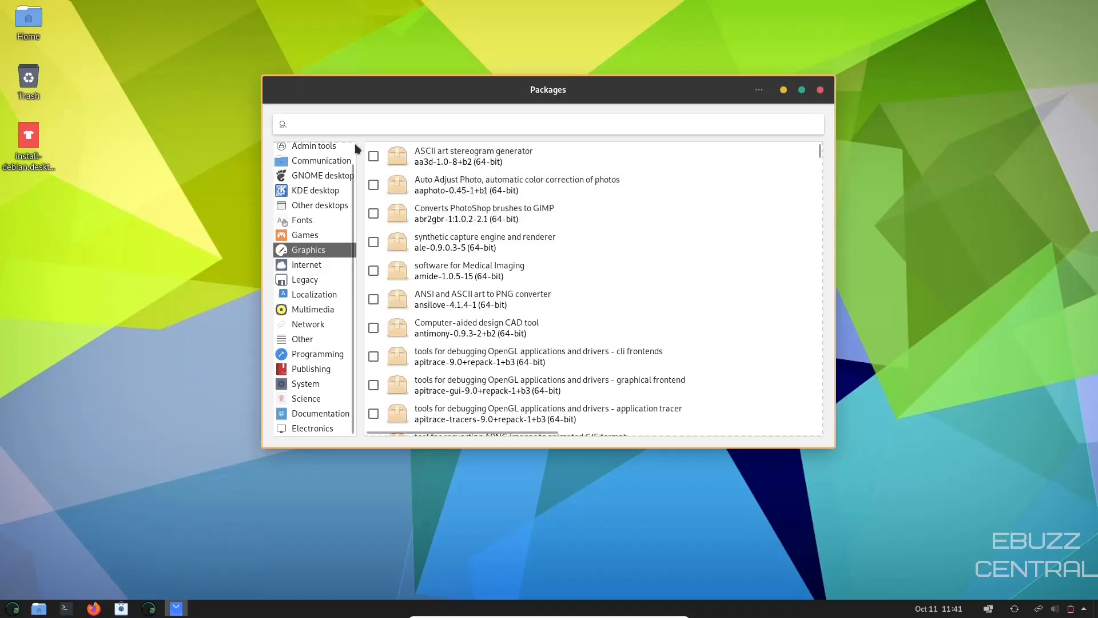
- Search 'gimp' and mark the GNU Image Manipulation Program for installation
text(gimp)
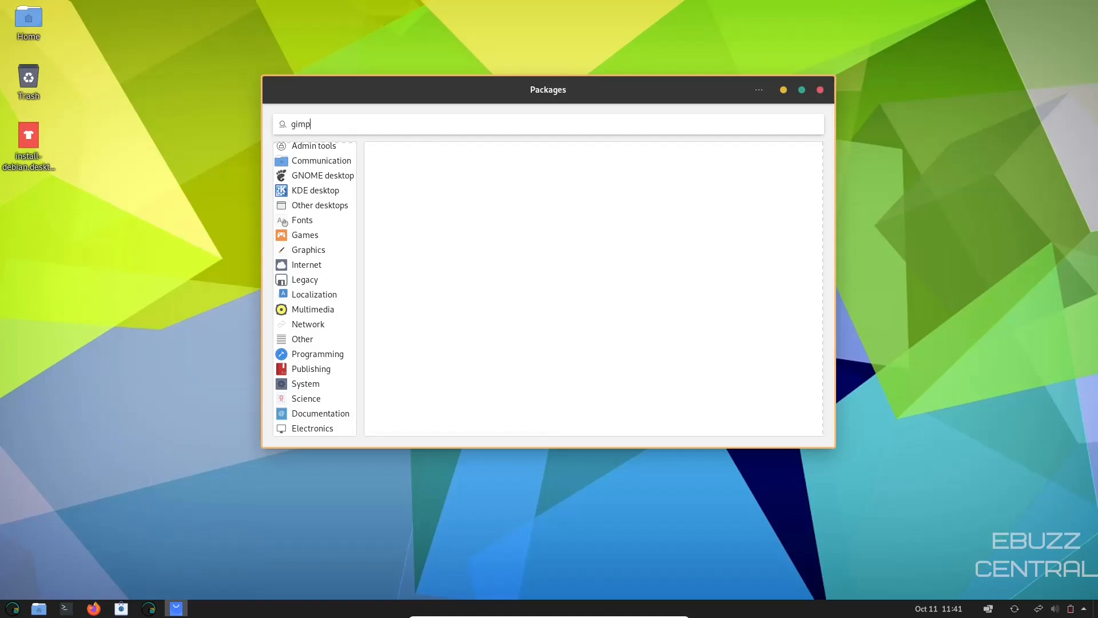
click(480, 252)
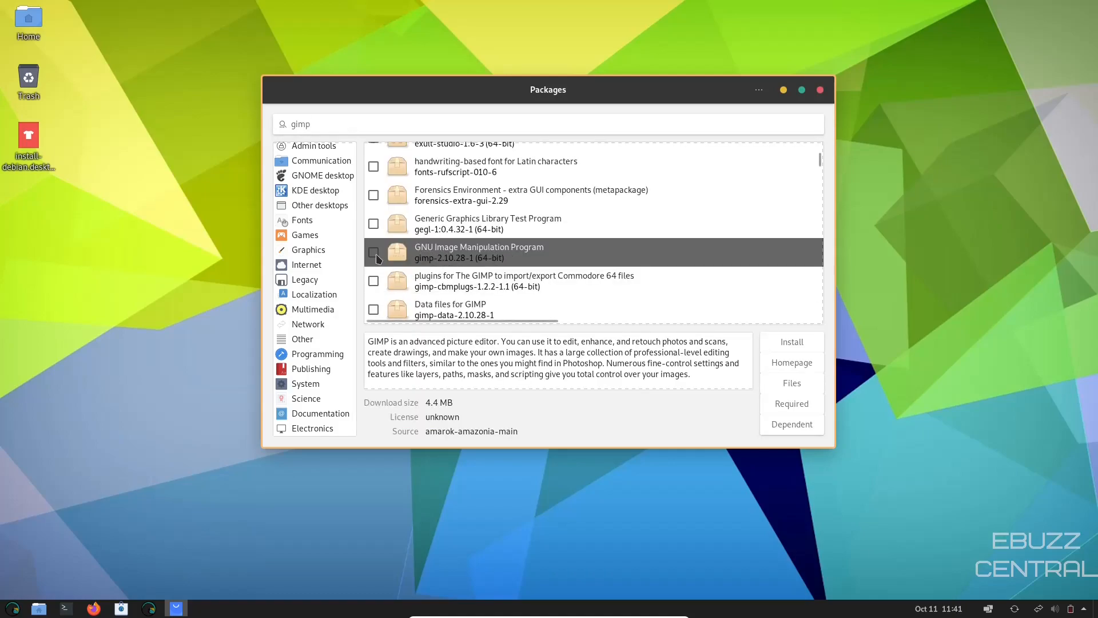
click(374, 252)
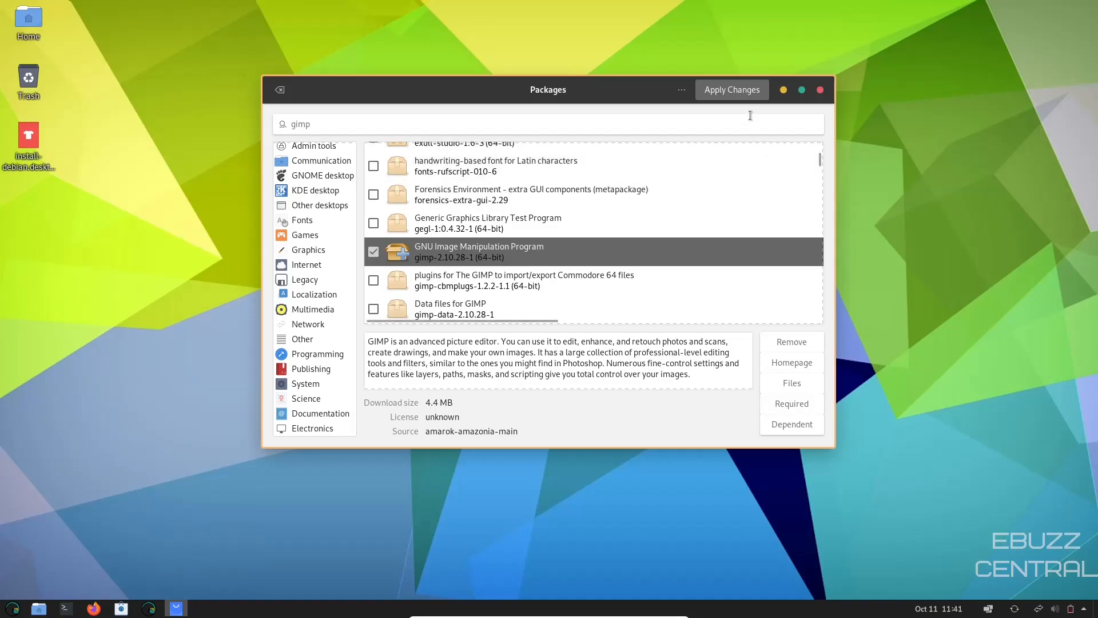
mouse_move(733, 89)
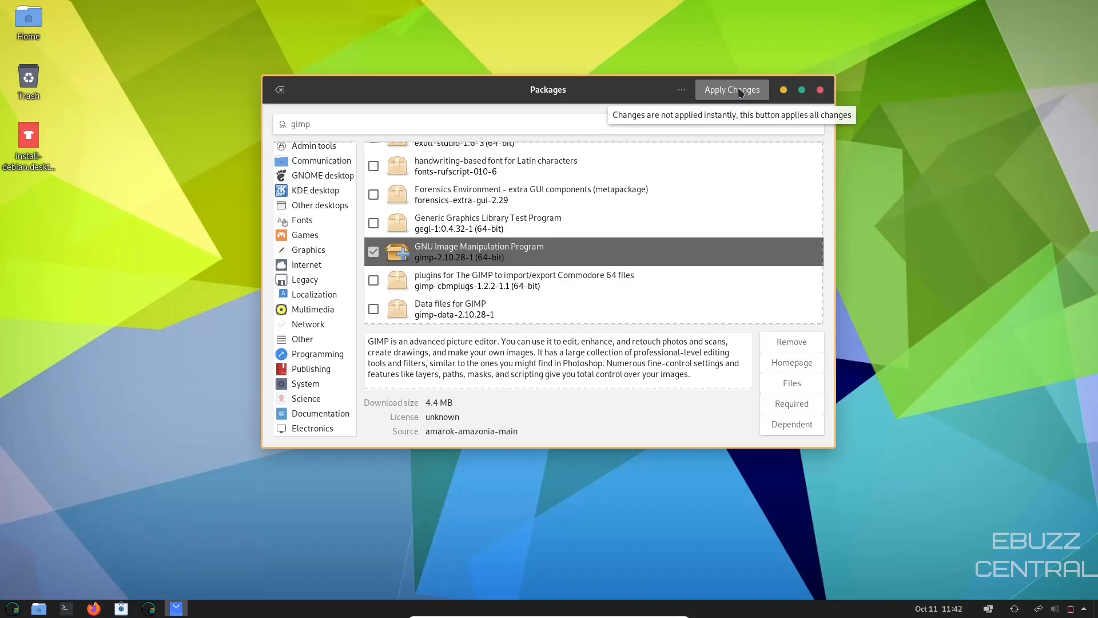
mouse_move(515, 106)
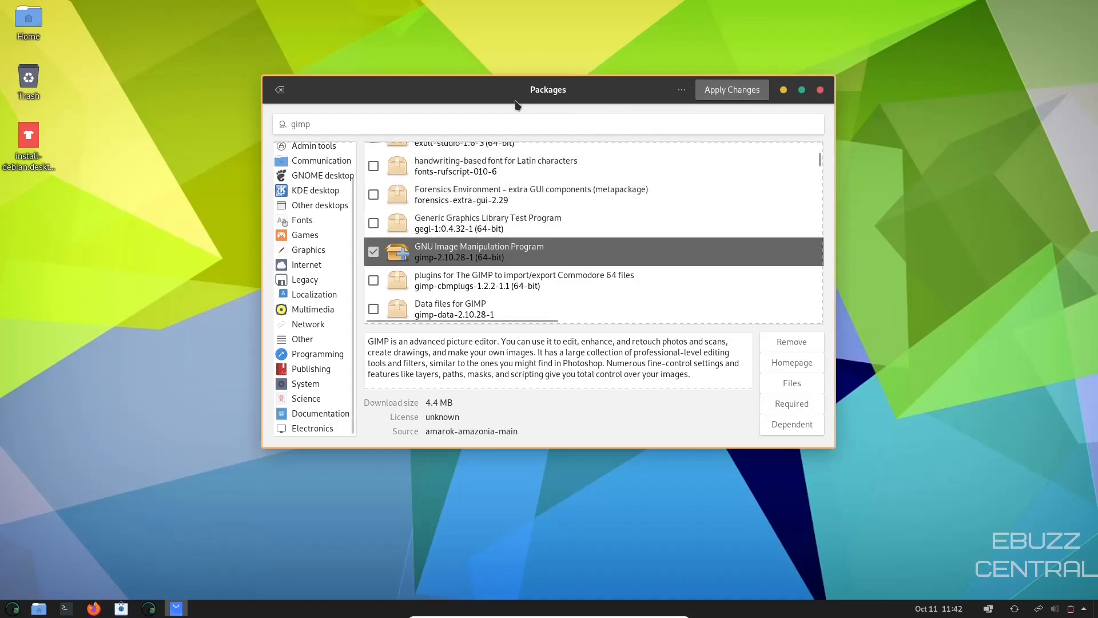
mouse_move(453, 227)
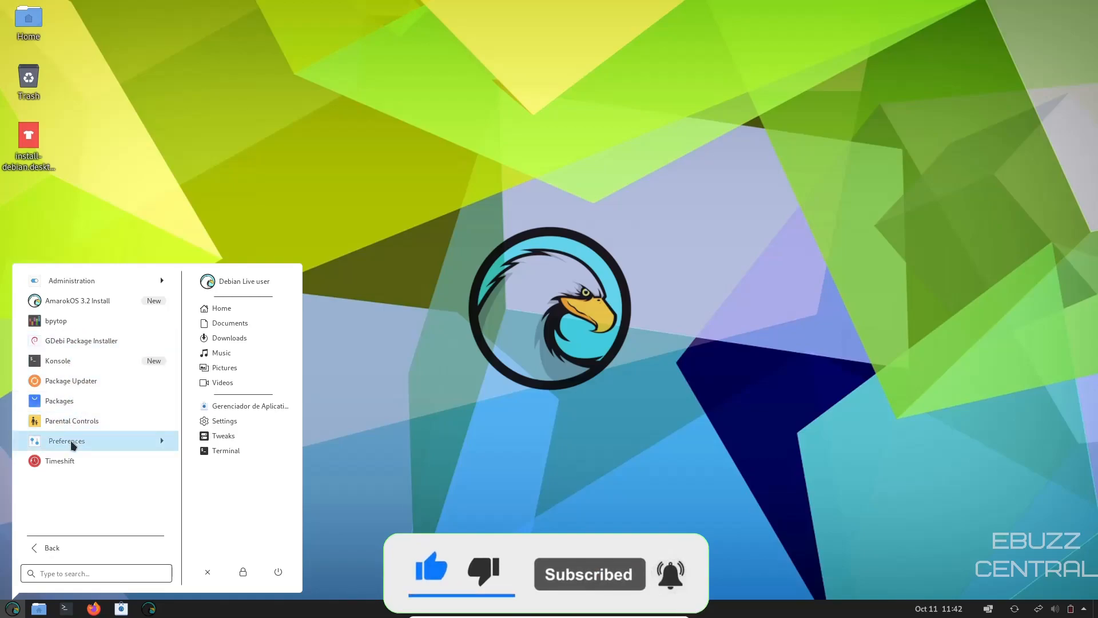
- List the Utilities apps in the menu and bring Tweaks into view
click(46, 547)
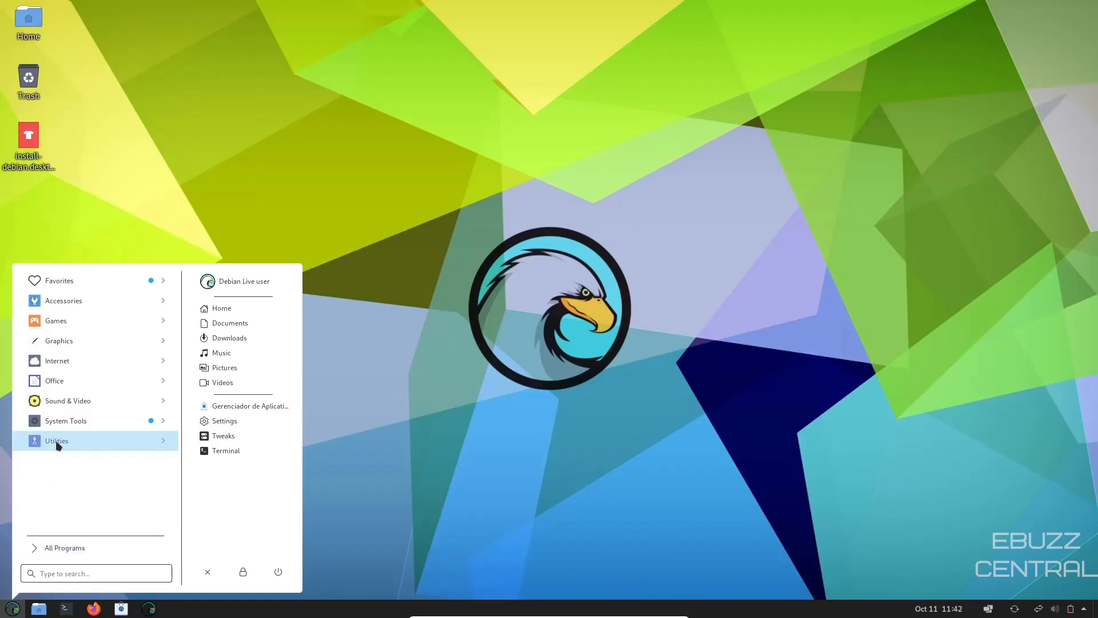
click(57, 440)
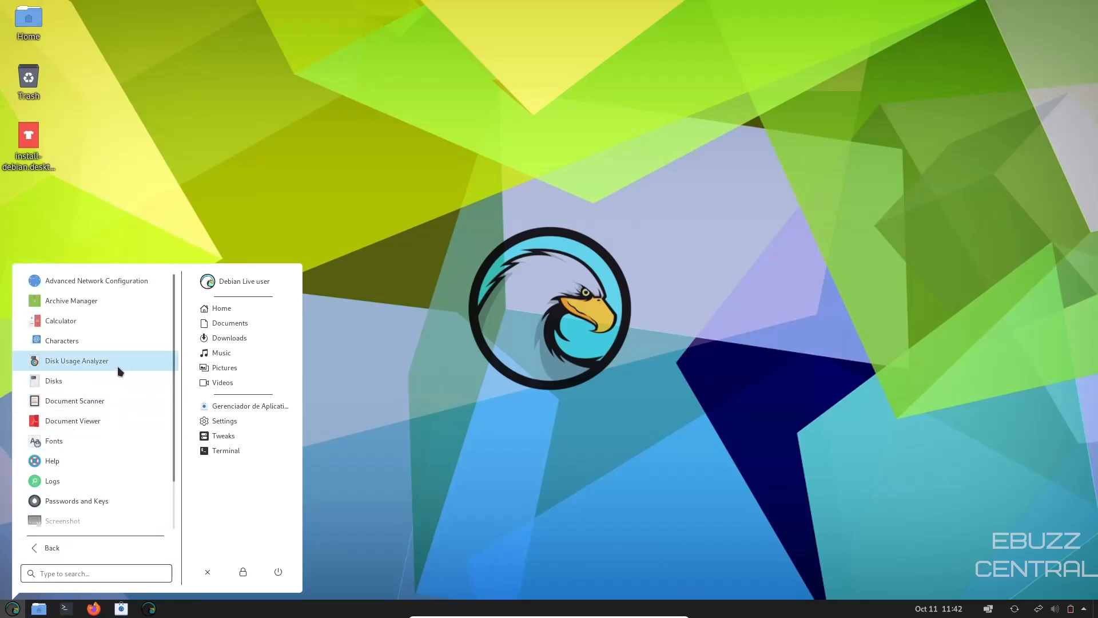
scroll(down, 3)
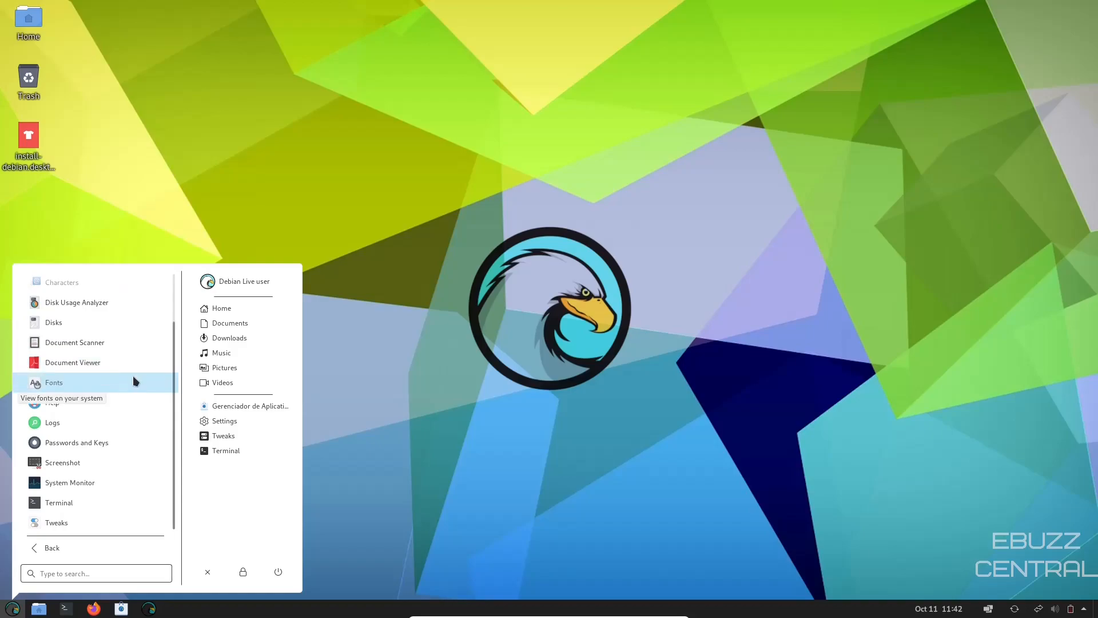
mouse_move(77, 523)
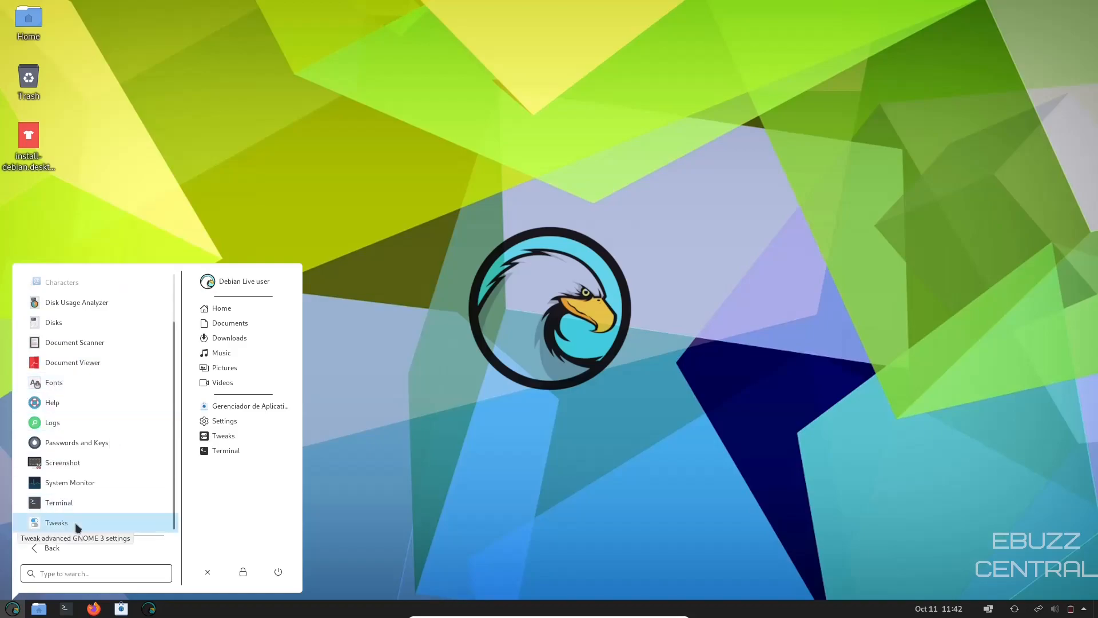
- Launch Tweaks, view Appearance and Fonts, and raise font scaling to 1.02
click(56, 522)
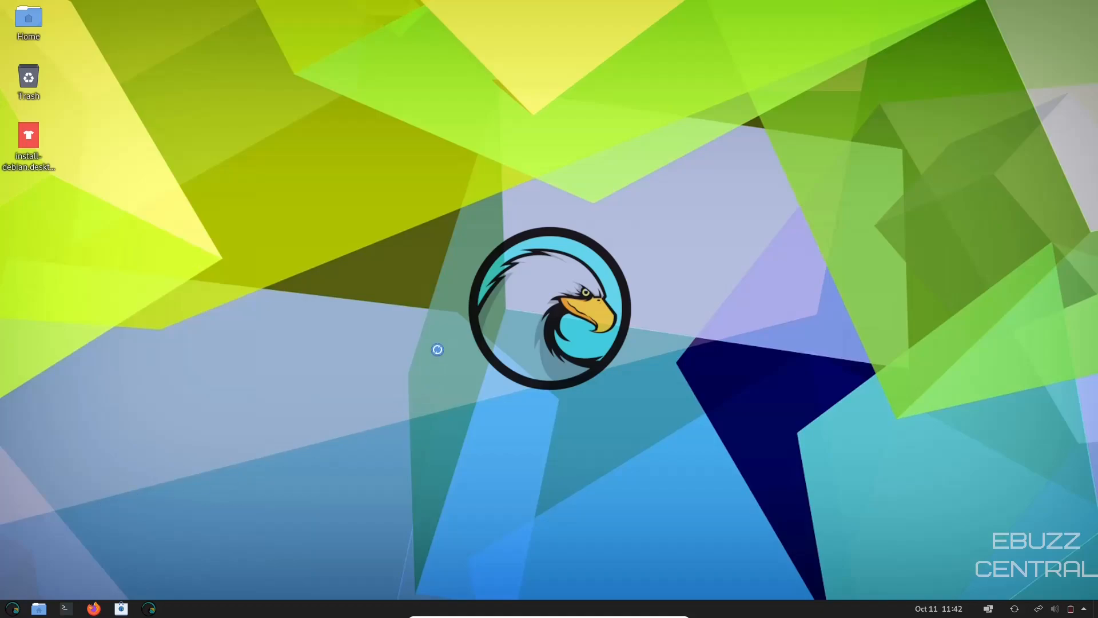
click(176, 607)
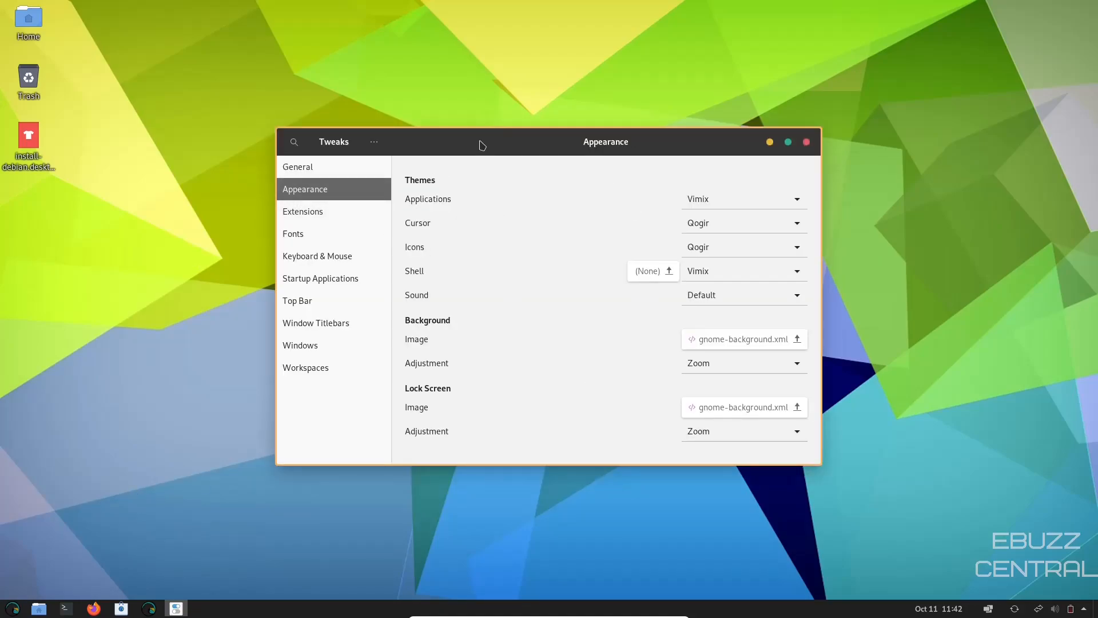
click(293, 233)
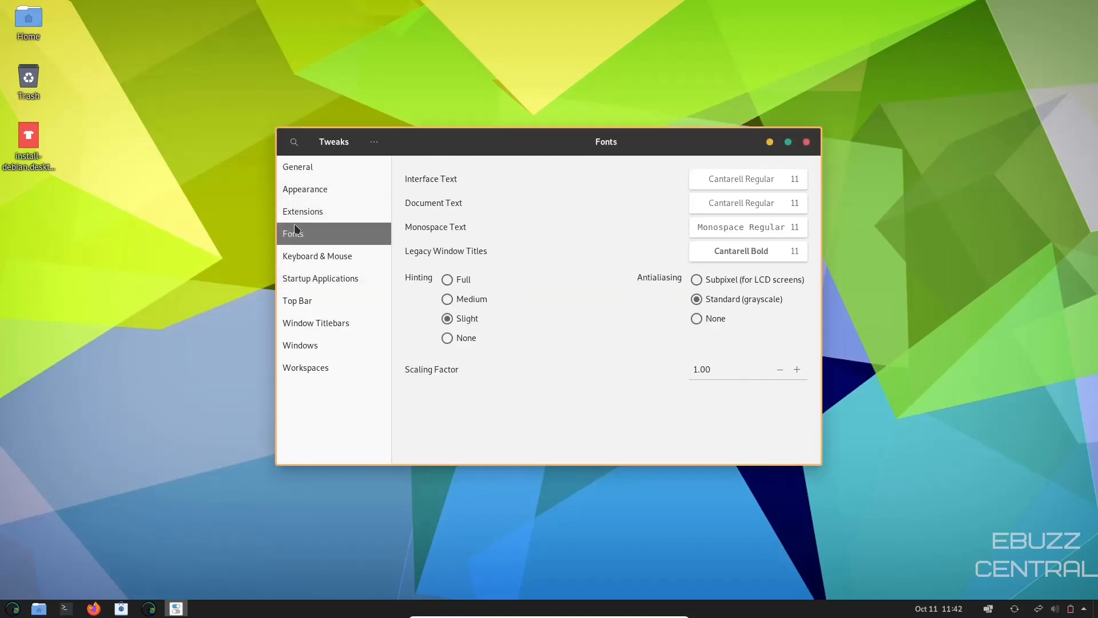
mouse_move(795, 417)
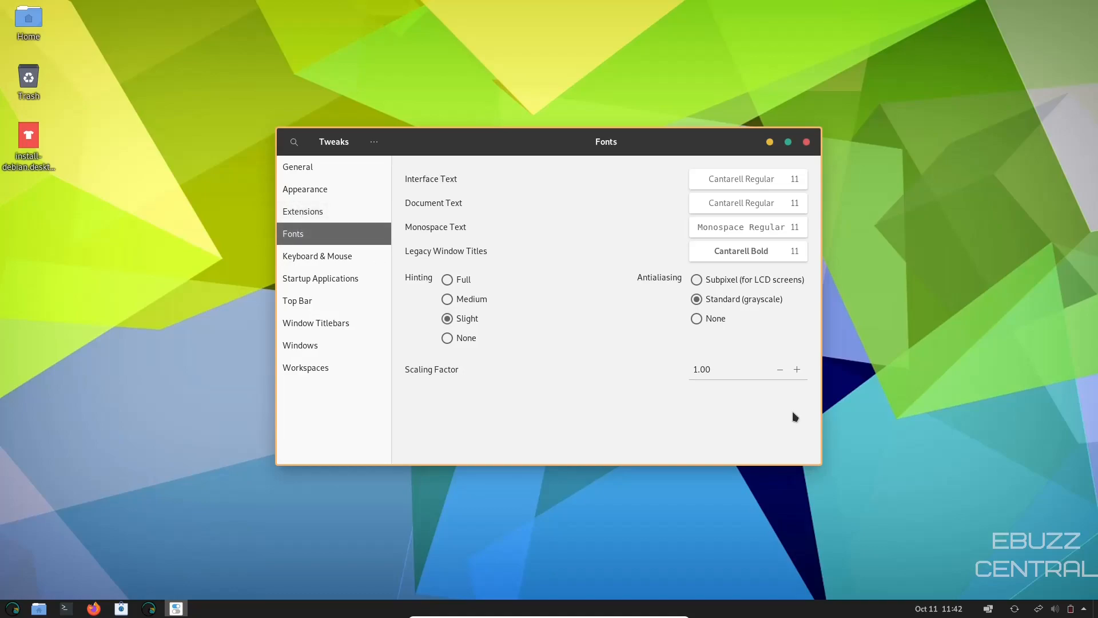
click(797, 370)
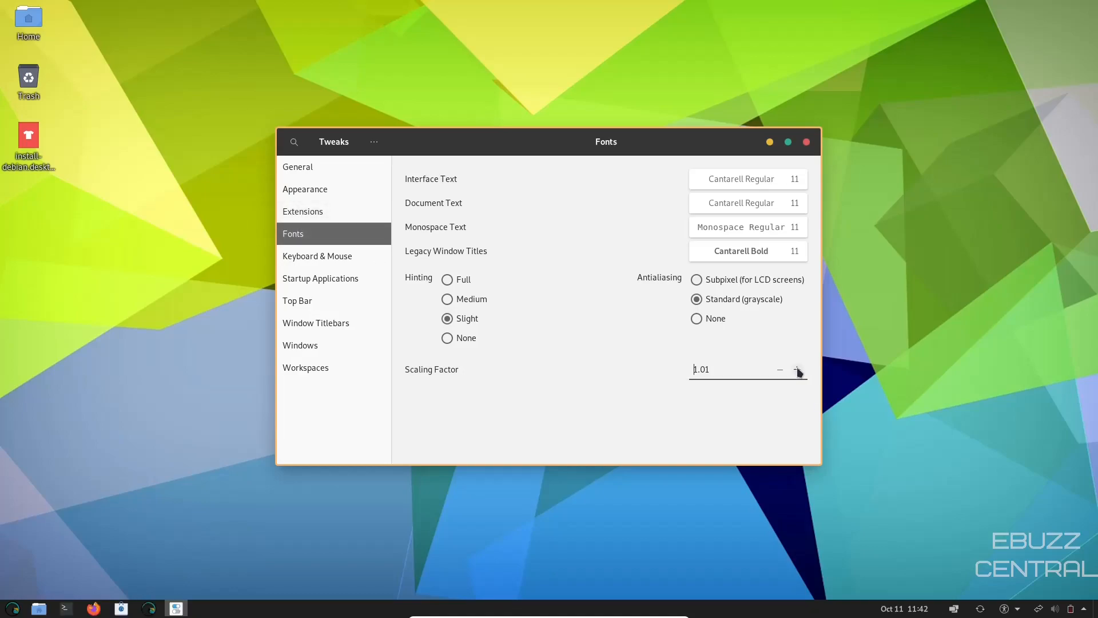
click(797, 370)
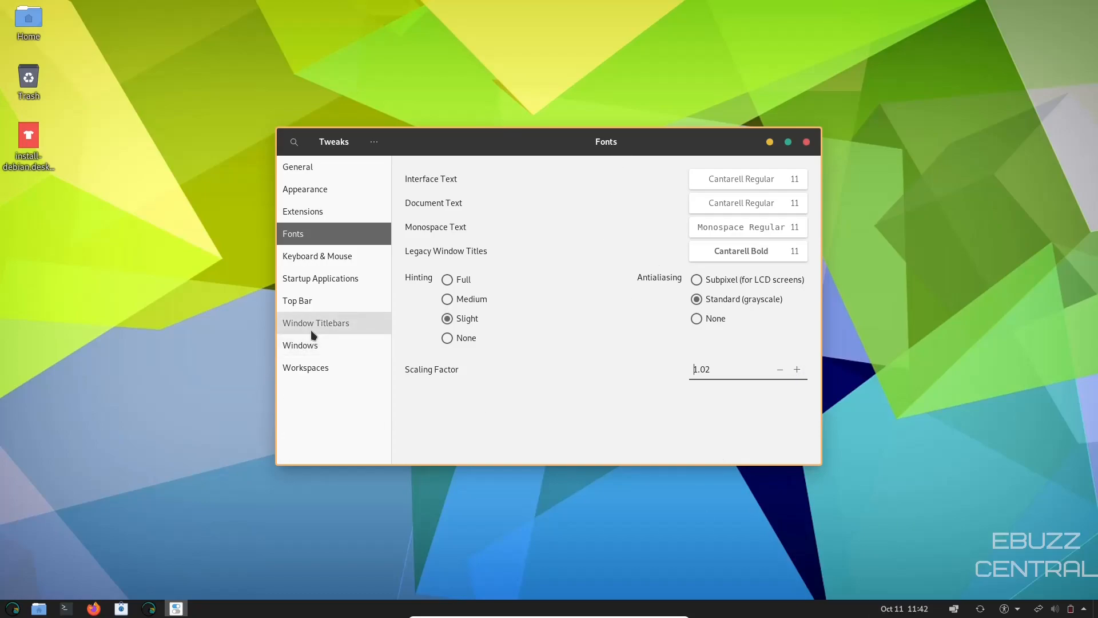
- Look over Keyboard & Mouse, Top Bar, Titlebars and Windows, ending on the Workspaces page
click(317, 255)
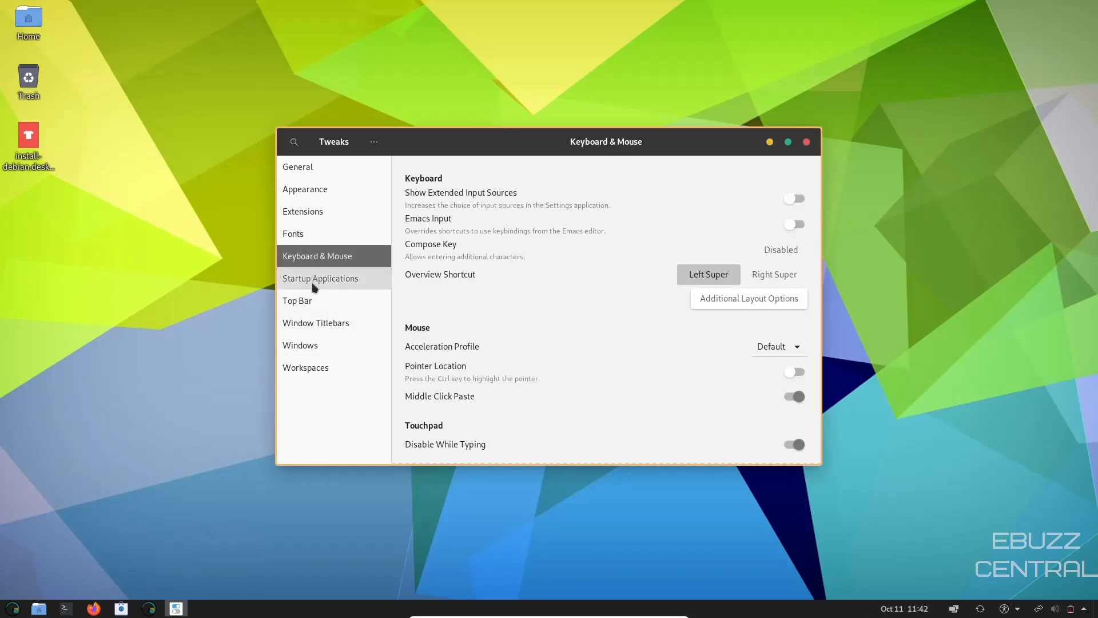
click(297, 301)
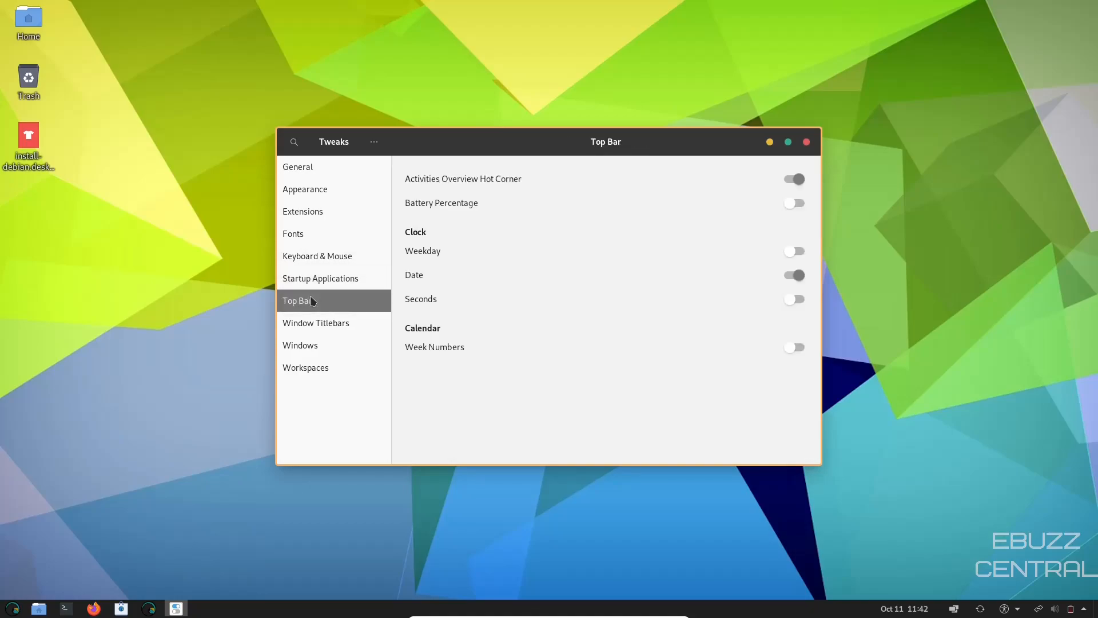
click(316, 323)
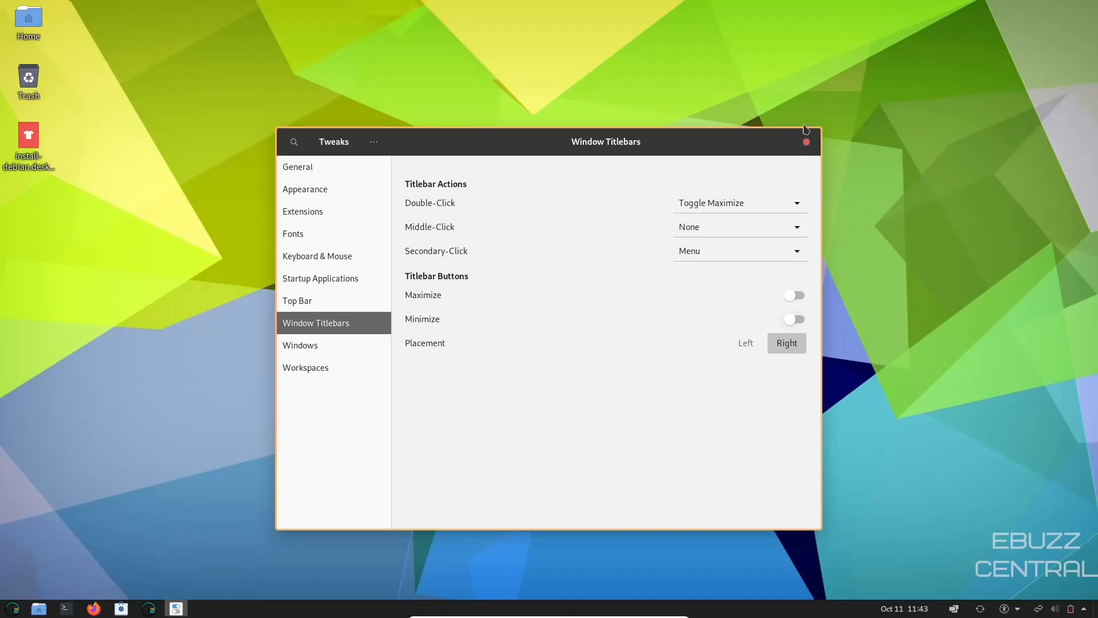
double_click(605, 142)
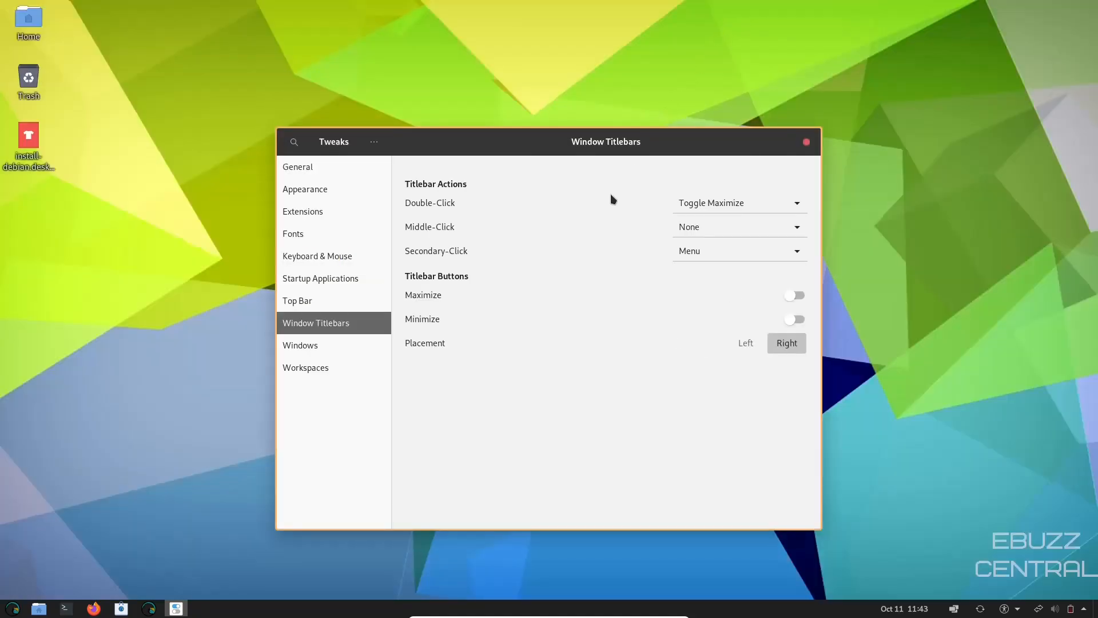
click(301, 345)
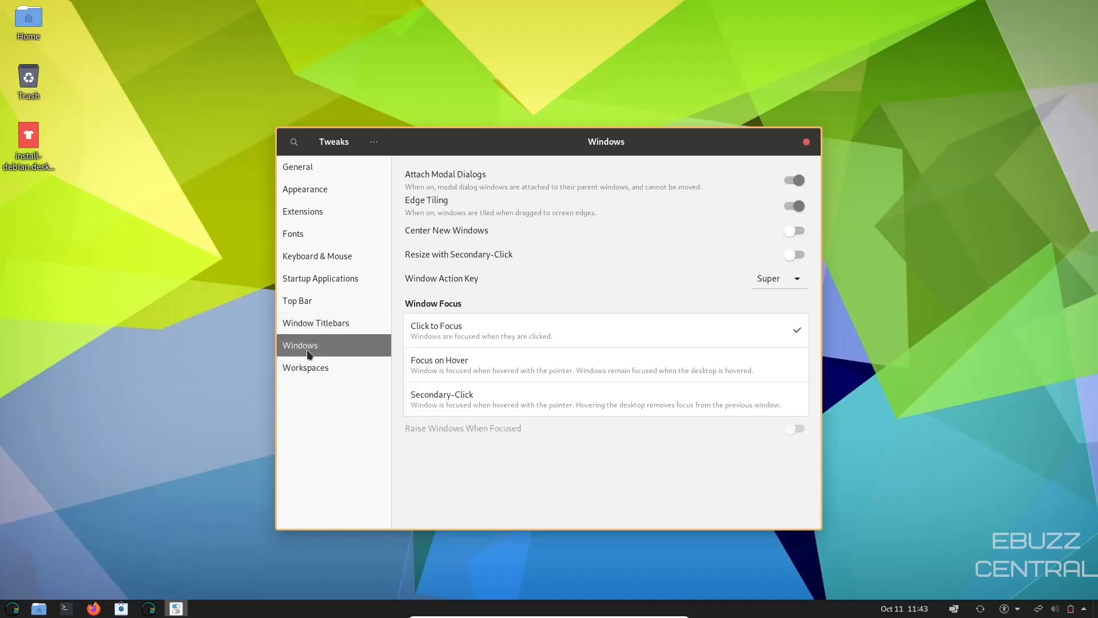
click(305, 368)
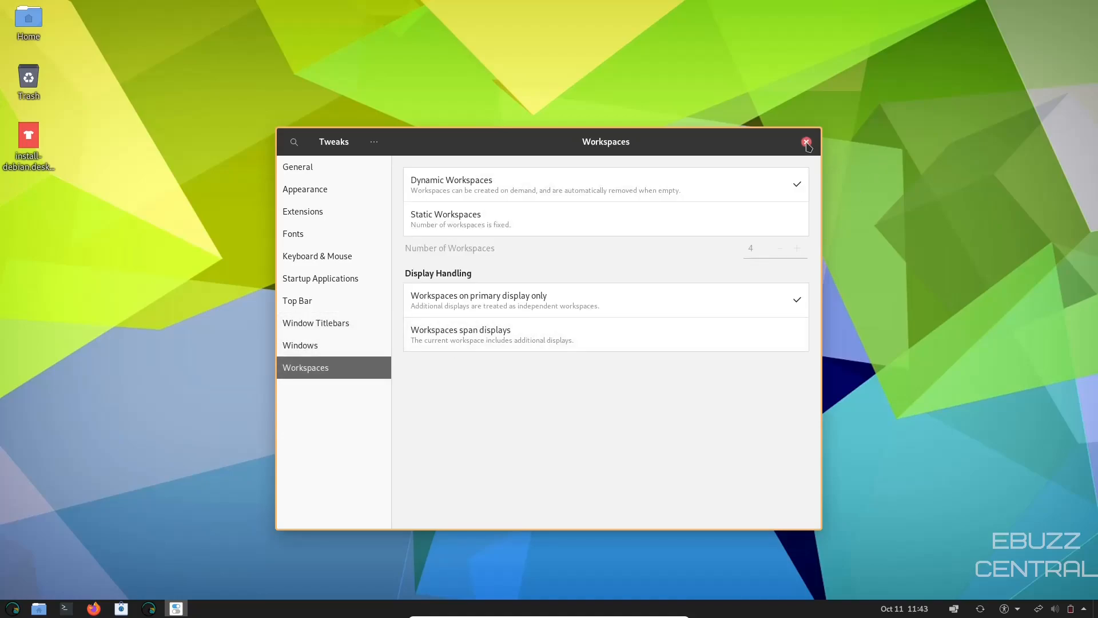
- Close Tweaks and set the sunset over ocean waves picture as the desktop wallpaper
click(806, 142)
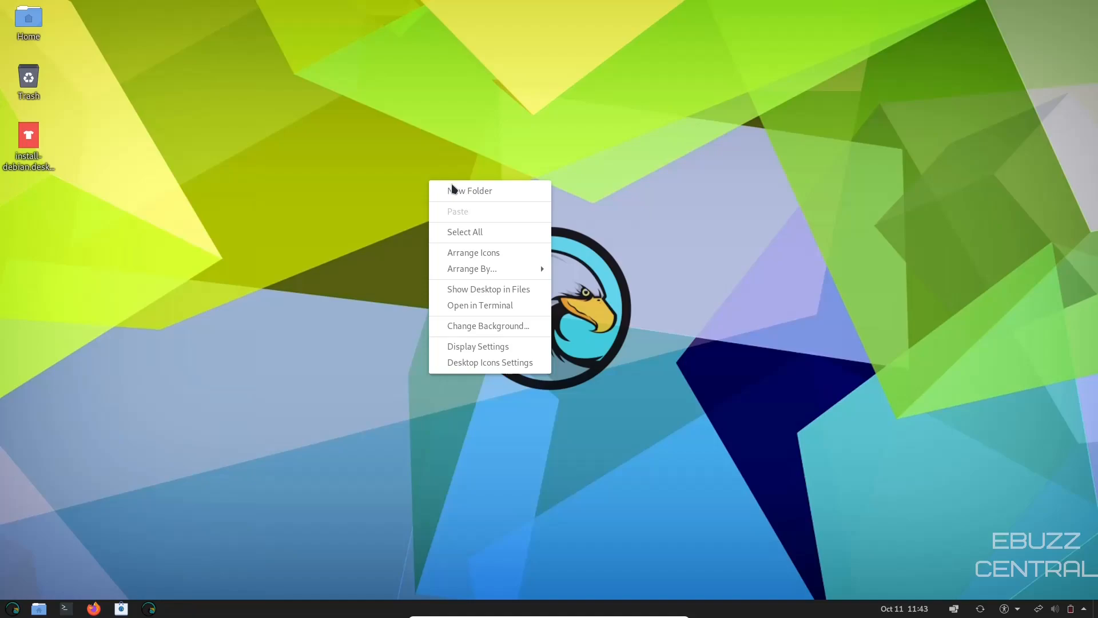
click(491, 333)
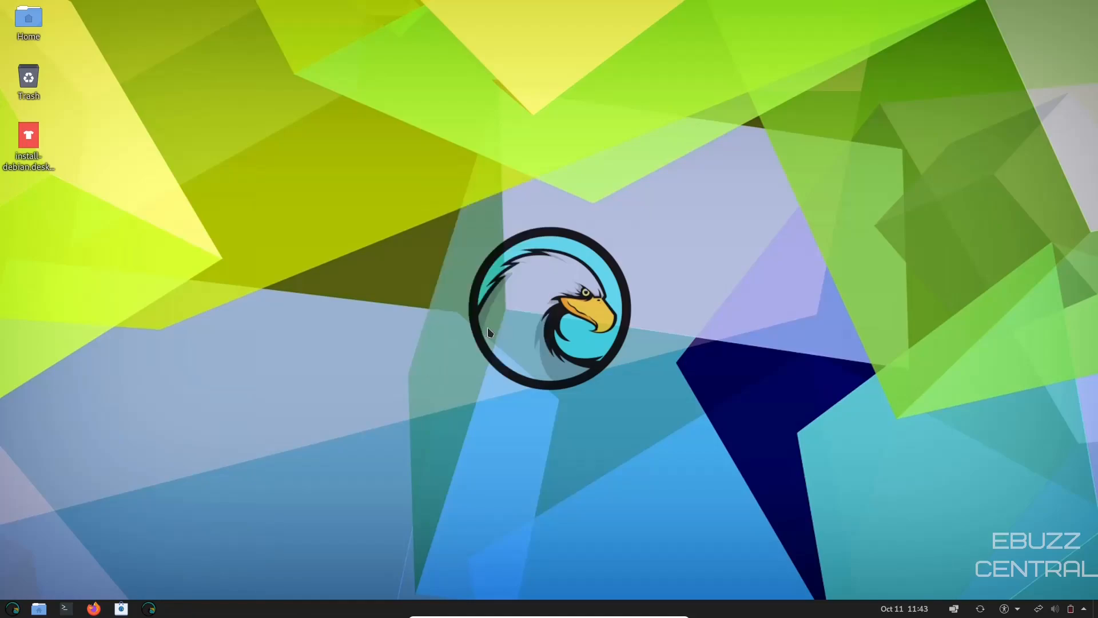
mouse_move(506, 339)
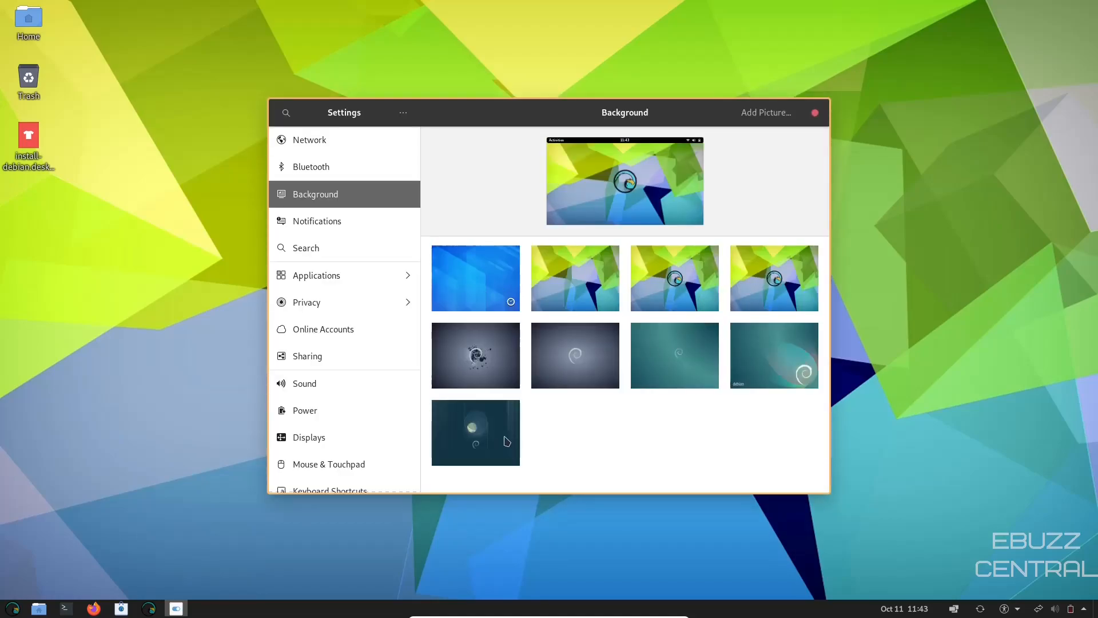
scroll(down, 3)
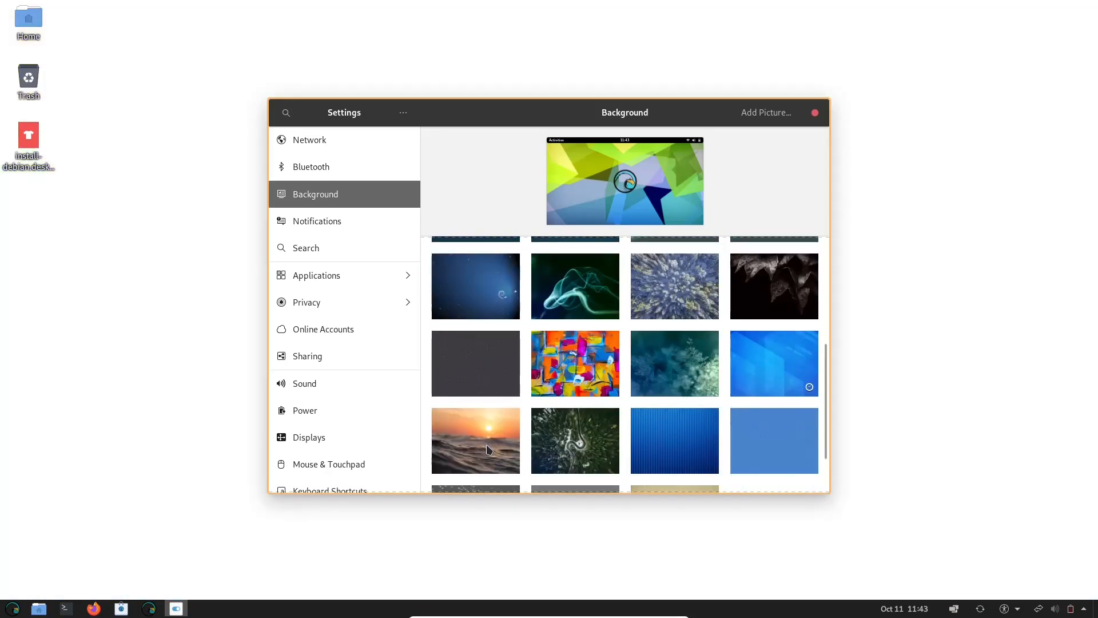
click(476, 440)
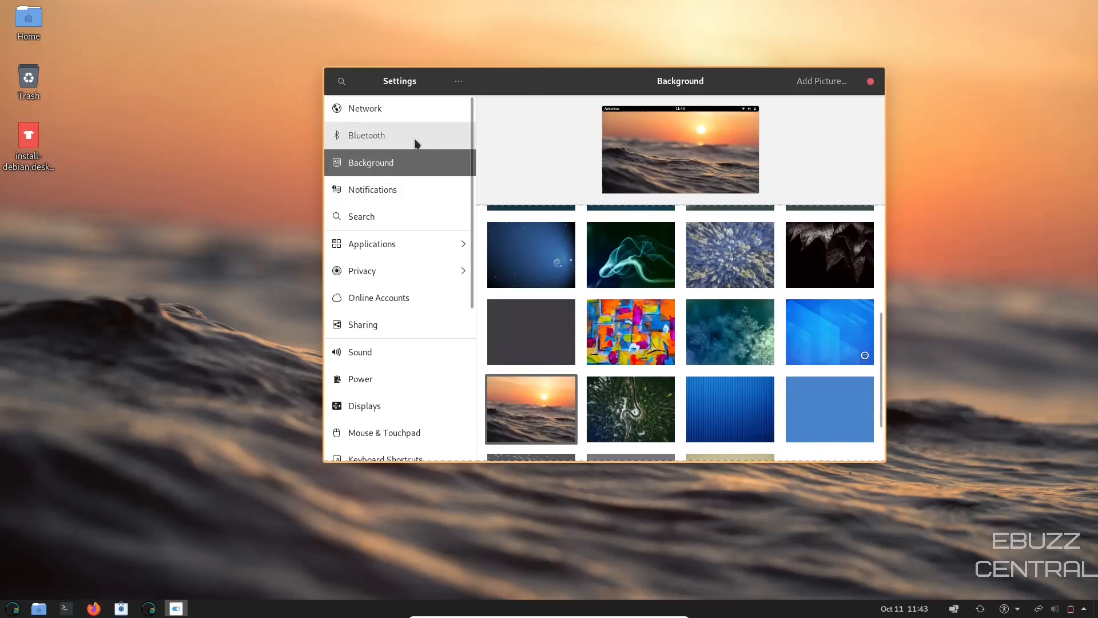
- View the Network, Bluetooth and Notifications settings, ending on the Search results page
click(364, 108)
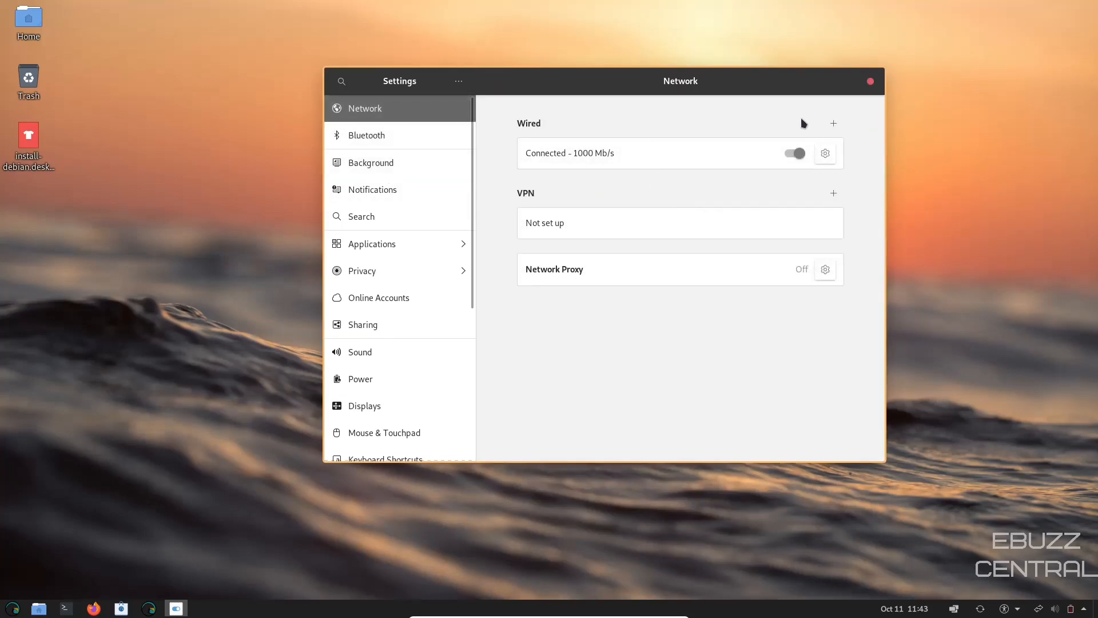
click(366, 135)
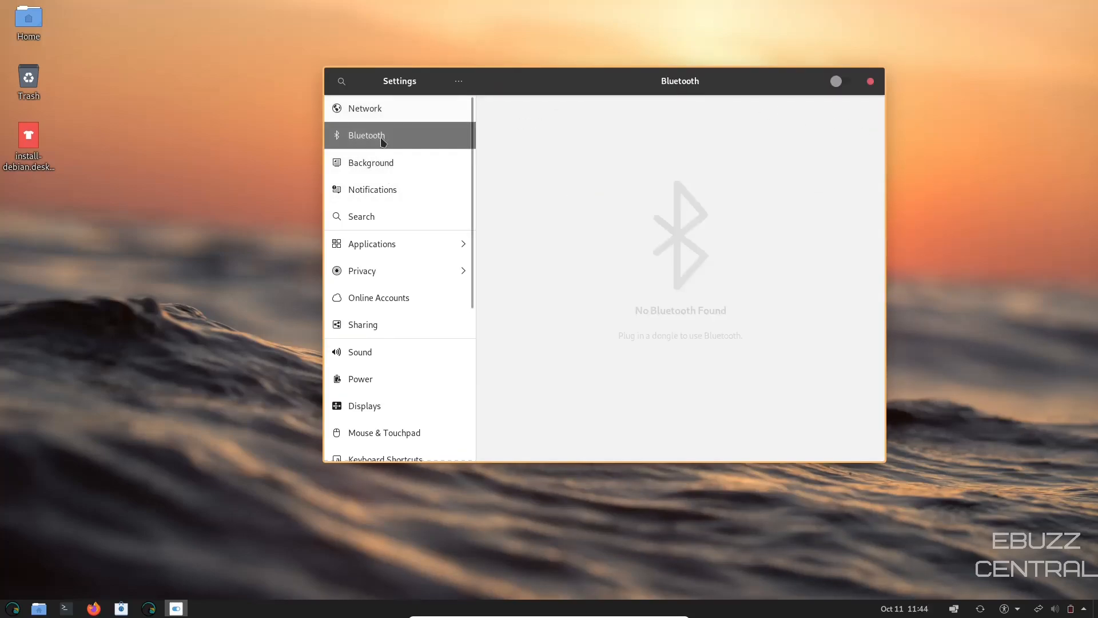
click(373, 189)
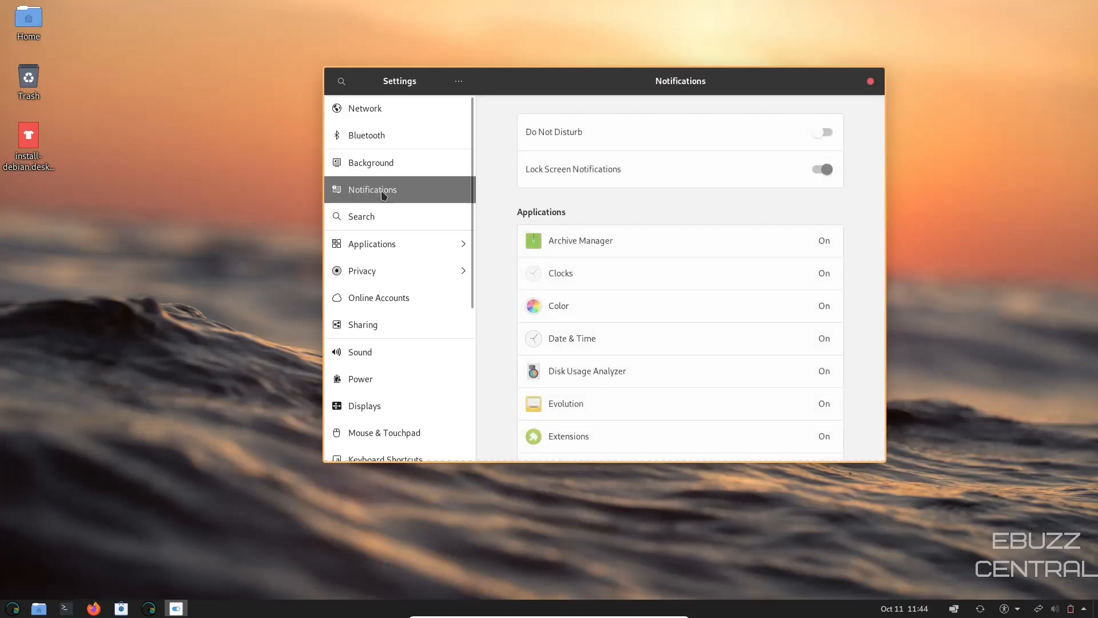
mouse_move(632, 274)
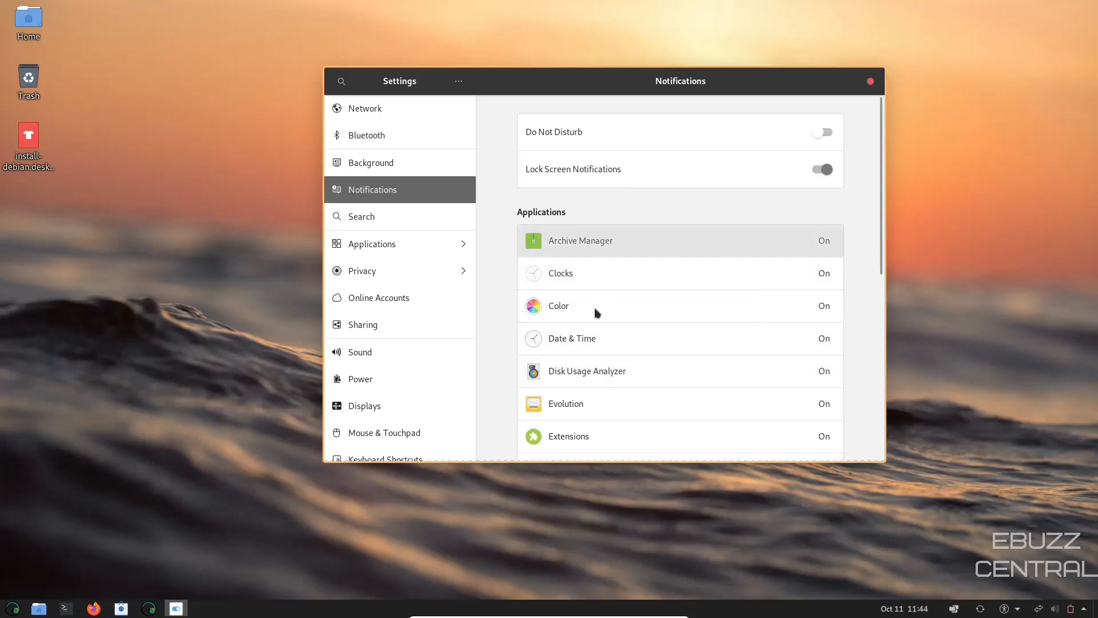
mouse_move(801, 272)
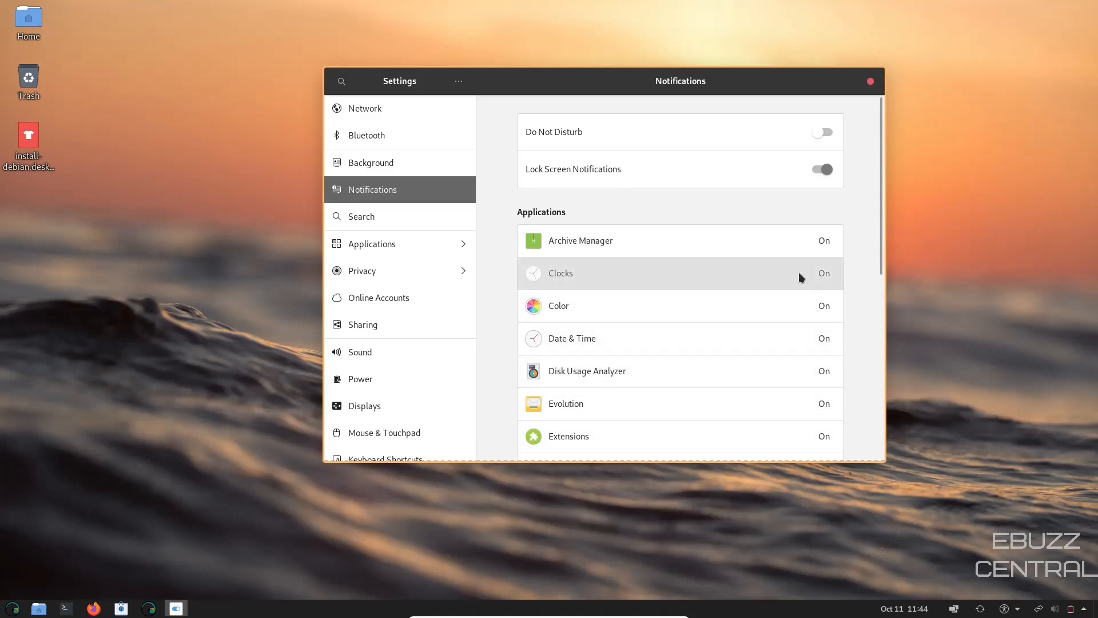
click(560, 273)
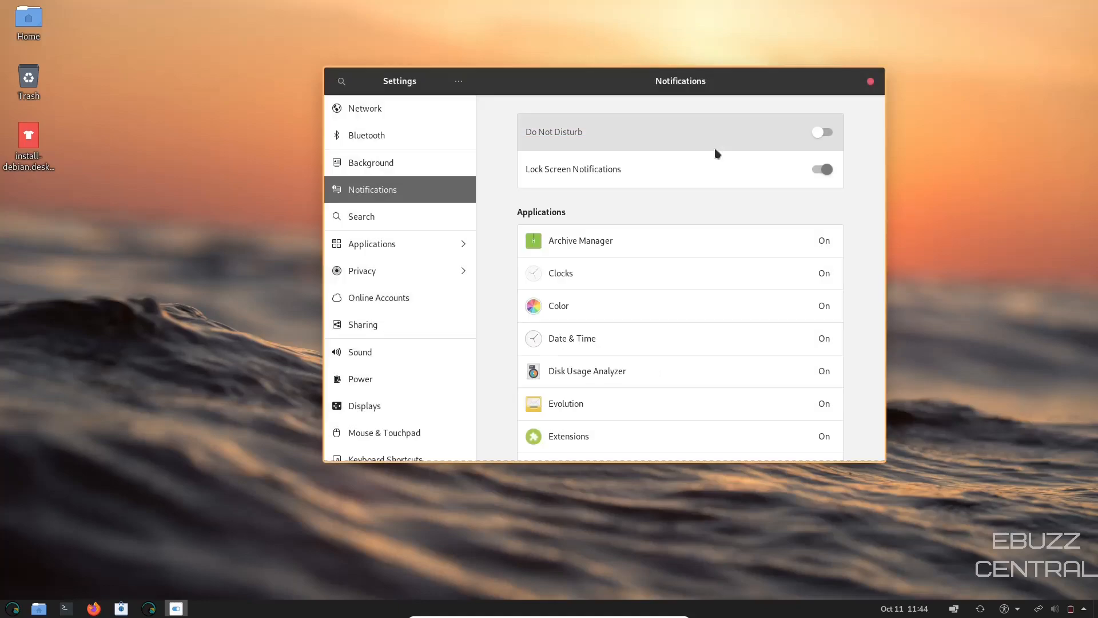
click(362, 216)
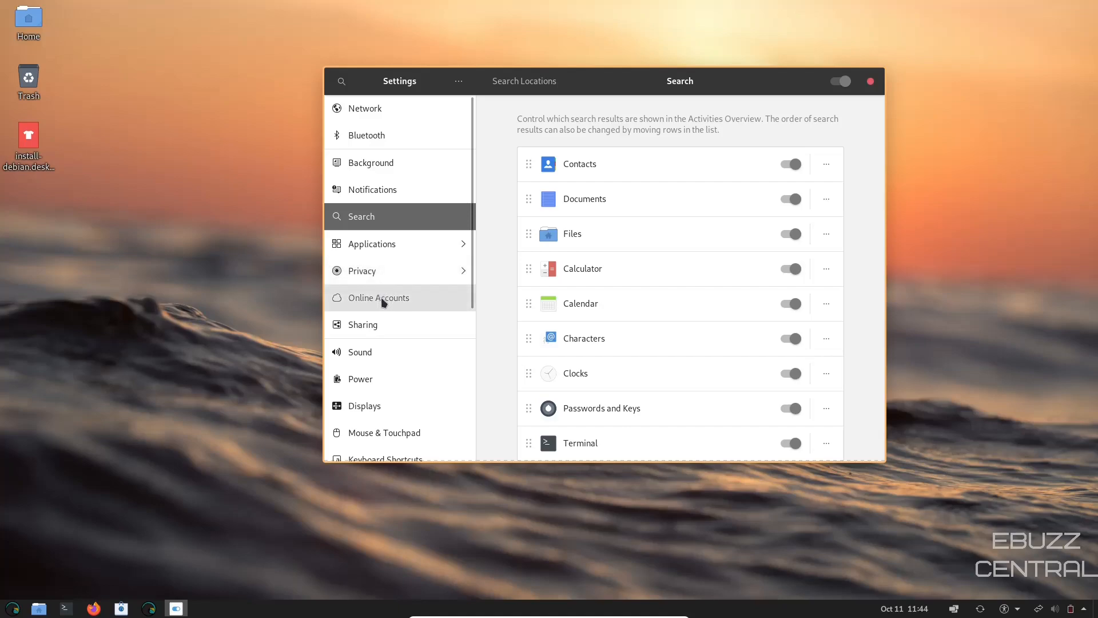
- Show the Online Accounts page listing Google, Nextcloud and other providers
click(378, 297)
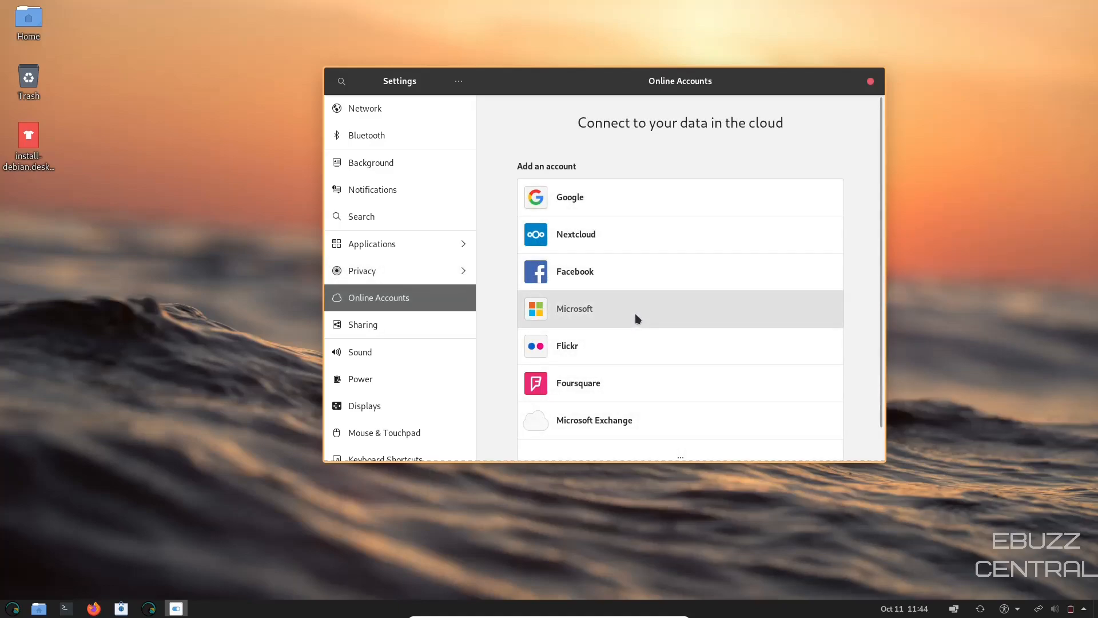
scroll(down, 3)
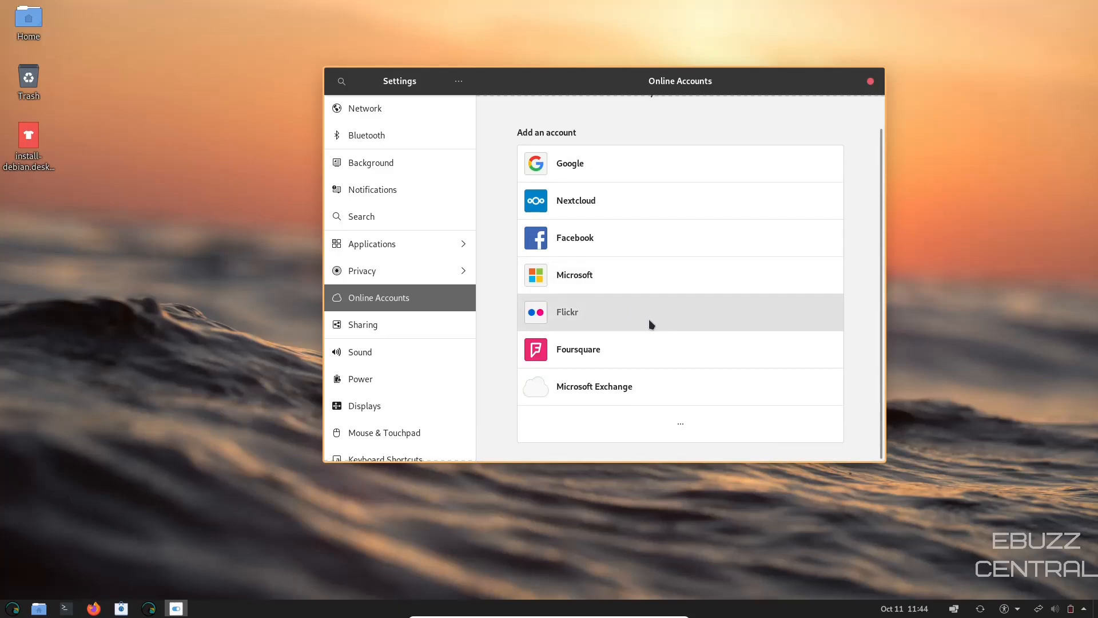
click(11, 607)
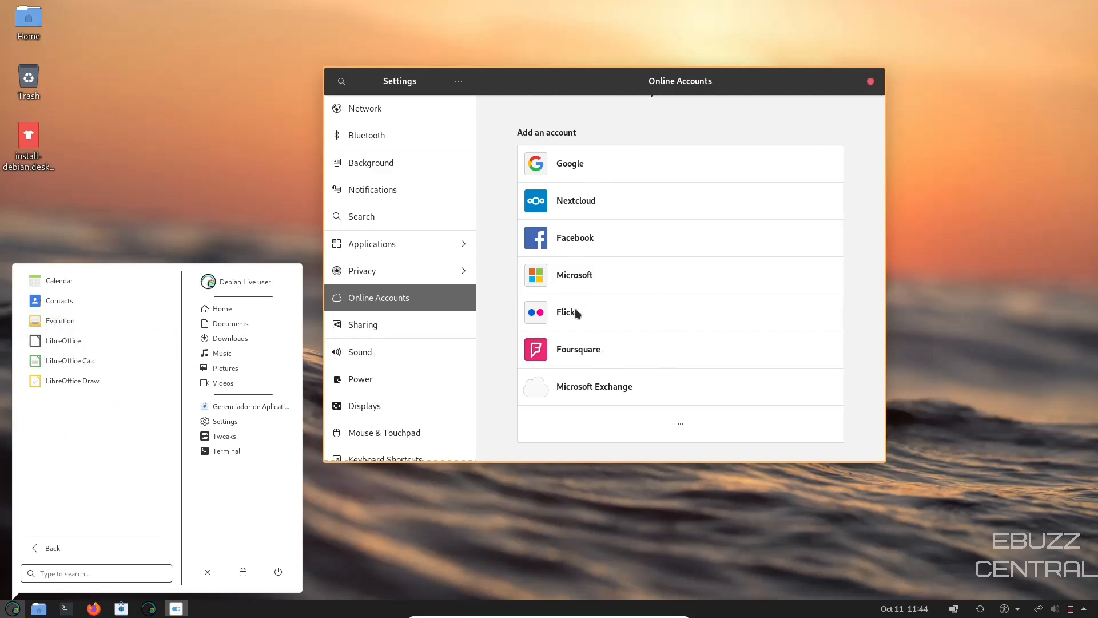
mouse_move(70, 320)
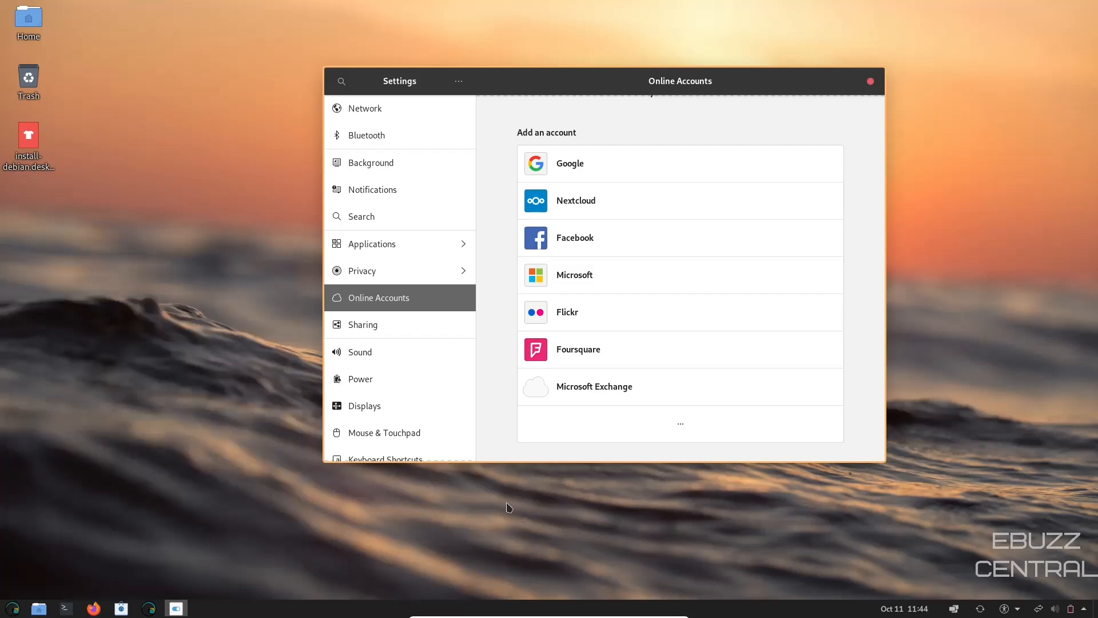
scroll(down, 3)
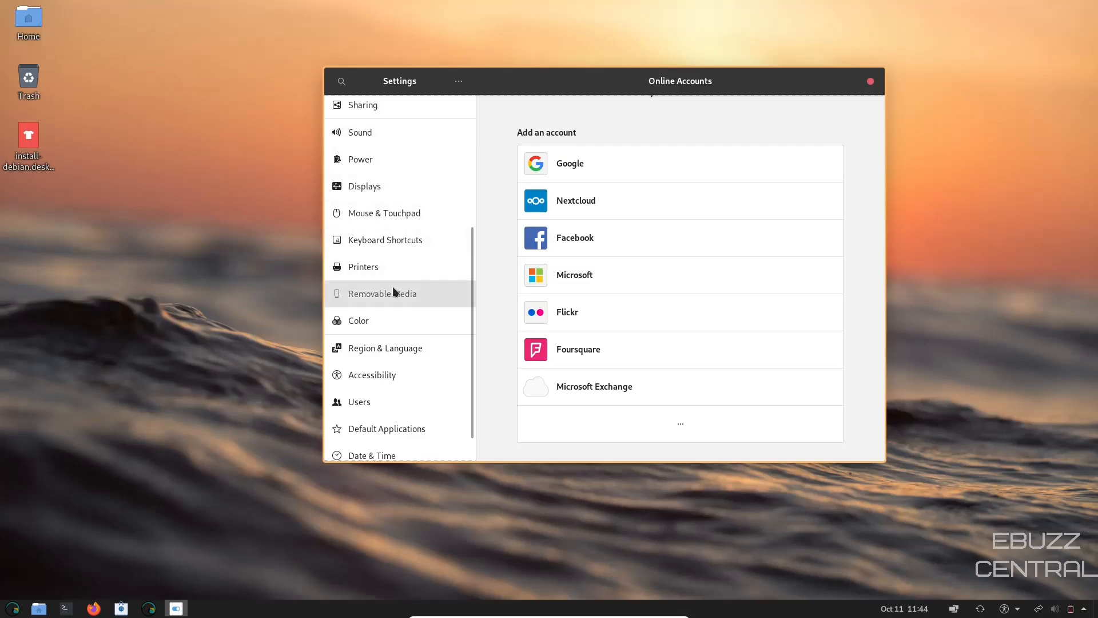
scroll(down, 3)
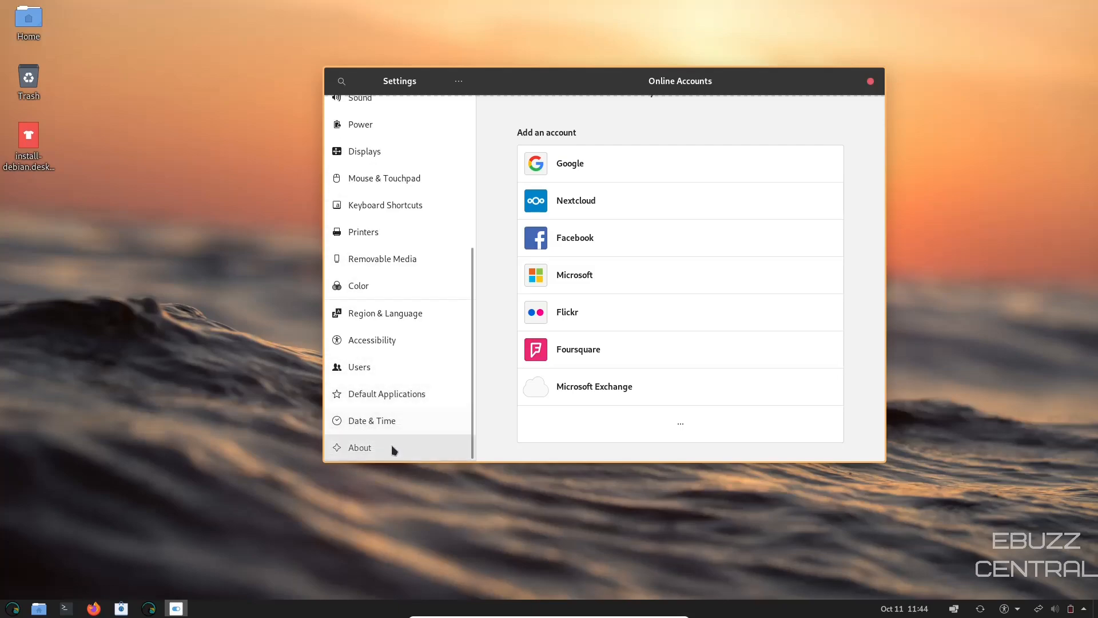
- Review the About page's Amarok Linux 3.2 details, then close Settings to the sunset desktop
click(359, 447)
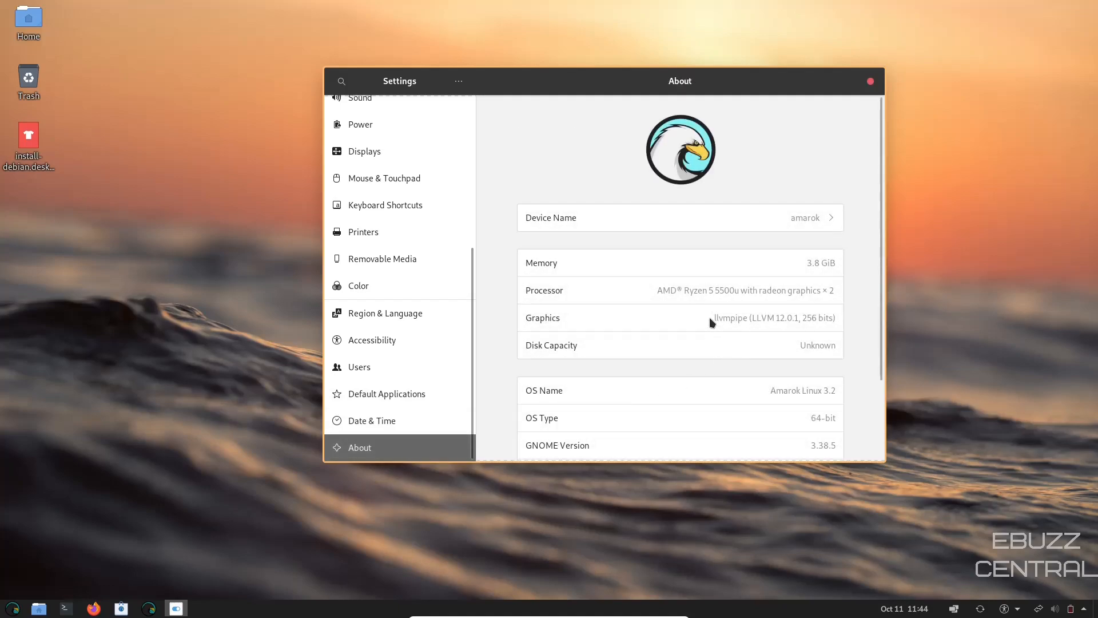
scroll(down, 3)
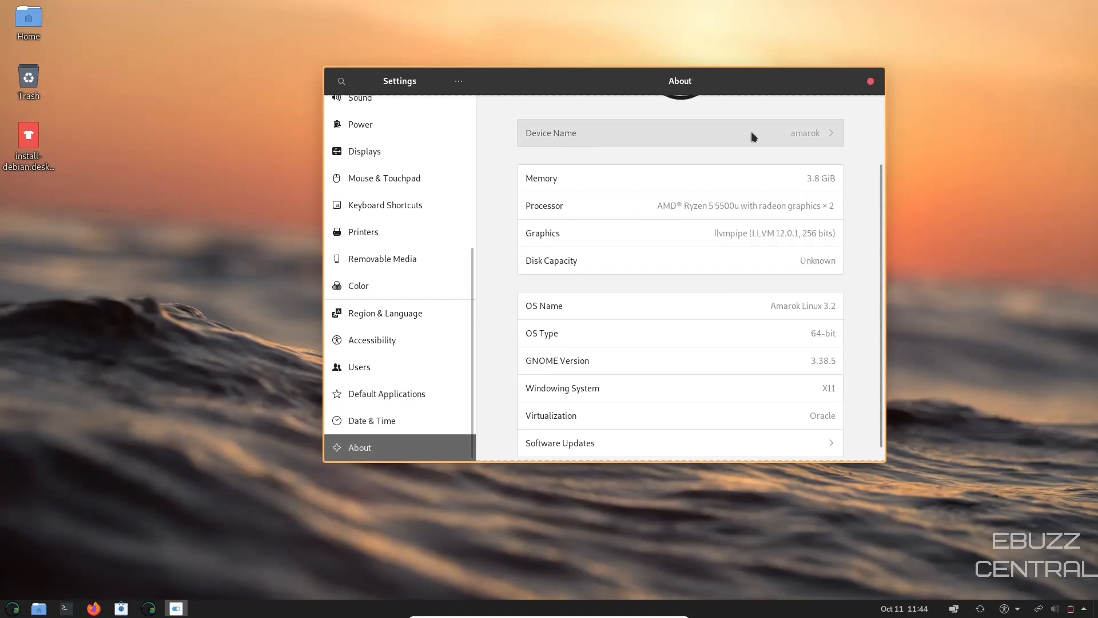
mouse_move(803, 323)
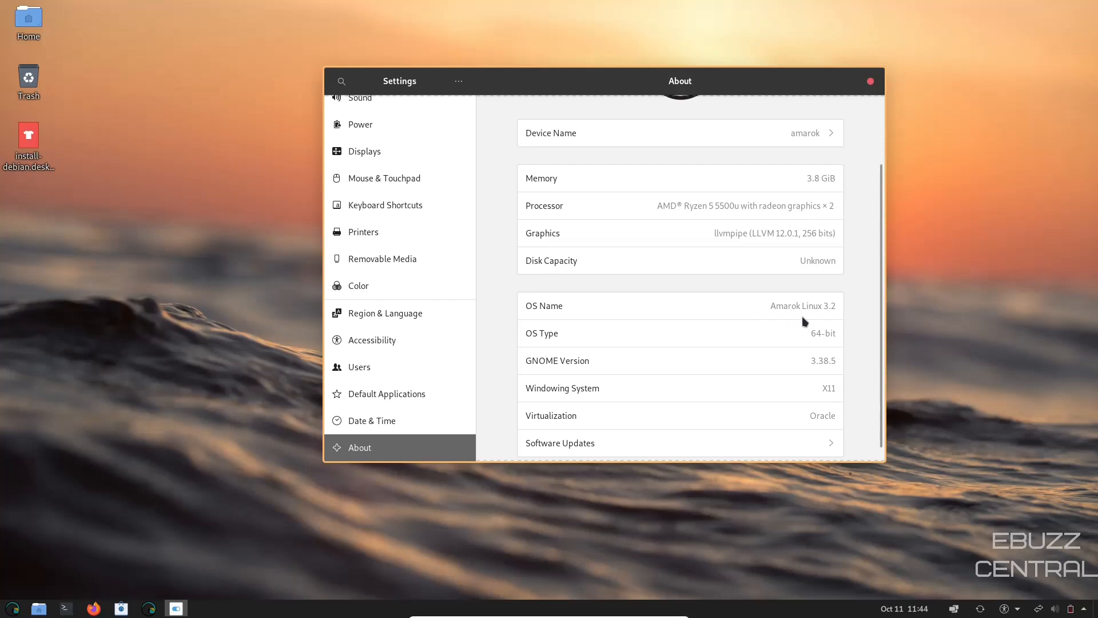
mouse_move(766, 348)
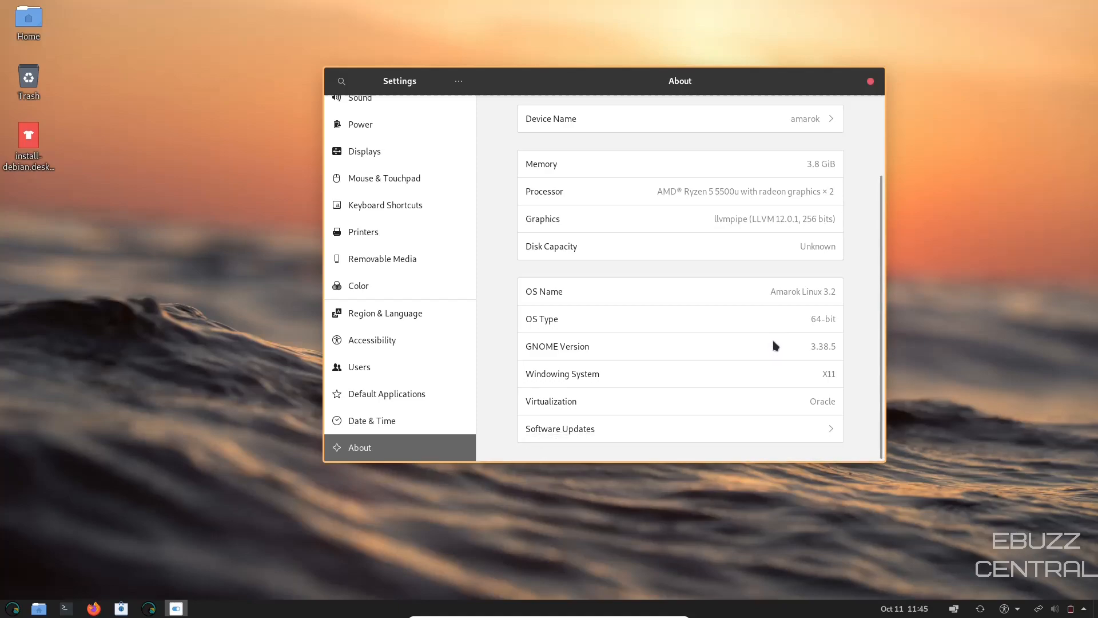
scroll(up, 3)
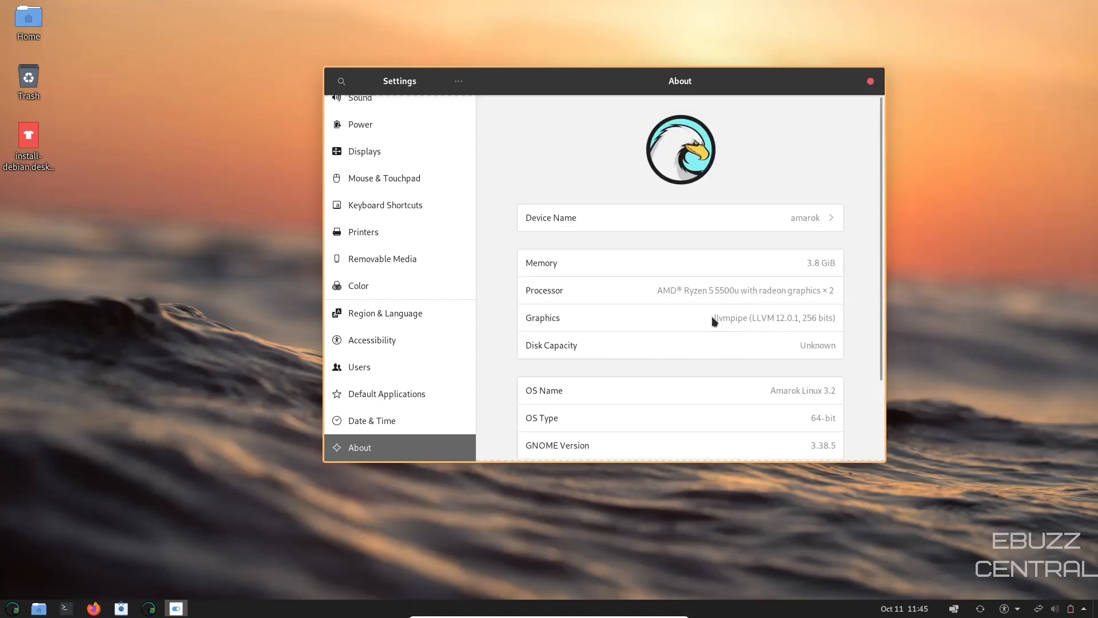
mouse_move(871, 93)
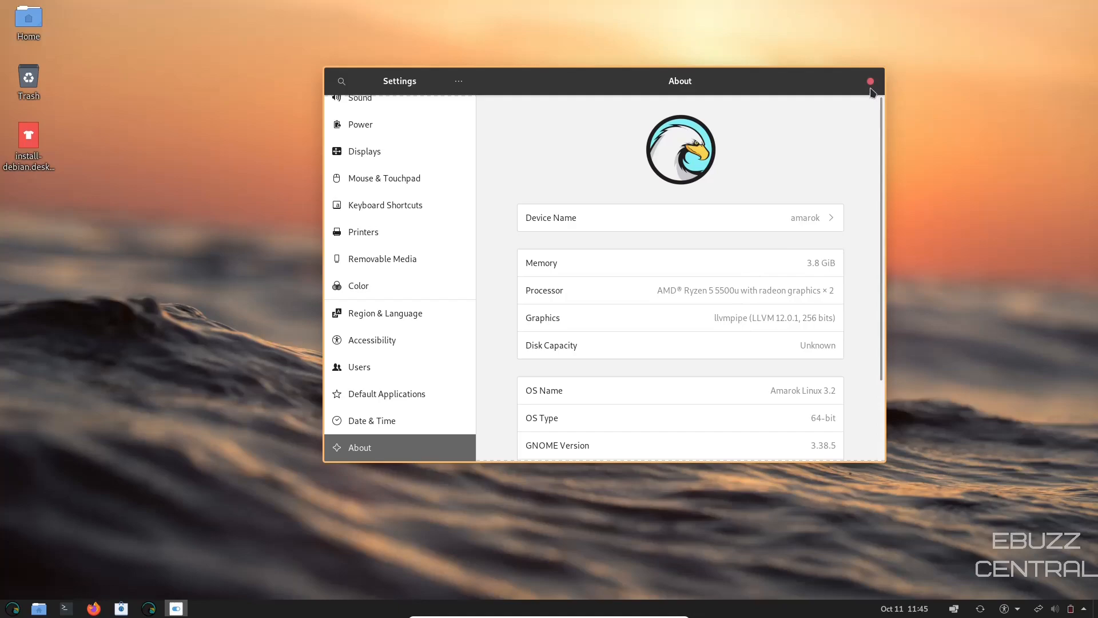
click(872, 80)
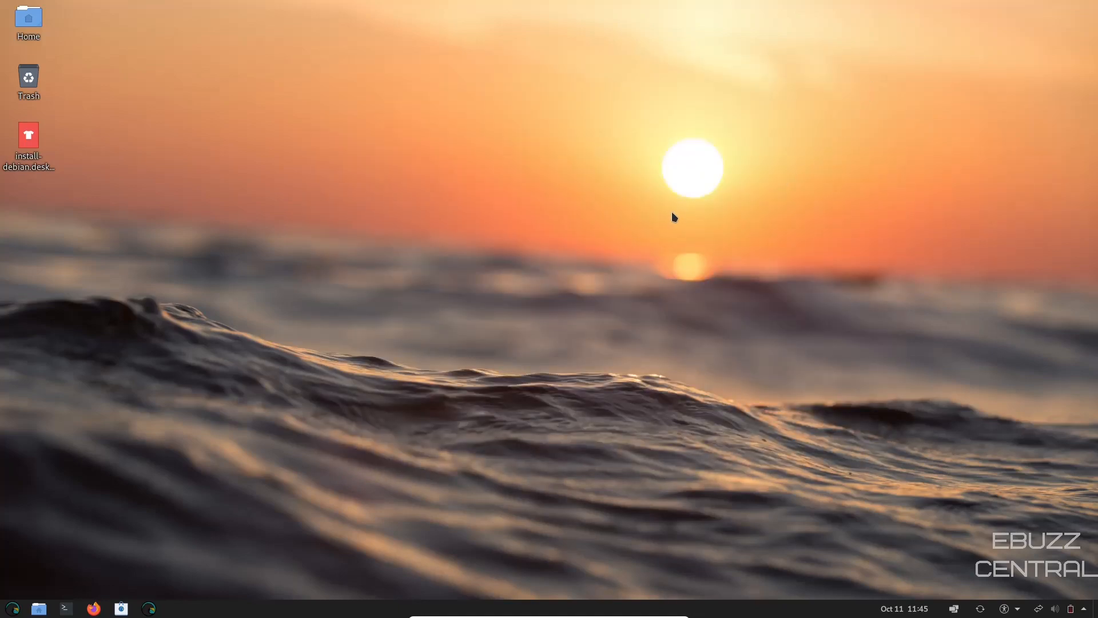